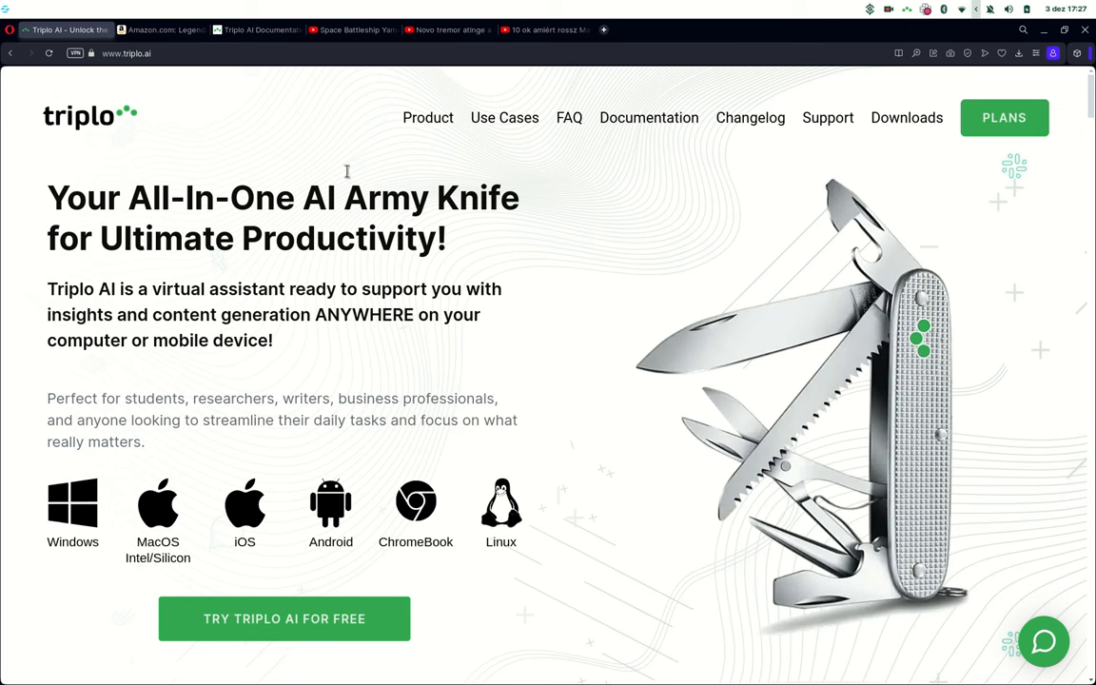
Bring up Triplo AI's empty prompt bar over the triplo.ai homepage
click(125, 53)
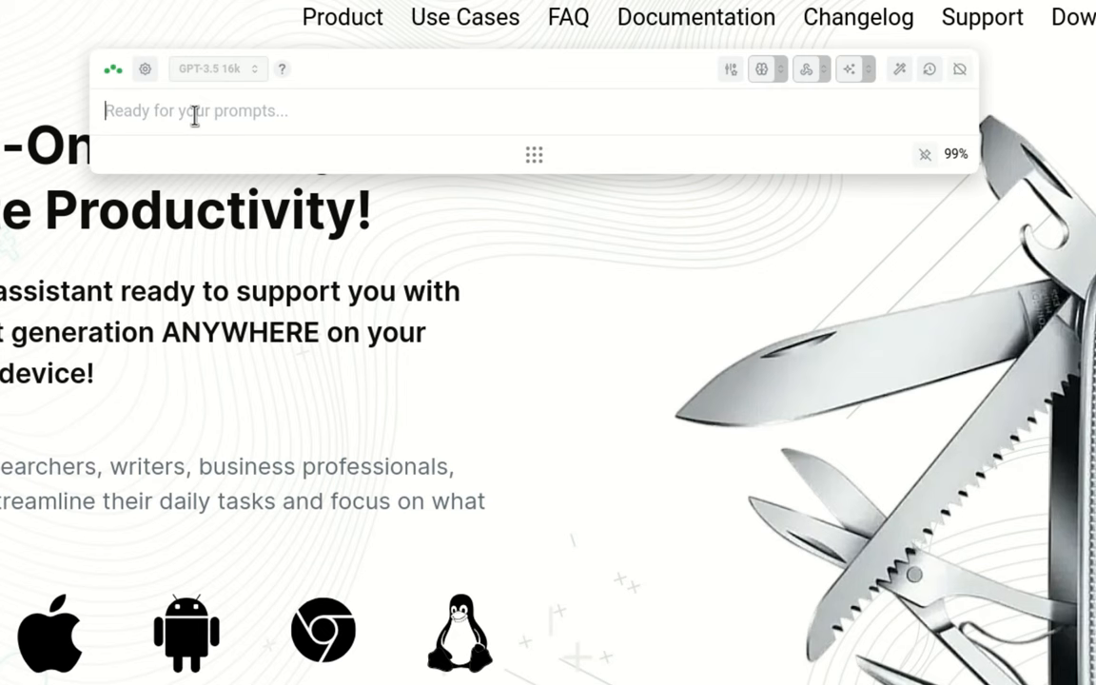
text(scrape https://www.triplo.ai)
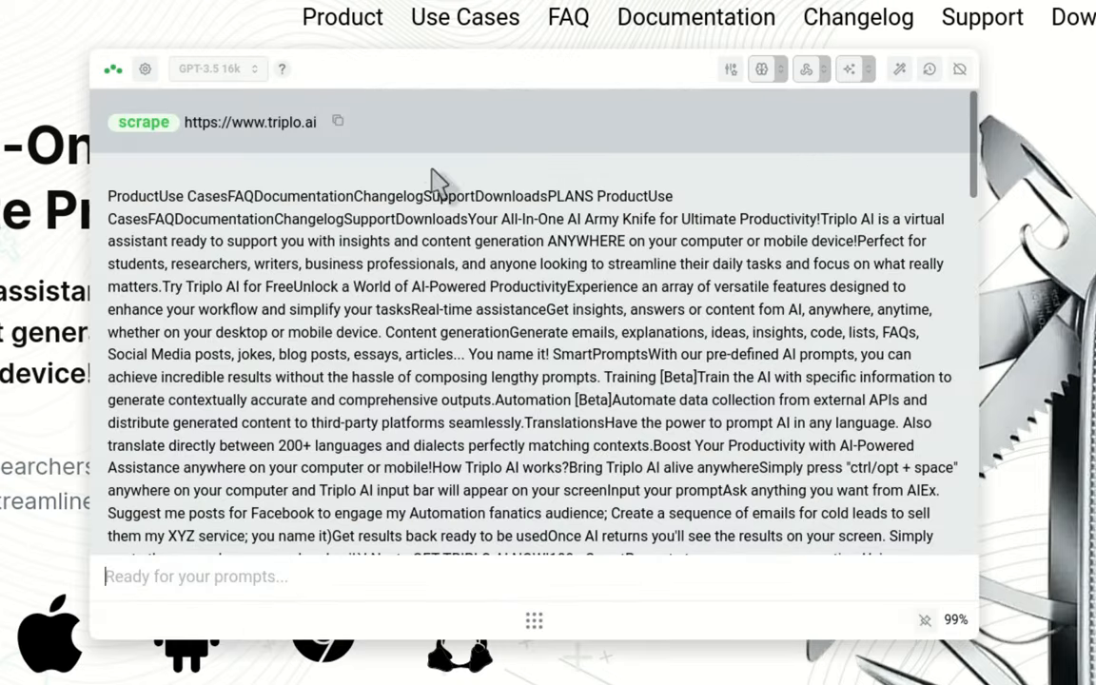
scroll(down, 3)
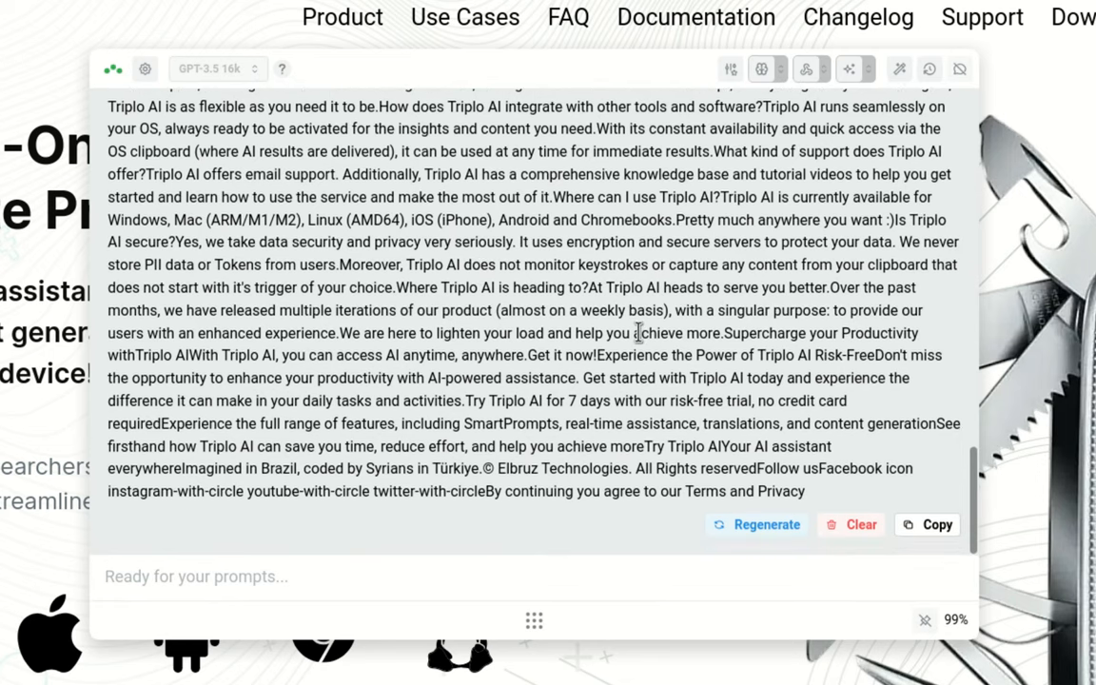
click(198, 575)
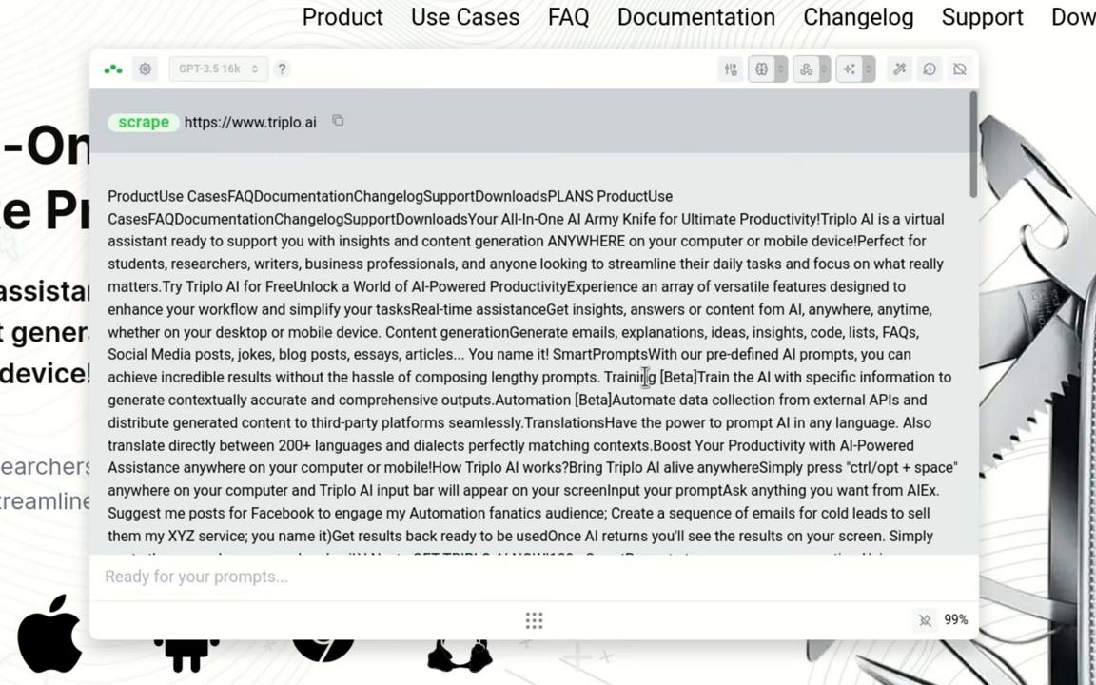
mouse_move(213, 227)
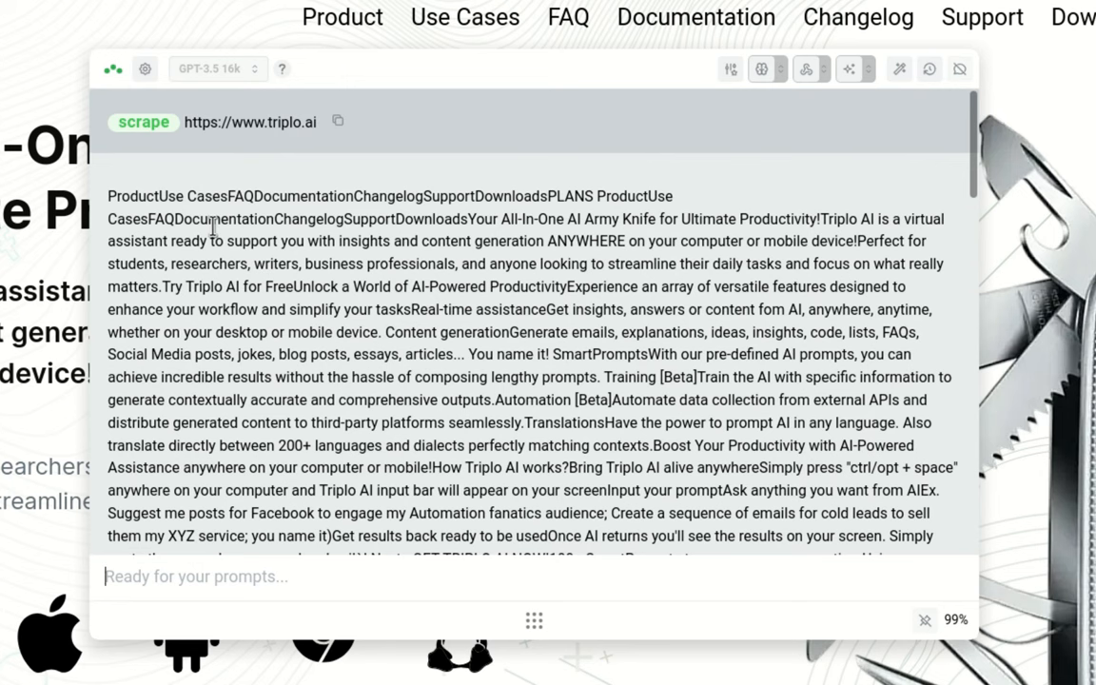
mouse_move(326, 320)
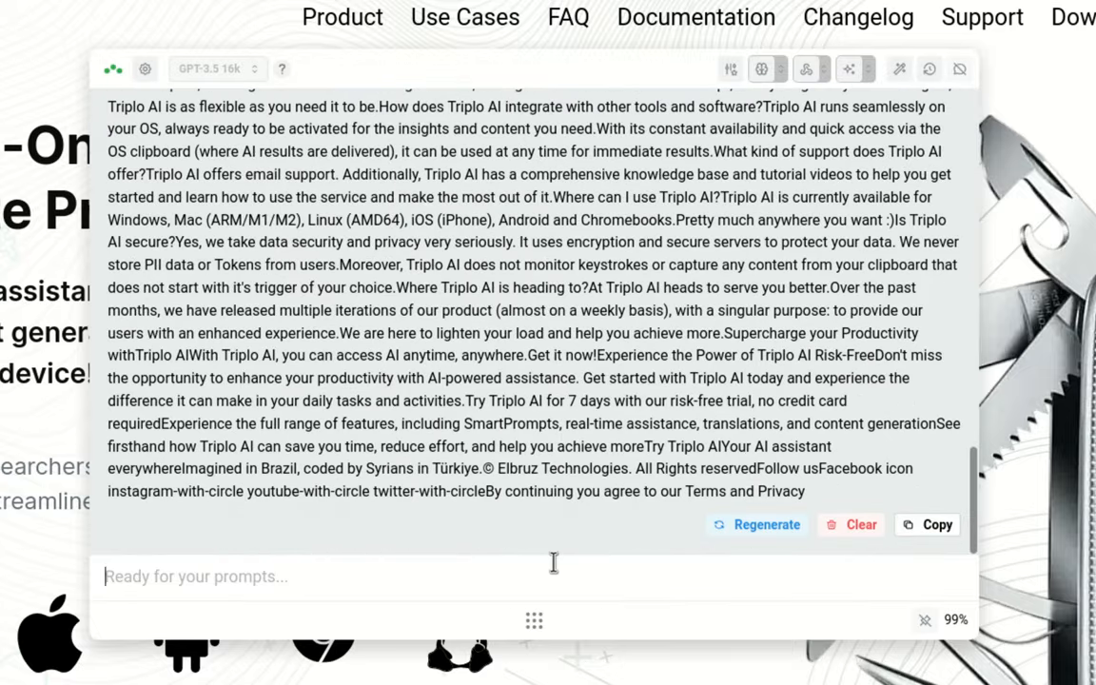
Start a 'summarize //cli' prompt that references the clipboard contents
text(summarize //c)
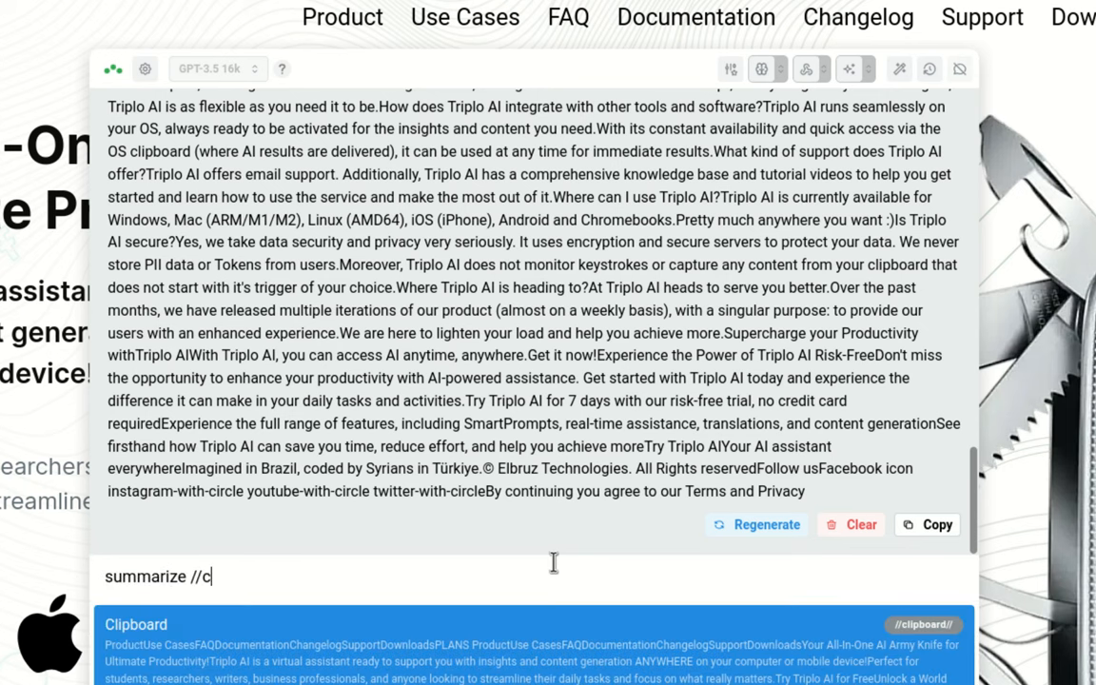
text(li)
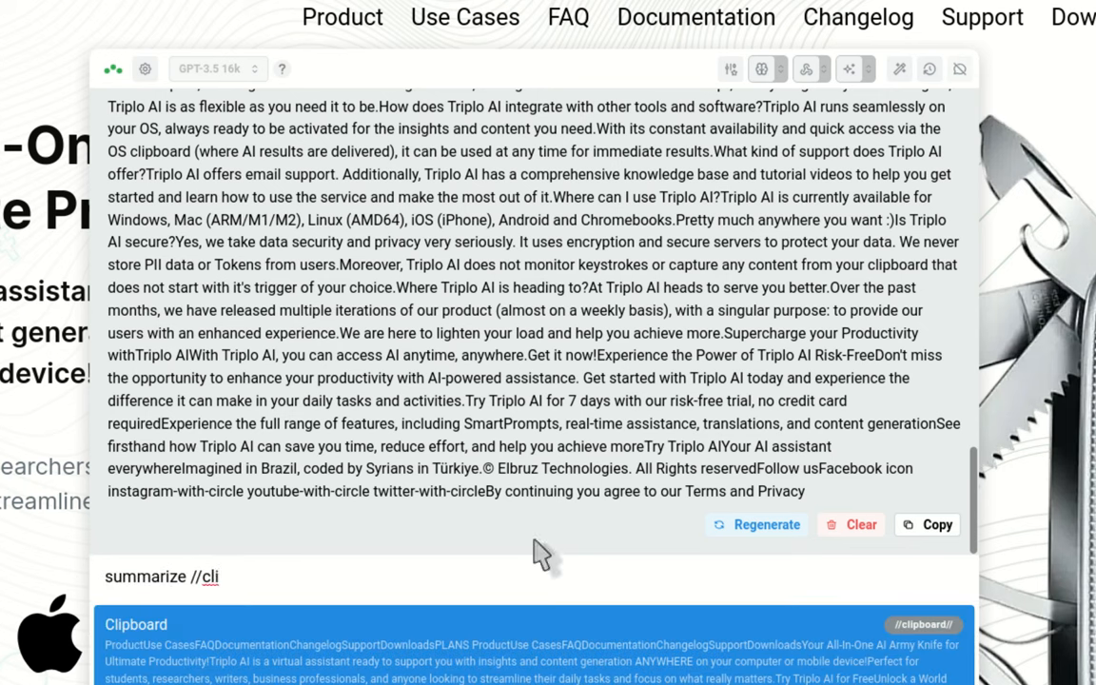
mouse_move(853, 526)
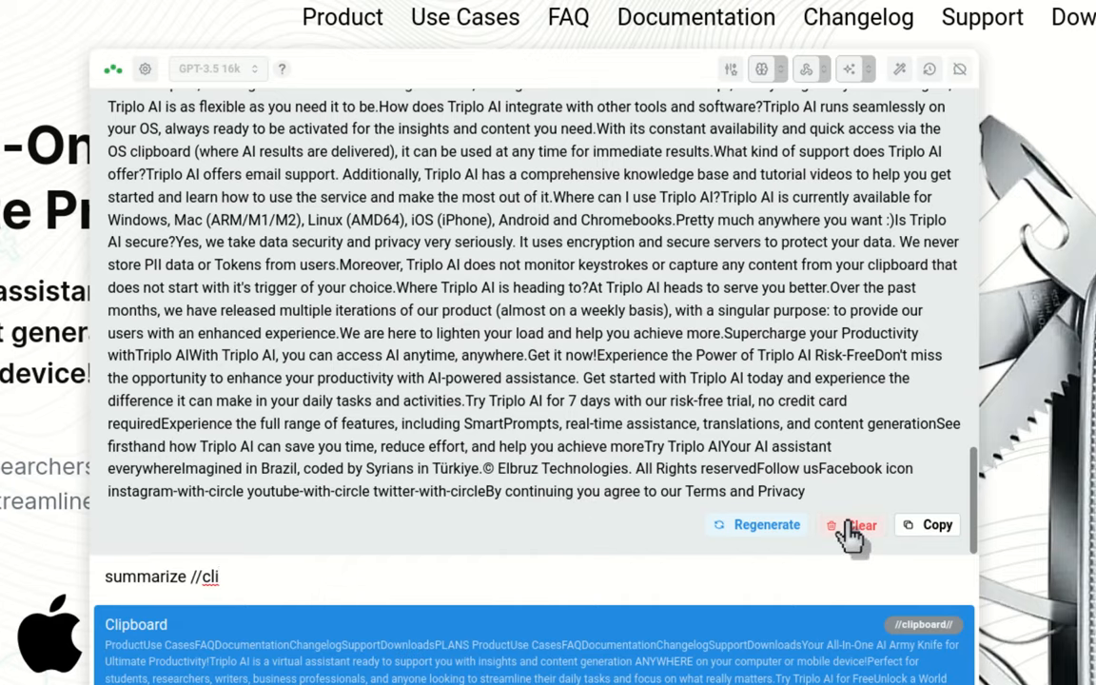
click(851, 525)
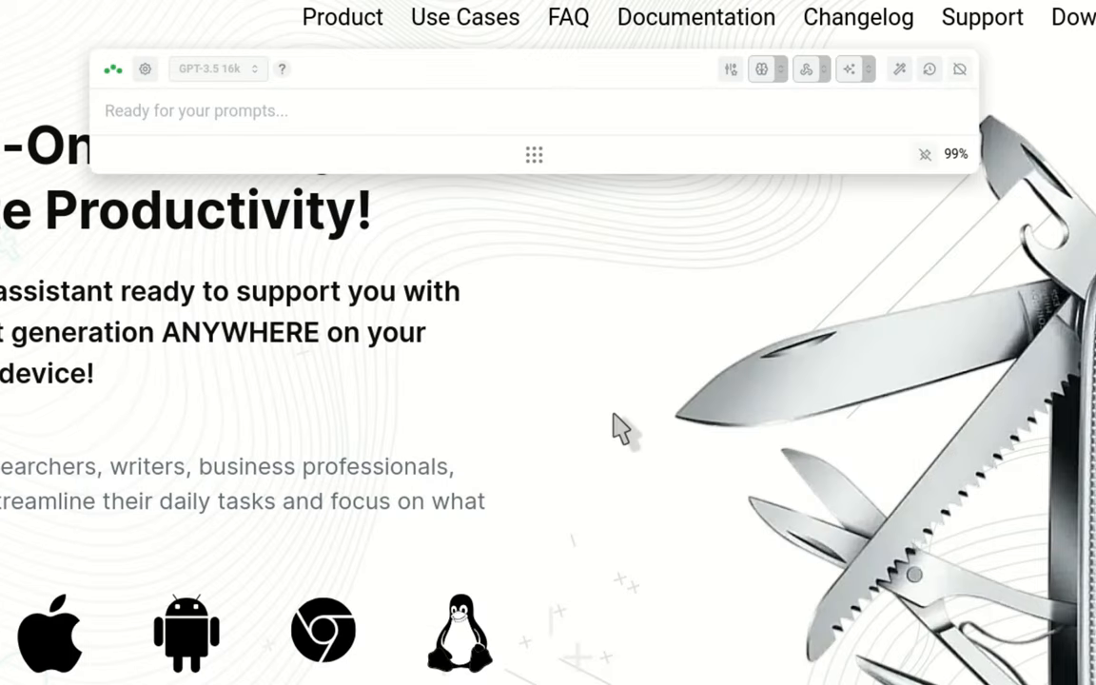
mouse_move(561, 384)
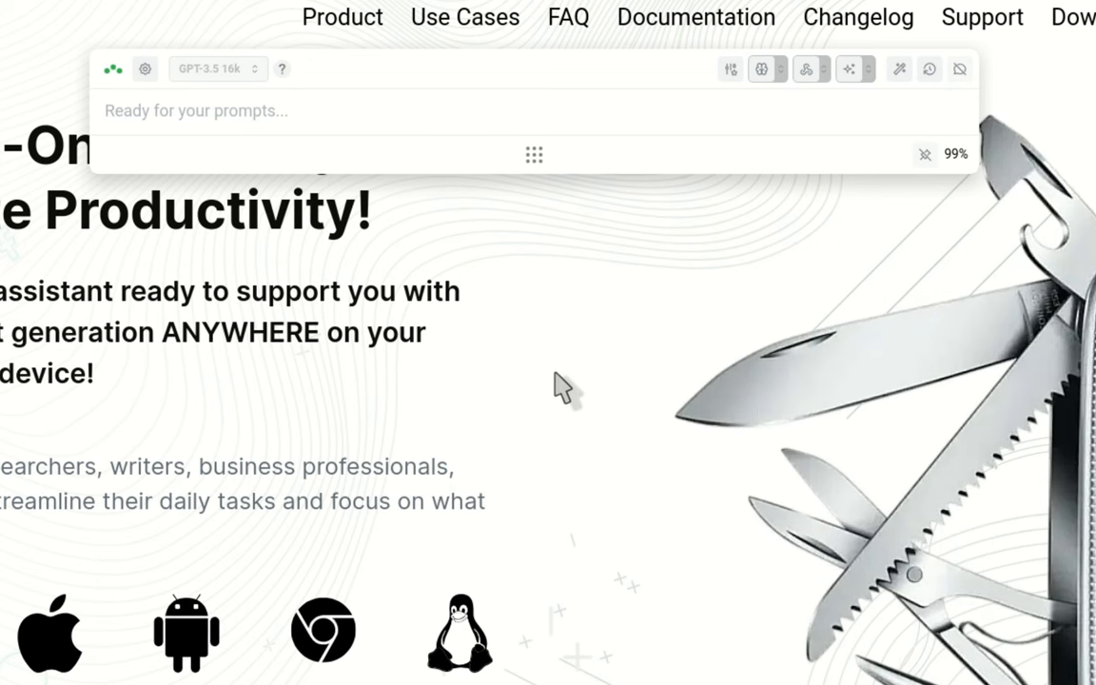
mouse_move(354, 276)
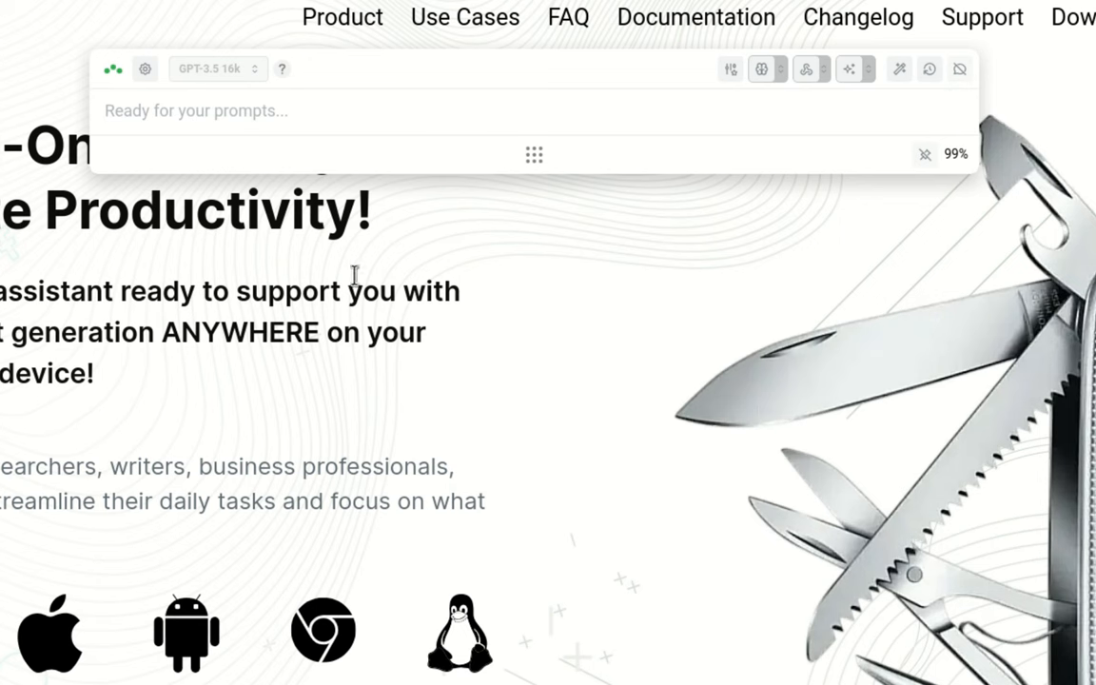
mouse_move(293, 240)
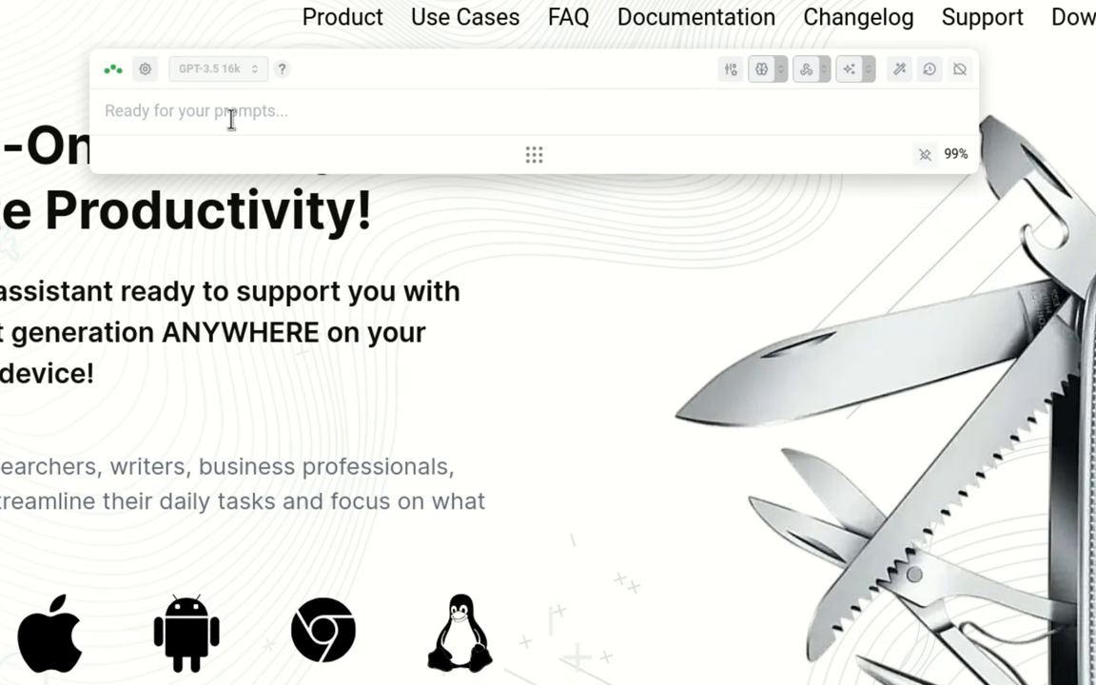
text(summarize the following content in a paragraph with the top 5 points in bullets. The content is:)
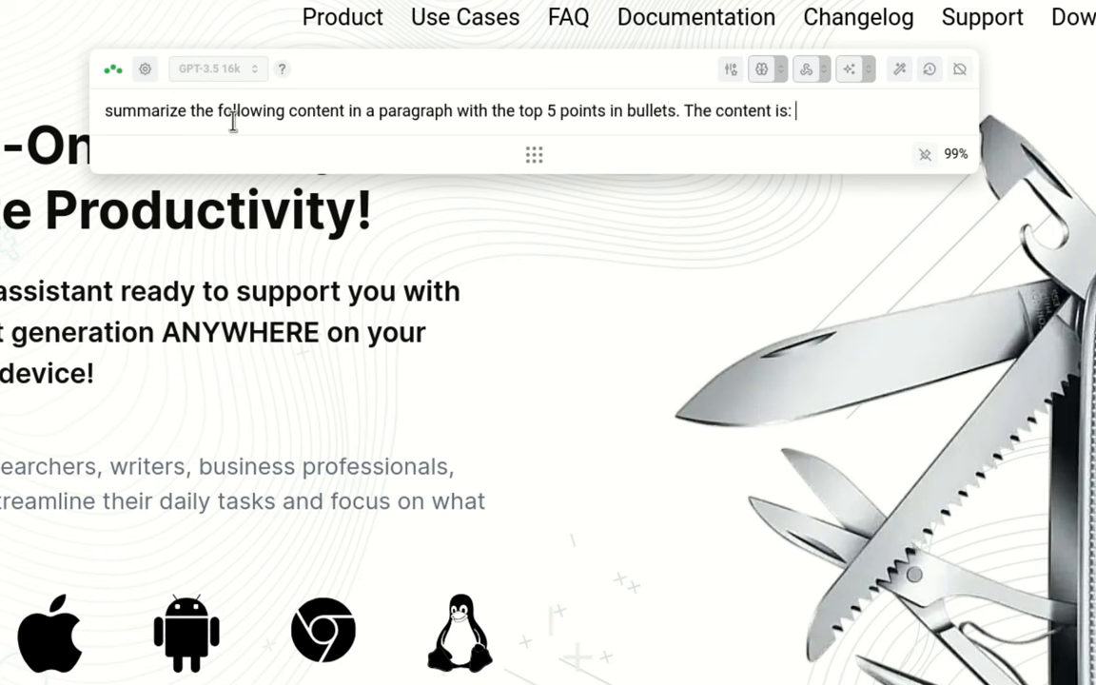
text(https://www.triplo.ai)
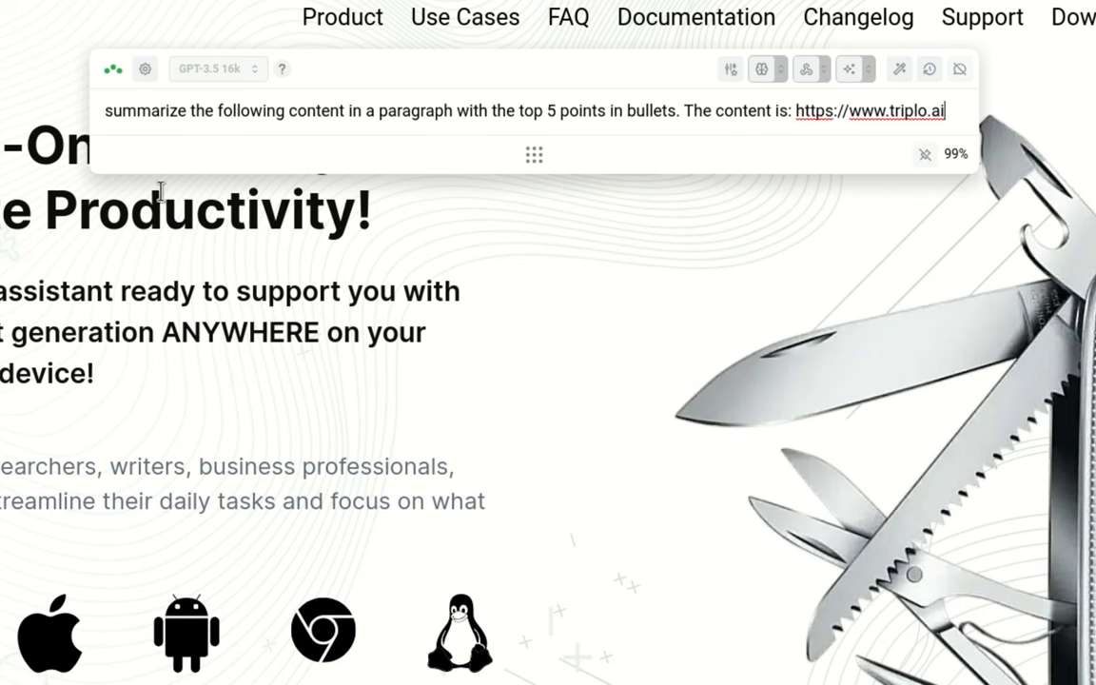
mouse_move(213, 156)
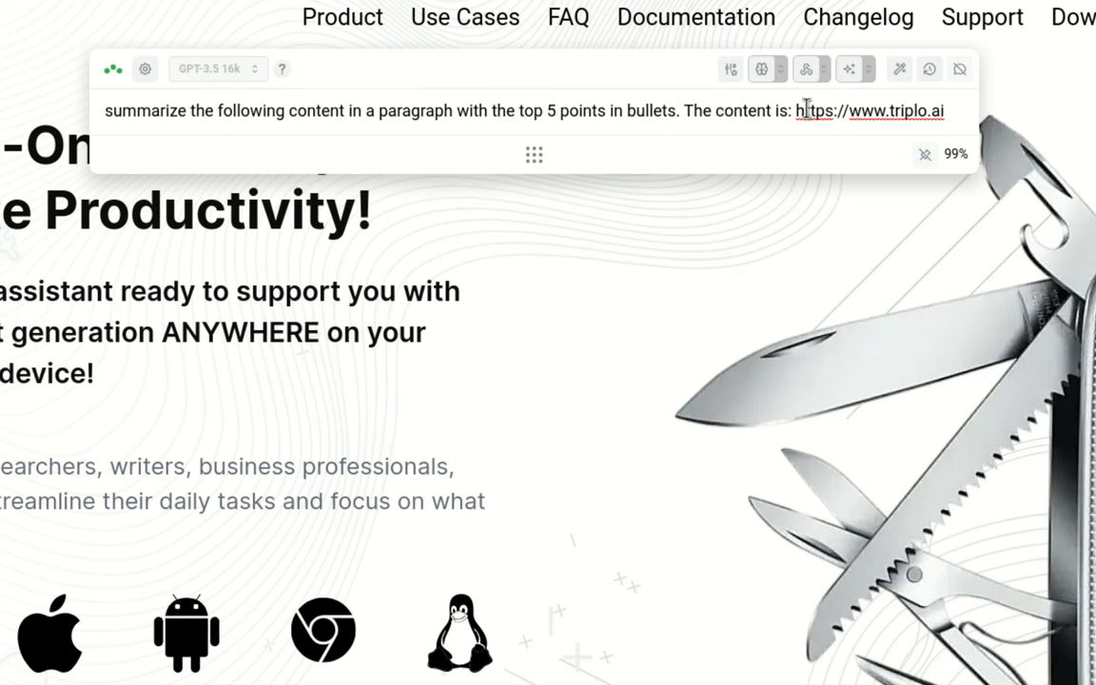
double_click(872, 110)
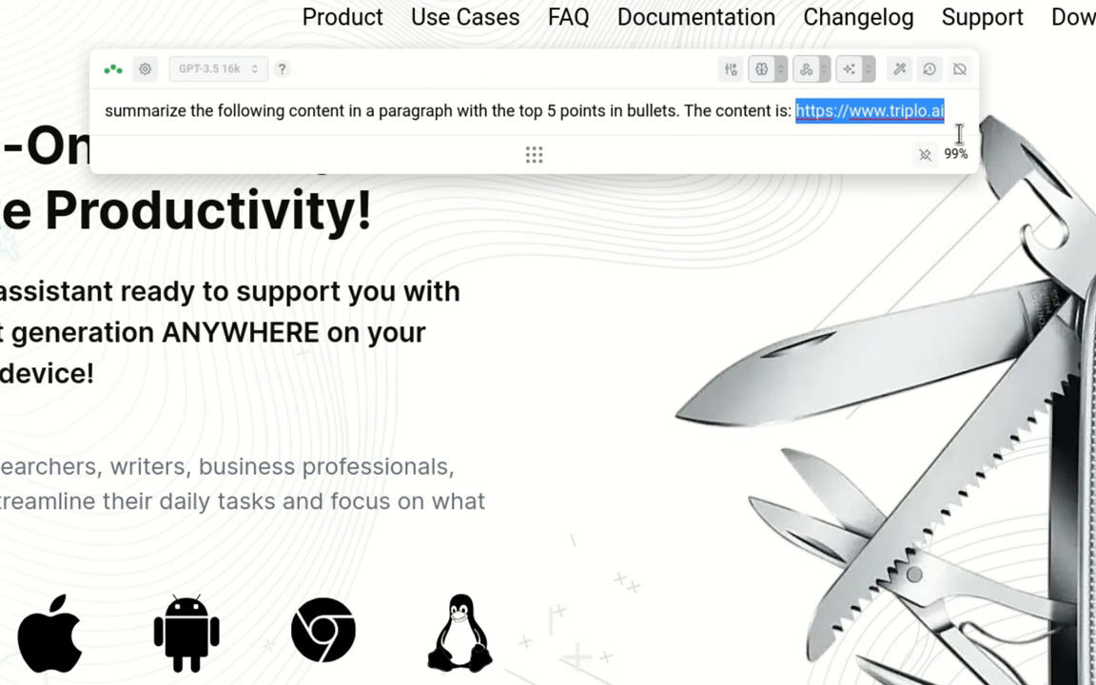
mouse_move(895, 175)
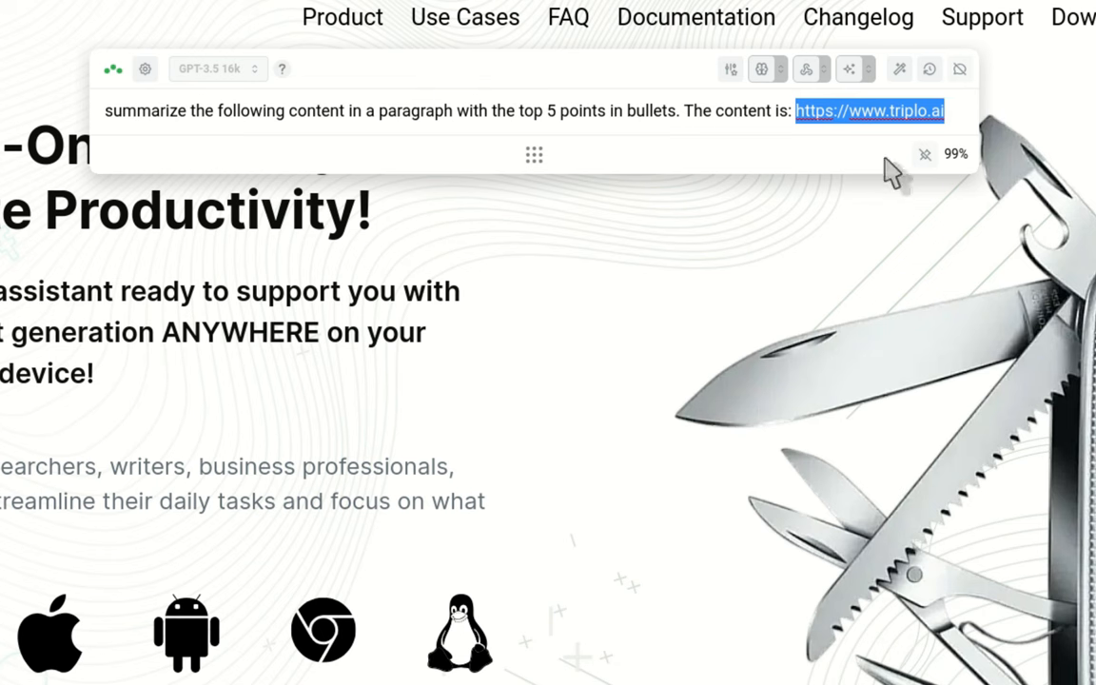
mouse_move(856, 180)
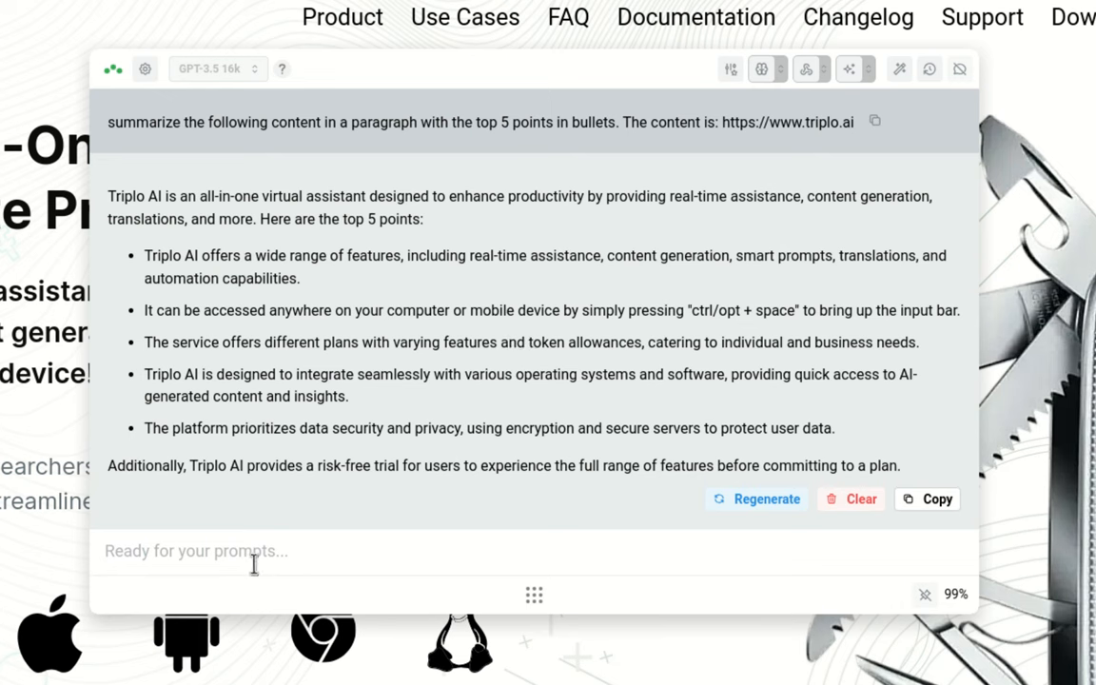
mouse_move(251, 552)
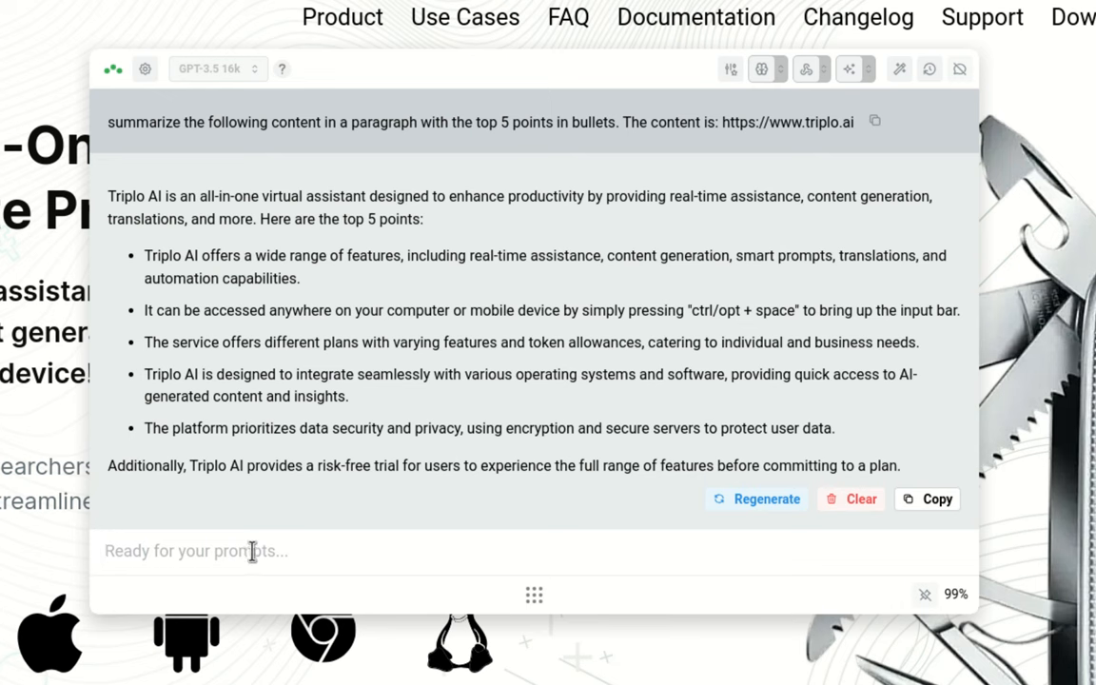
text(scrape https://www.triplo.ai)
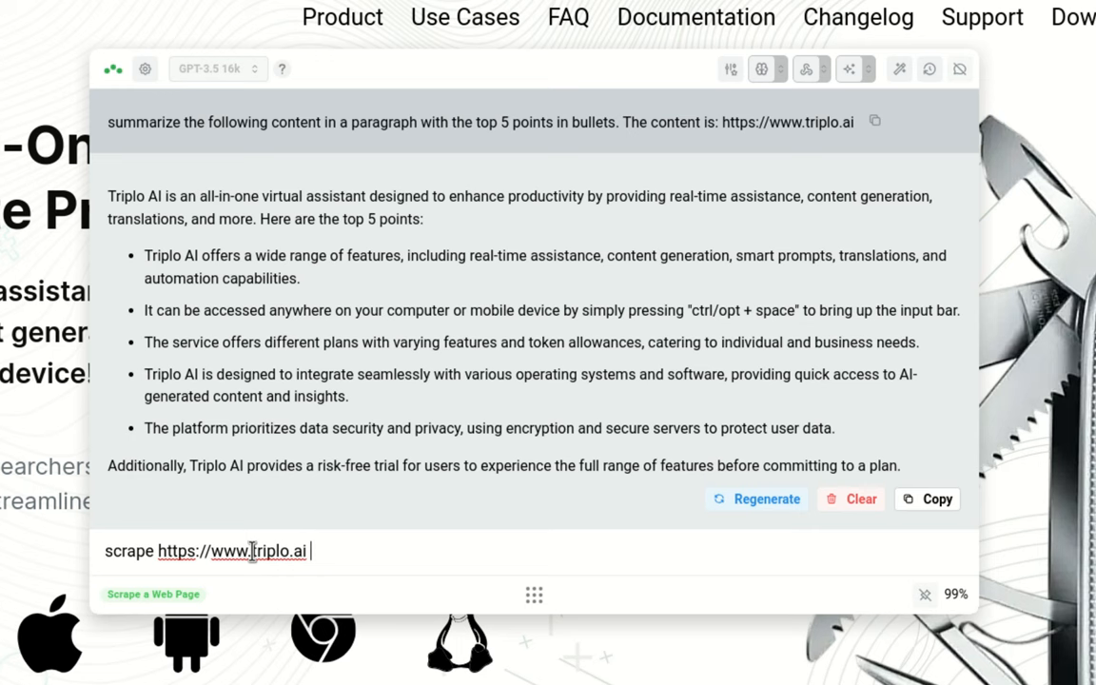
text(summarize)
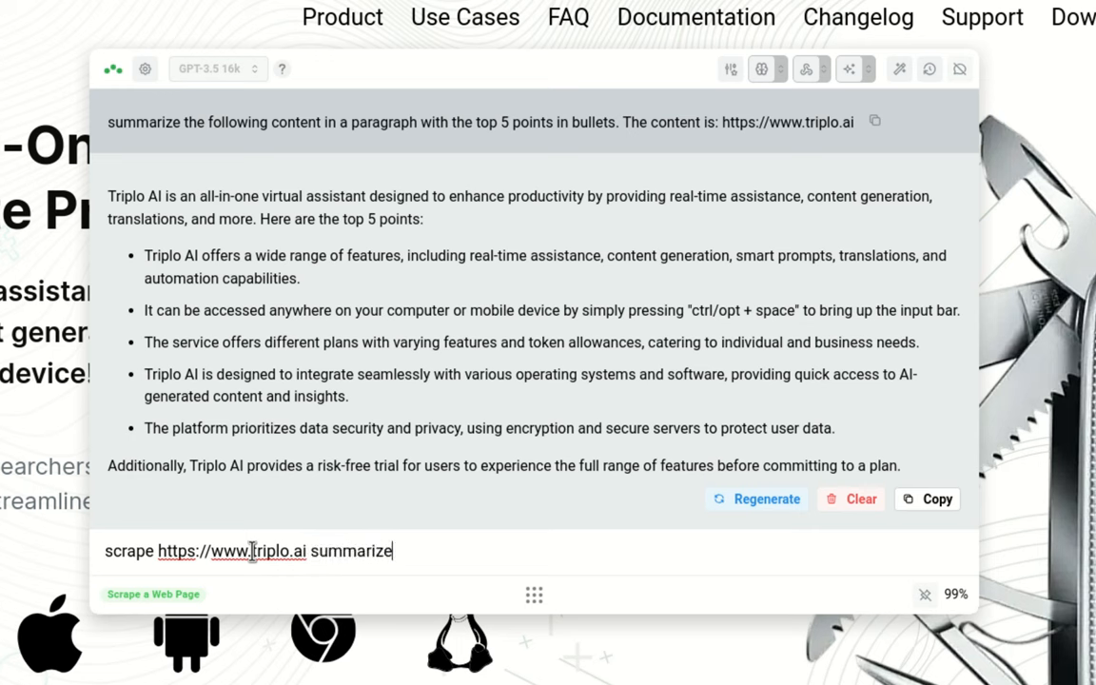
text(the conten)
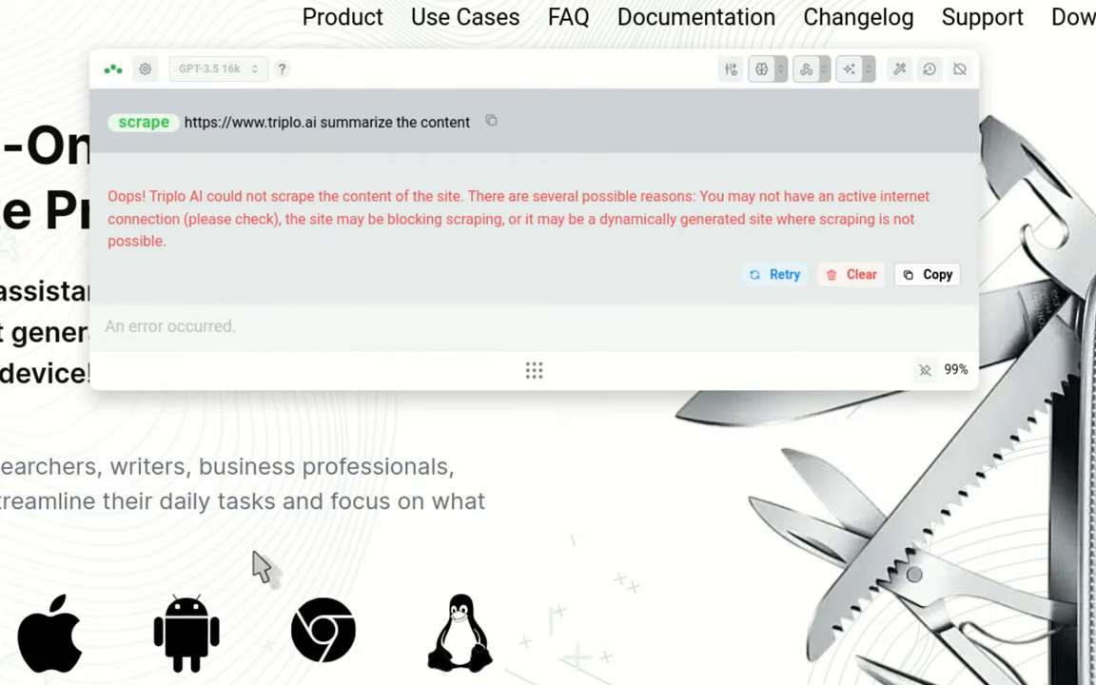
mouse_move(266, 126)
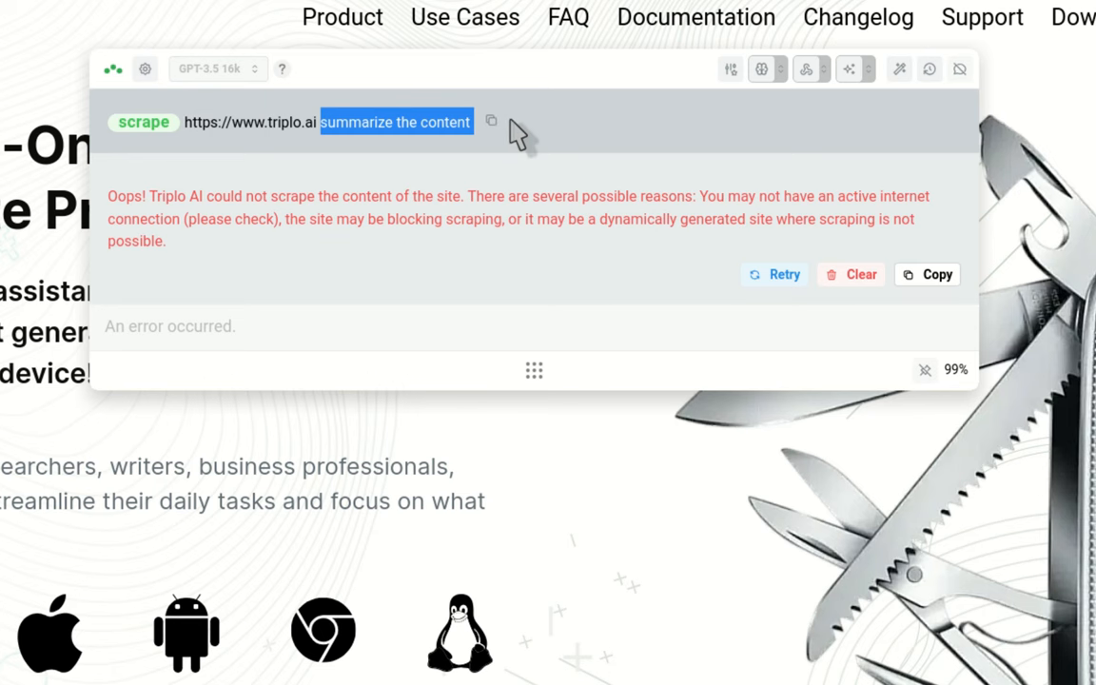
mouse_move(491, 121)
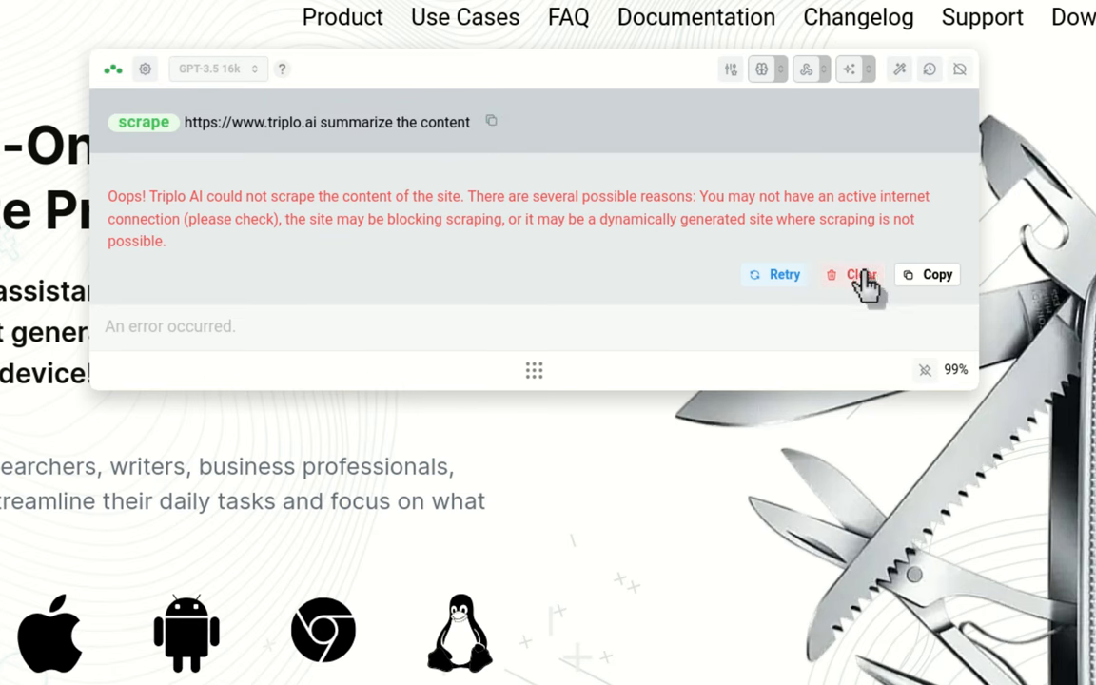
click(861, 274)
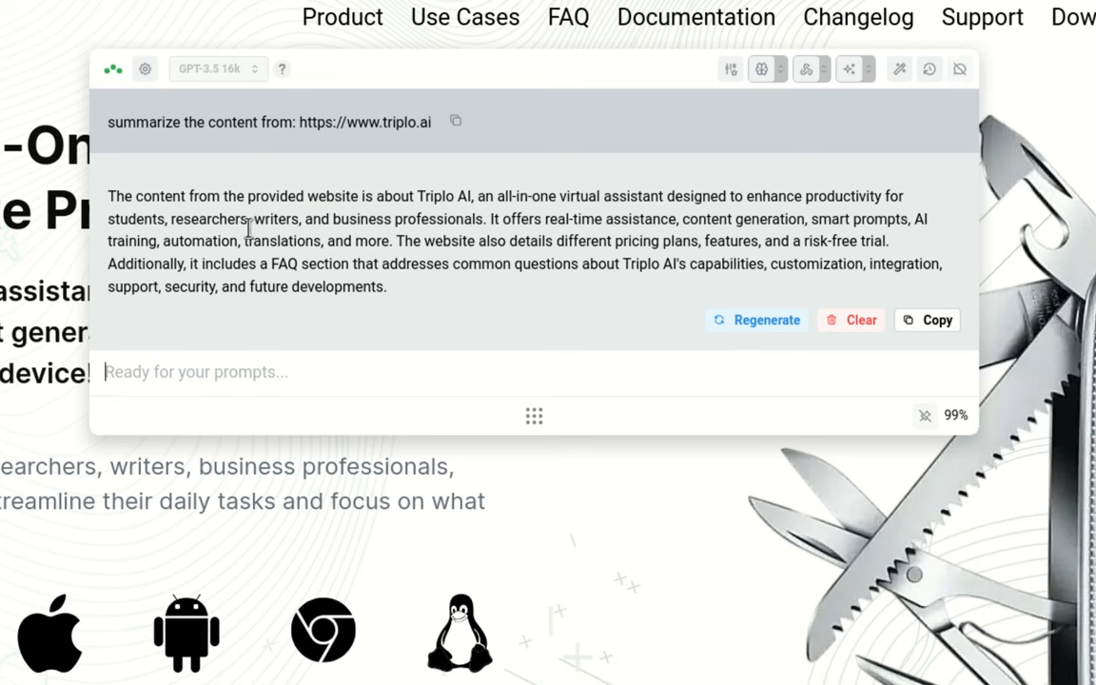
mouse_move(436, 243)
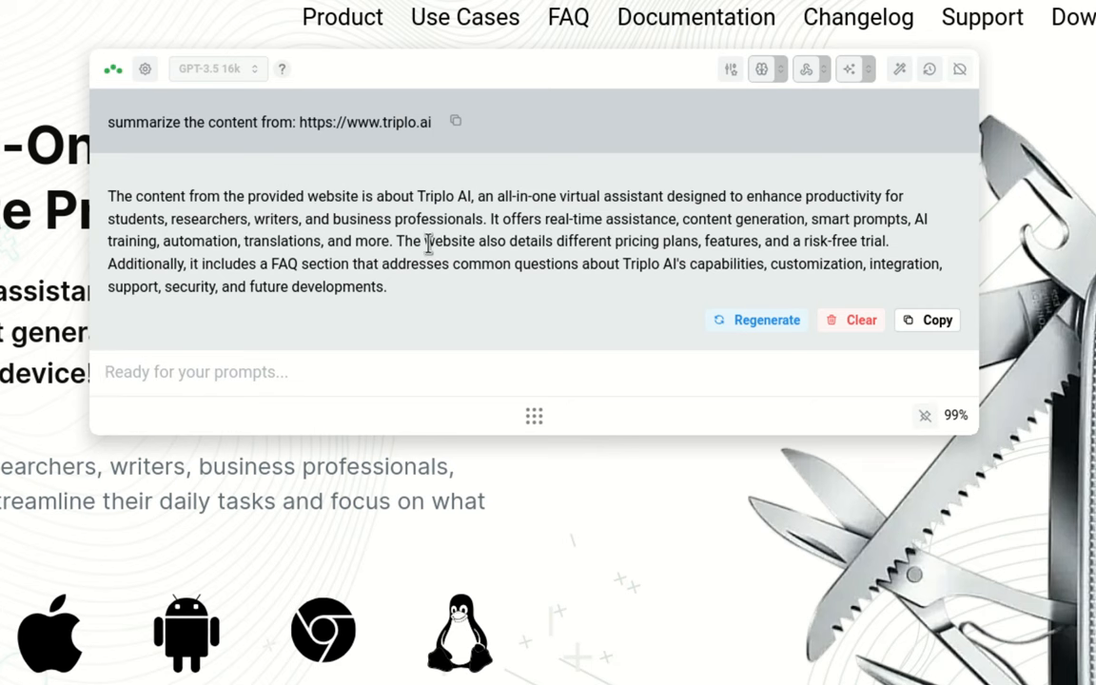
click(194, 371)
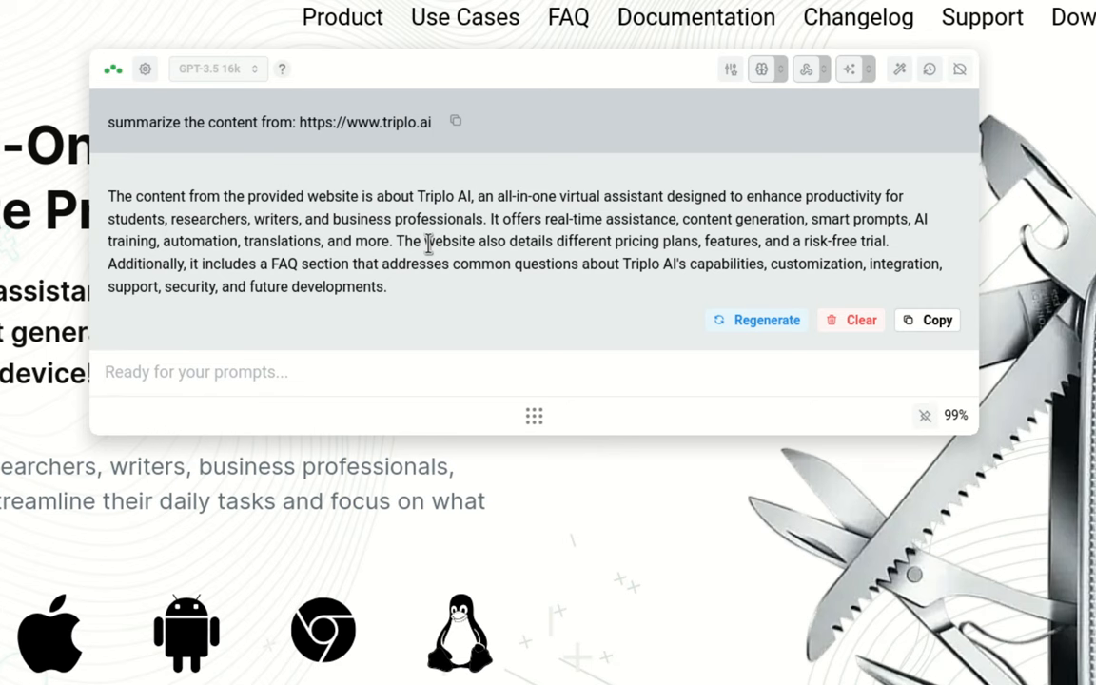
click(194, 371)
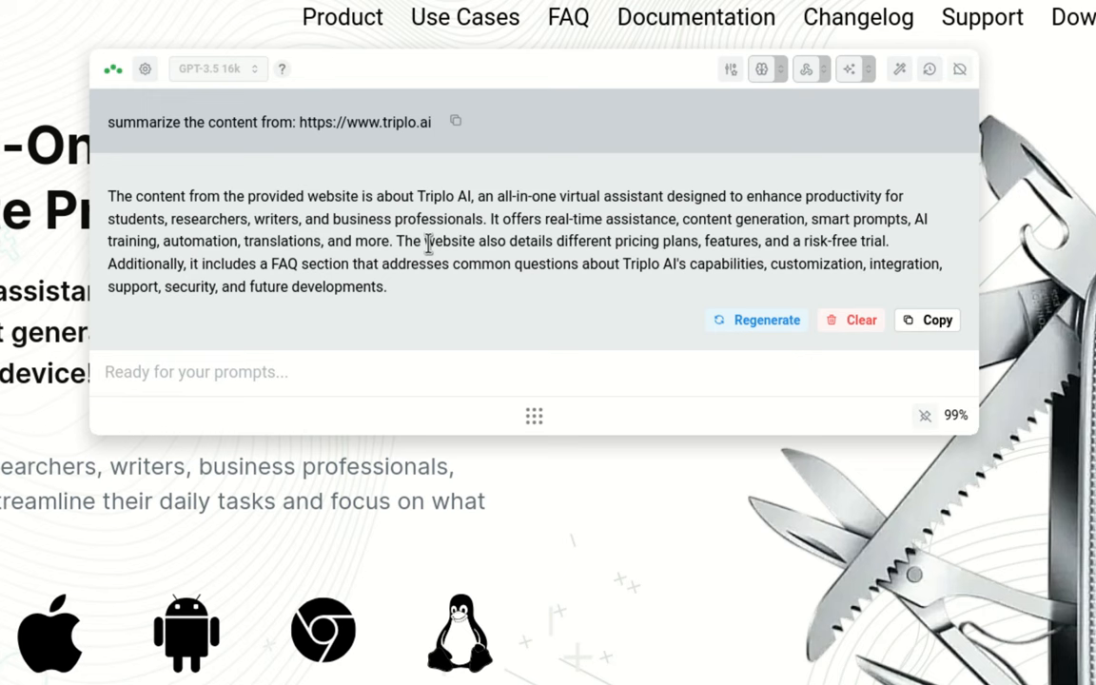
click(194, 371)
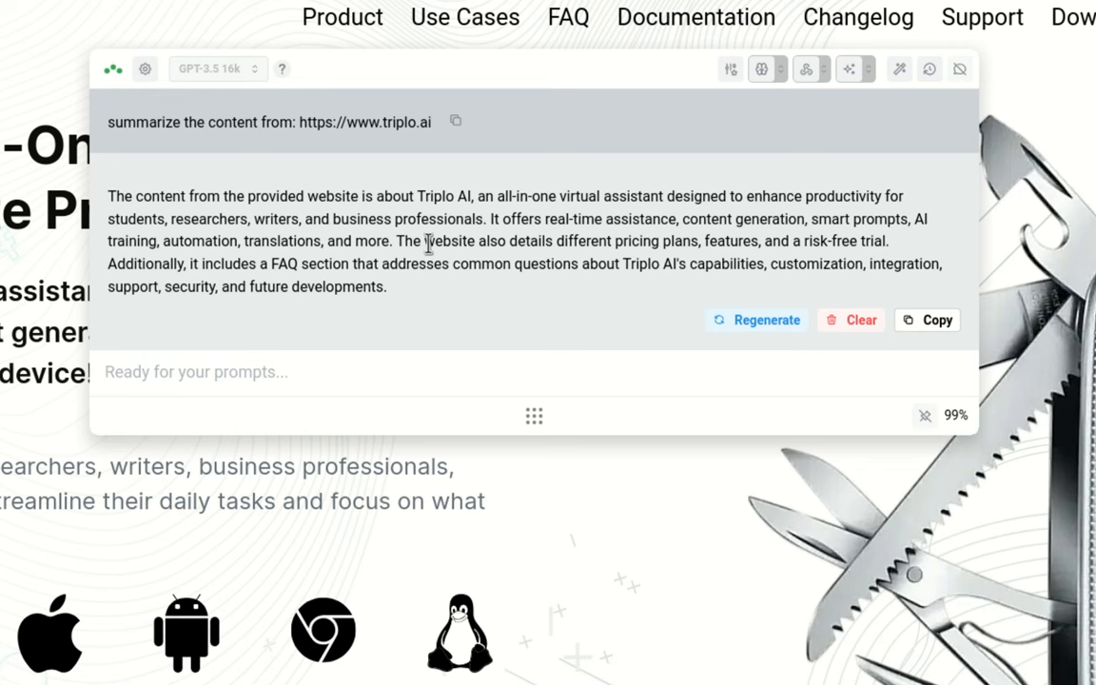
click(190, 371)
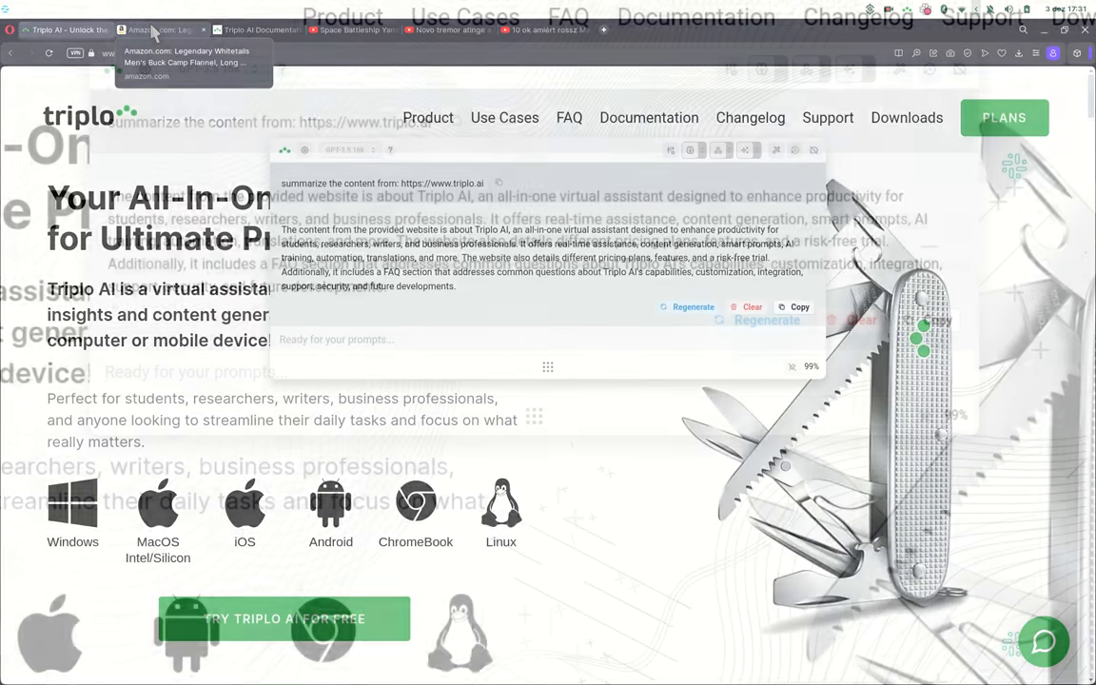
On the Amazon flannel shirt tab, clear the chat and ask what people like most and less about the product URL
click(161, 31)
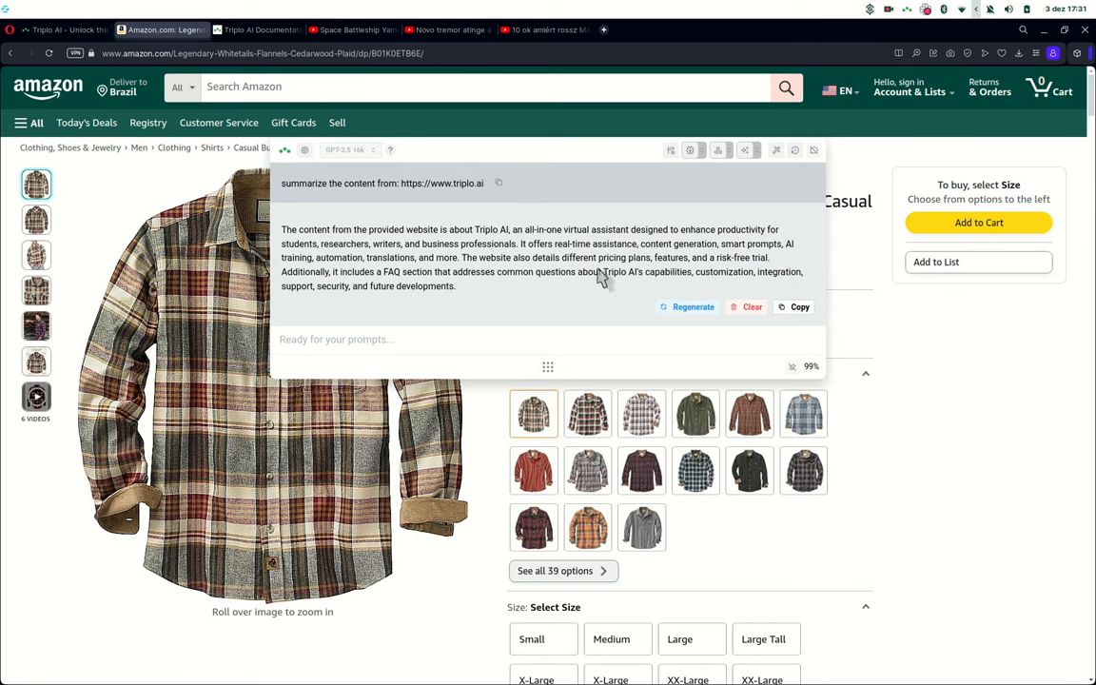
click(746, 306)
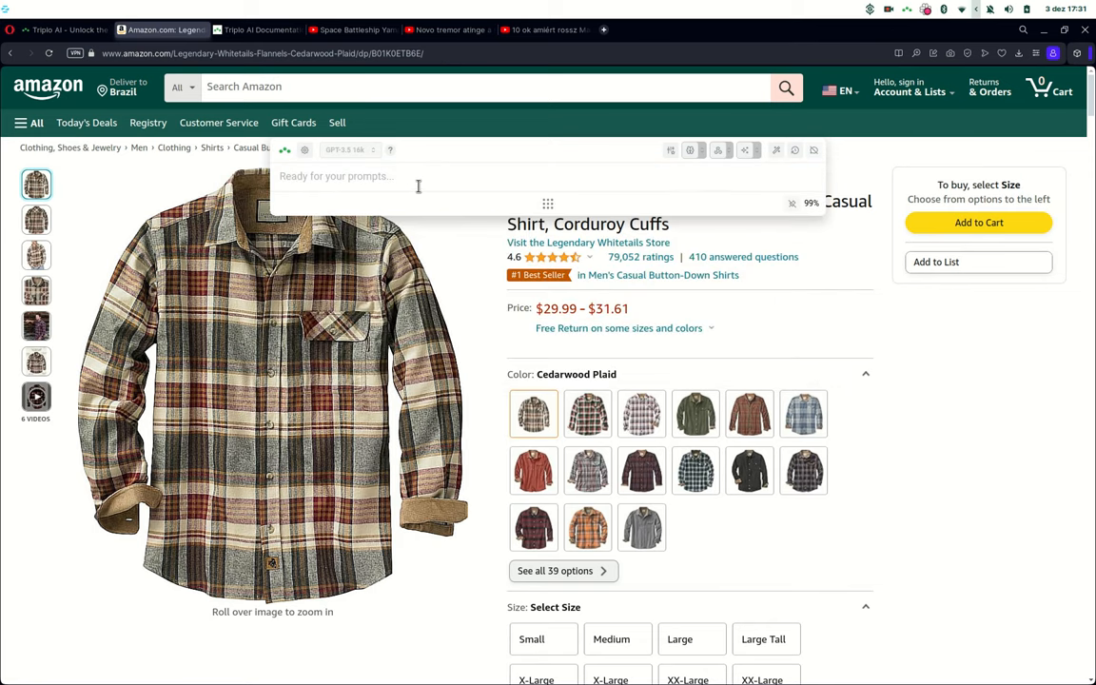
text(what are the things pe)
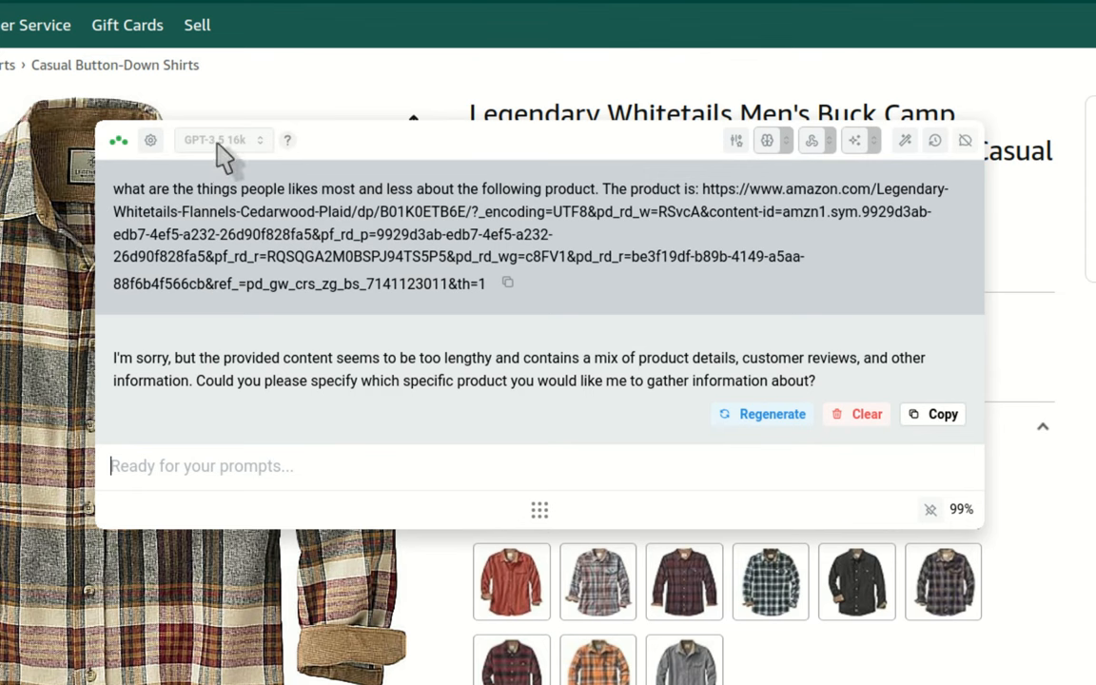
mouse_move(214, 196)
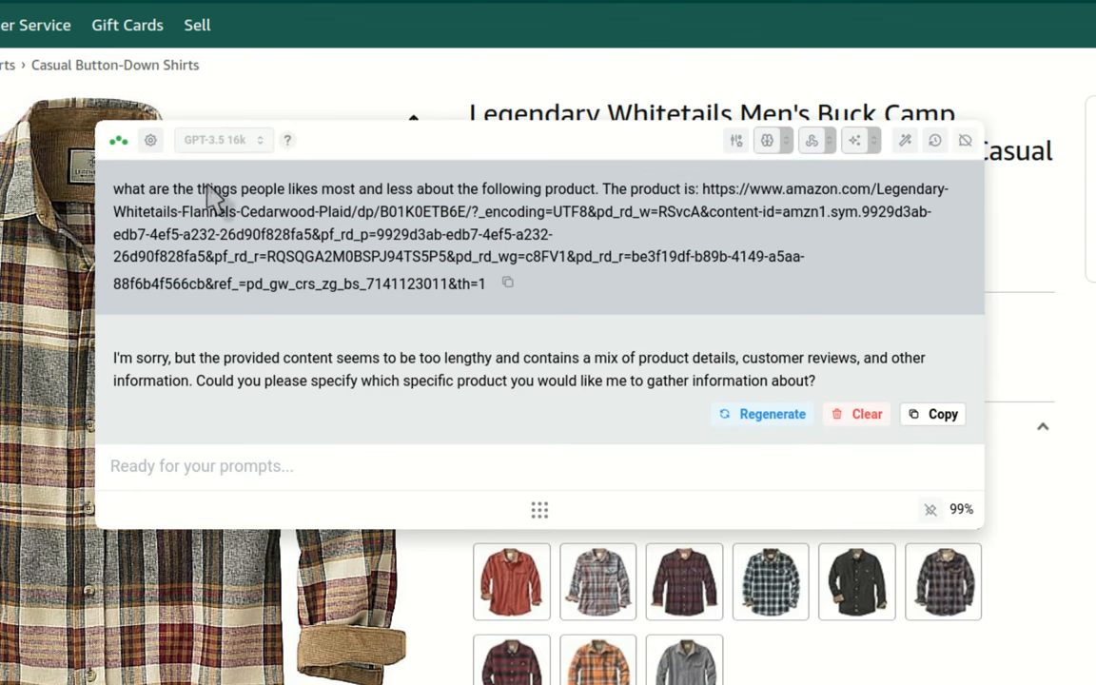
mouse_move(286, 312)
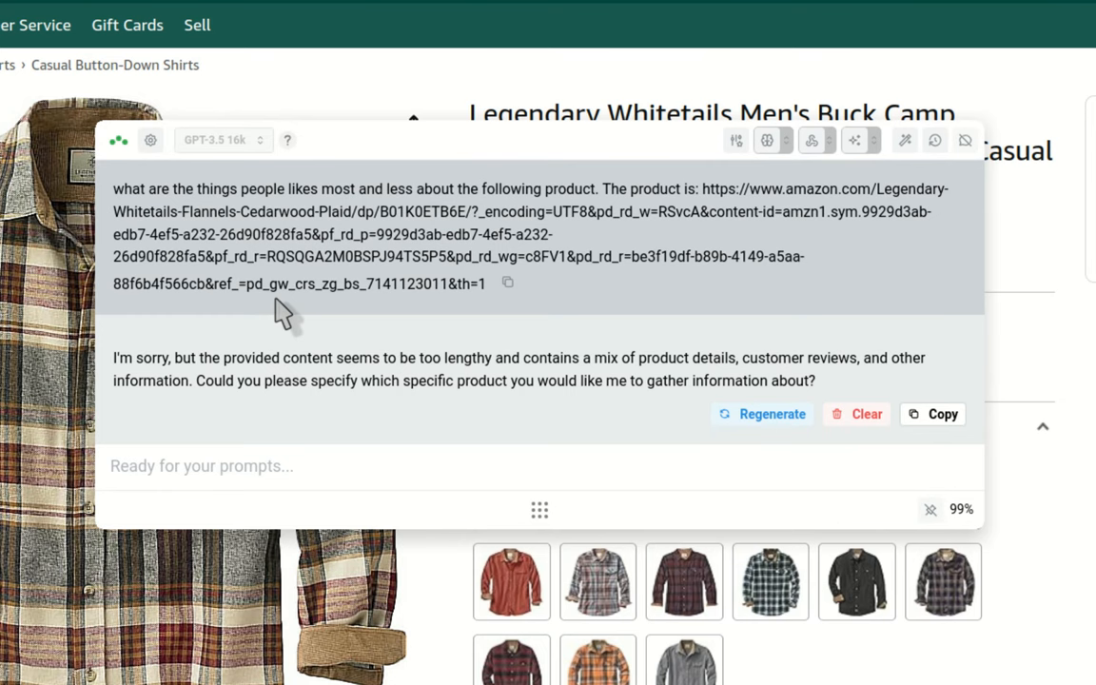
mouse_move(263, 352)
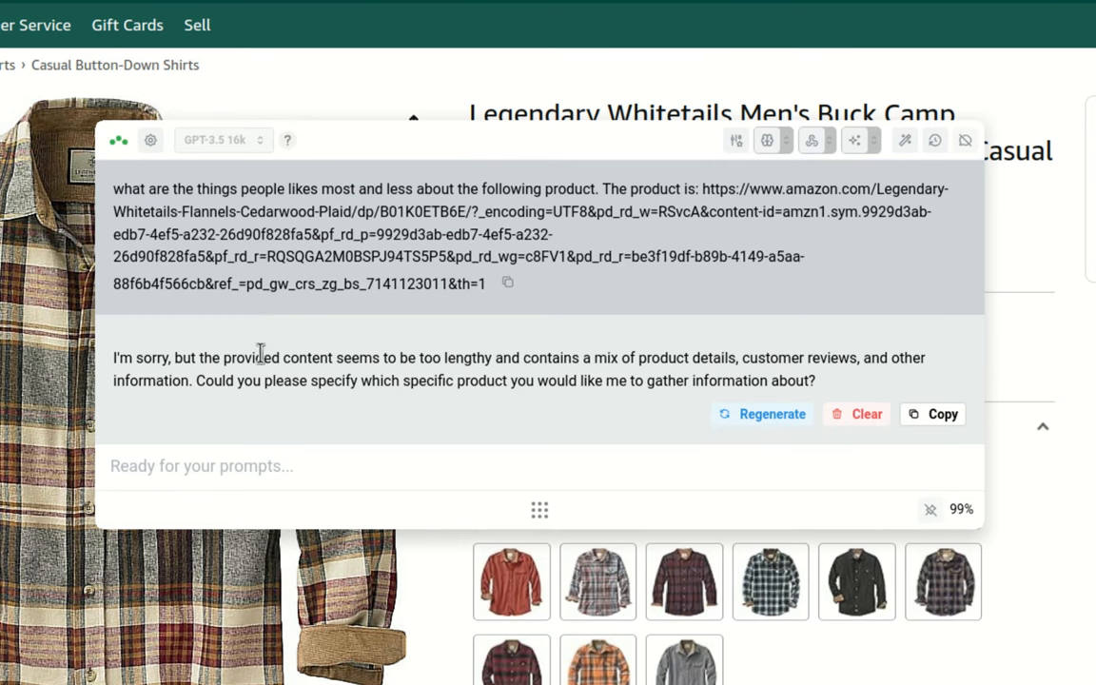
mouse_move(418, 362)
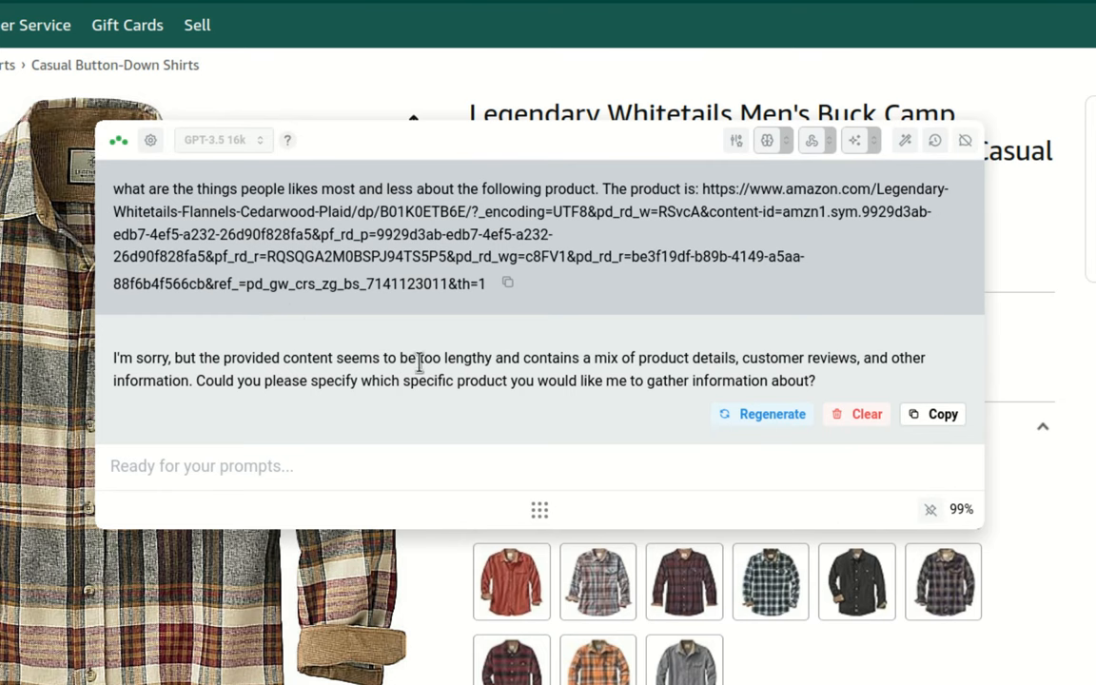
Highlight the 'content too lengthy' reply, copy the prompt with the product link, then clear the conversation
drag(419, 358, 613, 358)
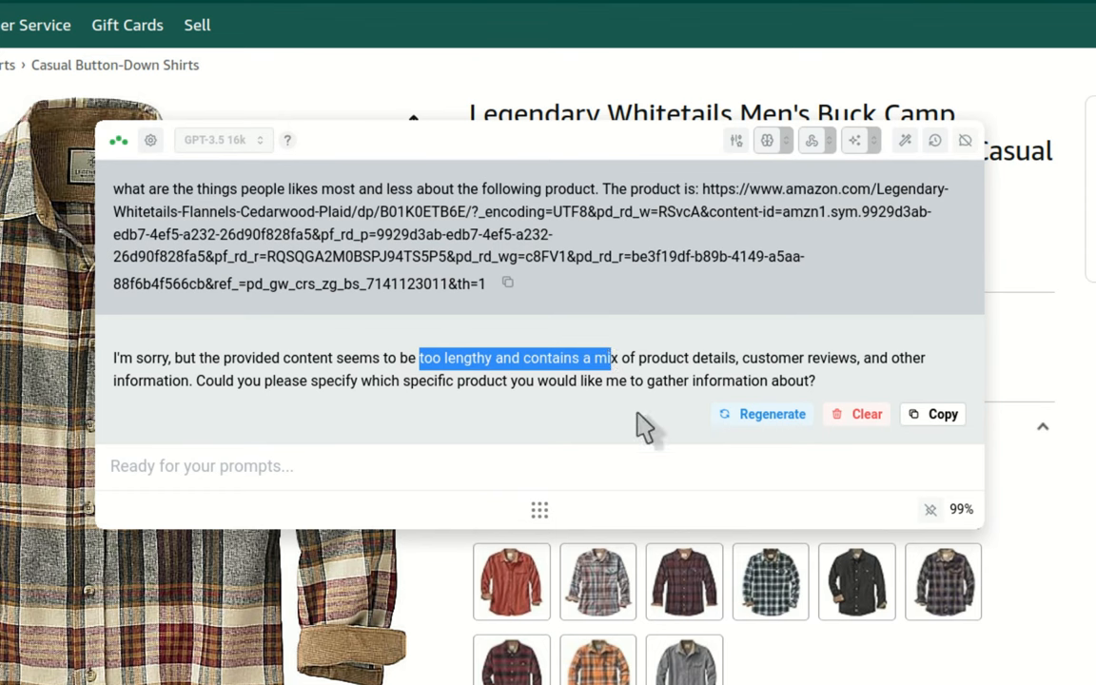
mouse_move(619, 430)
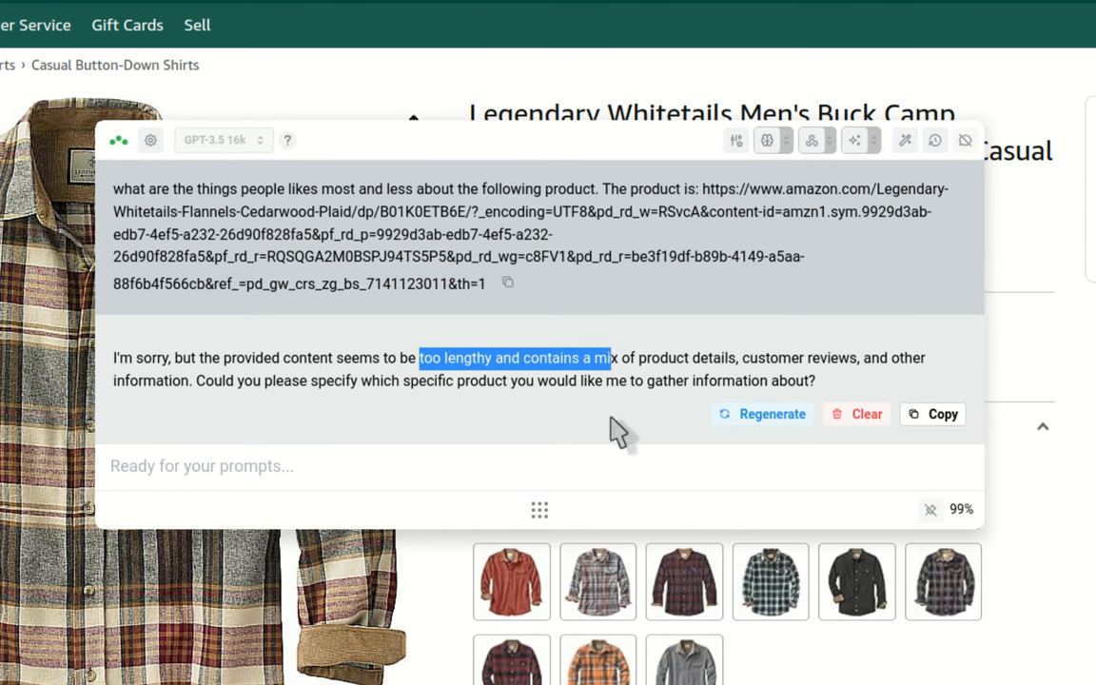
mouse_move(552, 367)
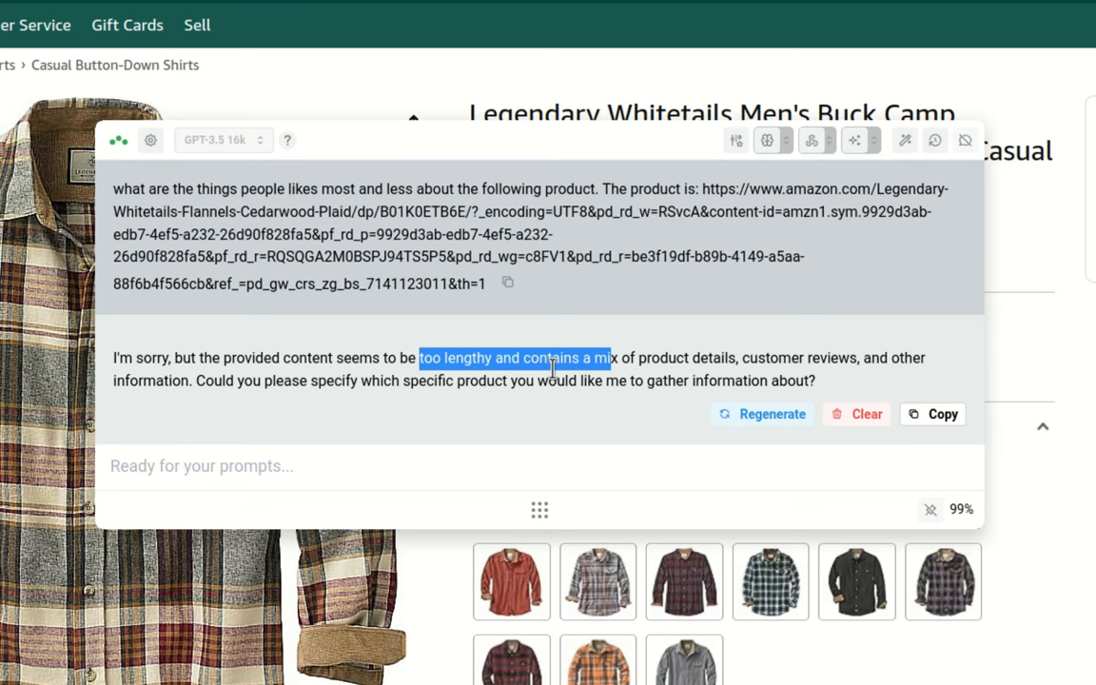
mouse_move(506, 282)
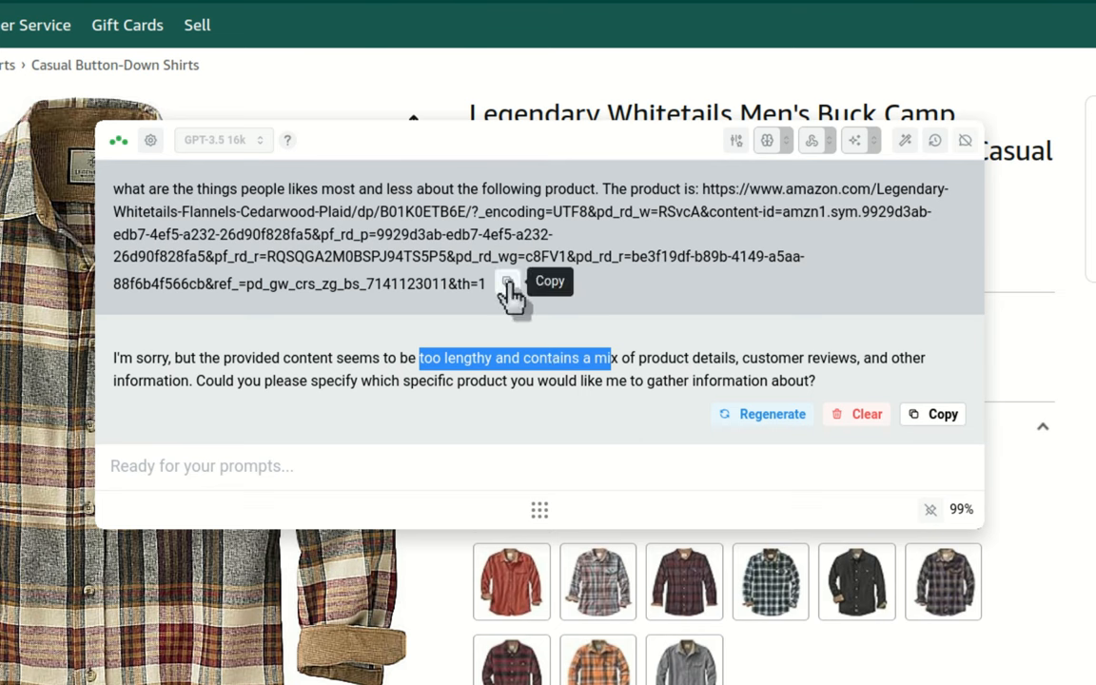
click(508, 284)
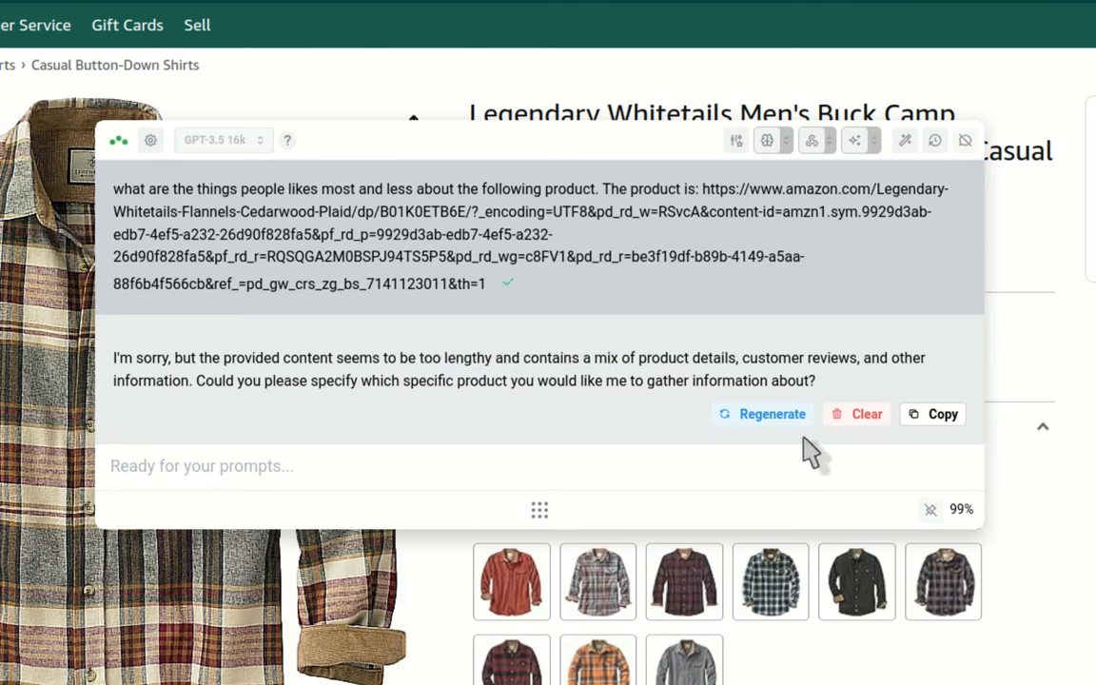
click(856, 413)
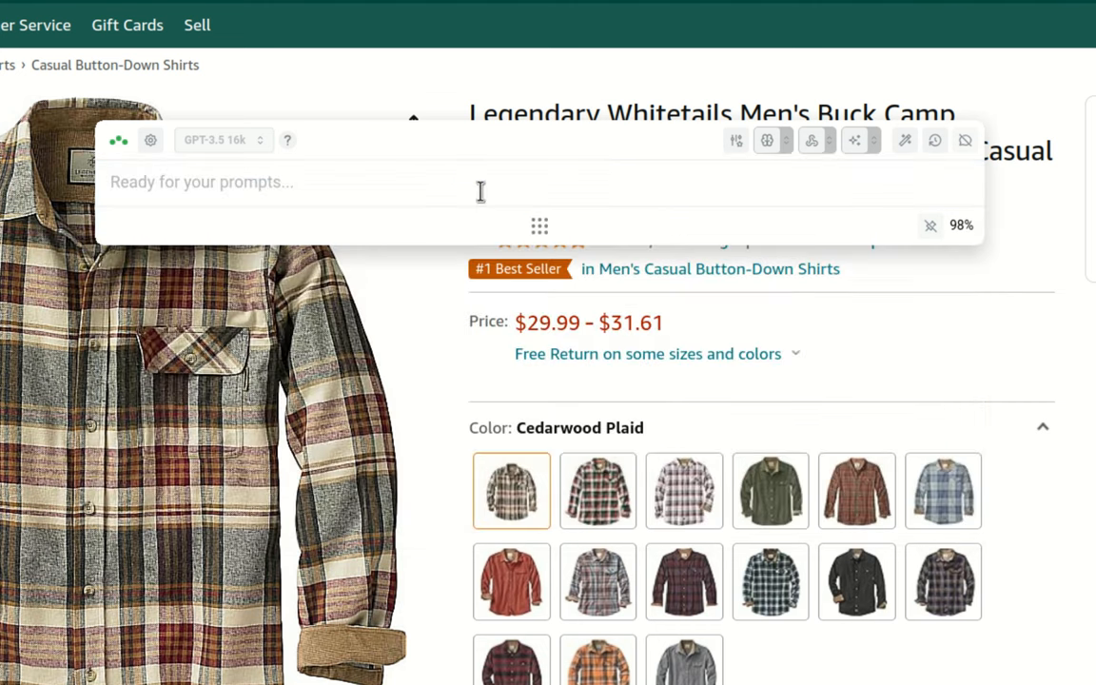
Send a reworded prompt framing the Amazon link as shared product content, asking what people like most and less
text(I'll share with you content from a product. I want you to tell)
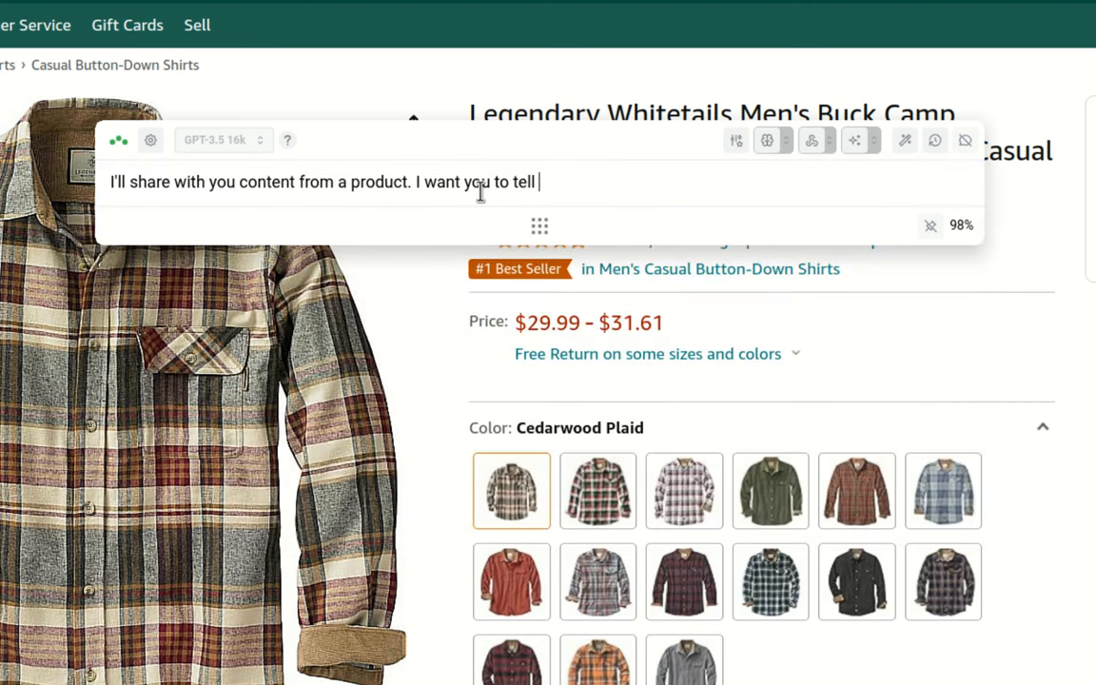
text(me what are the things people like most and less)
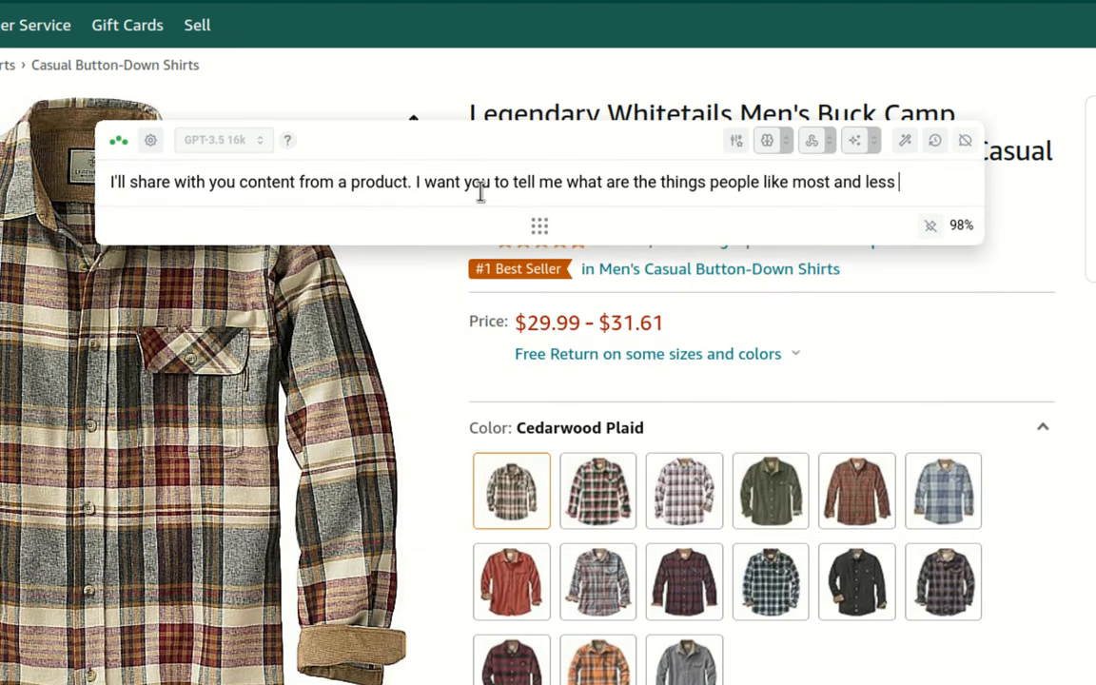
text(about it.)
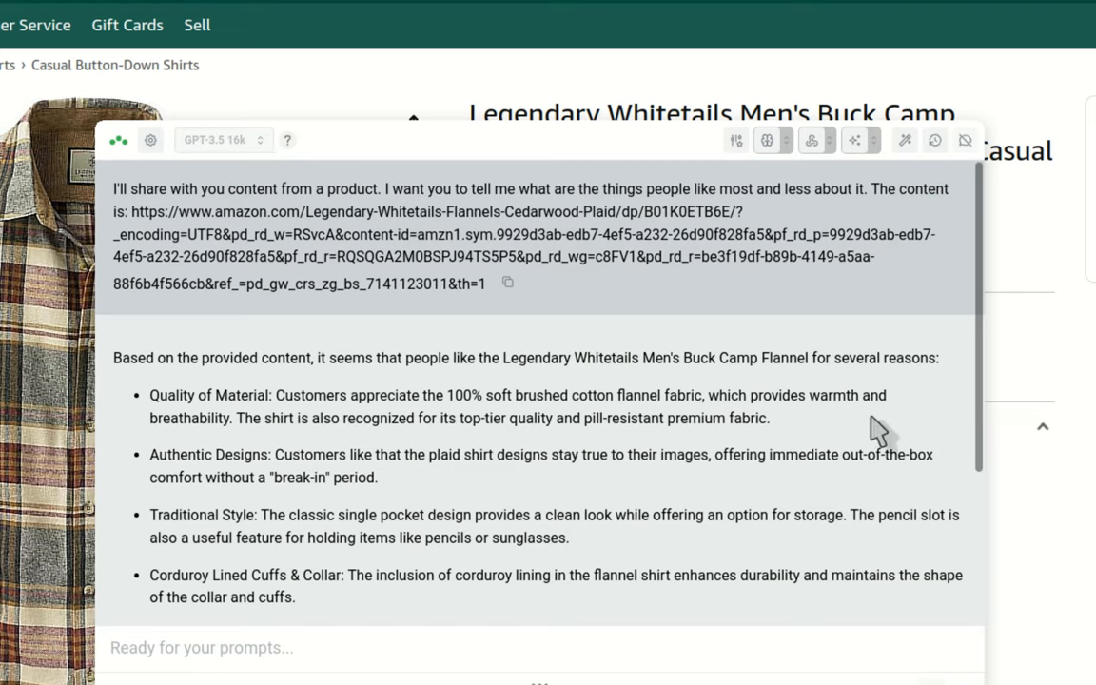
Read through the Legendary Whitetails flannel likes-and-dislikes answer and reach Triplo AI's documentation page
scroll(down, 3)
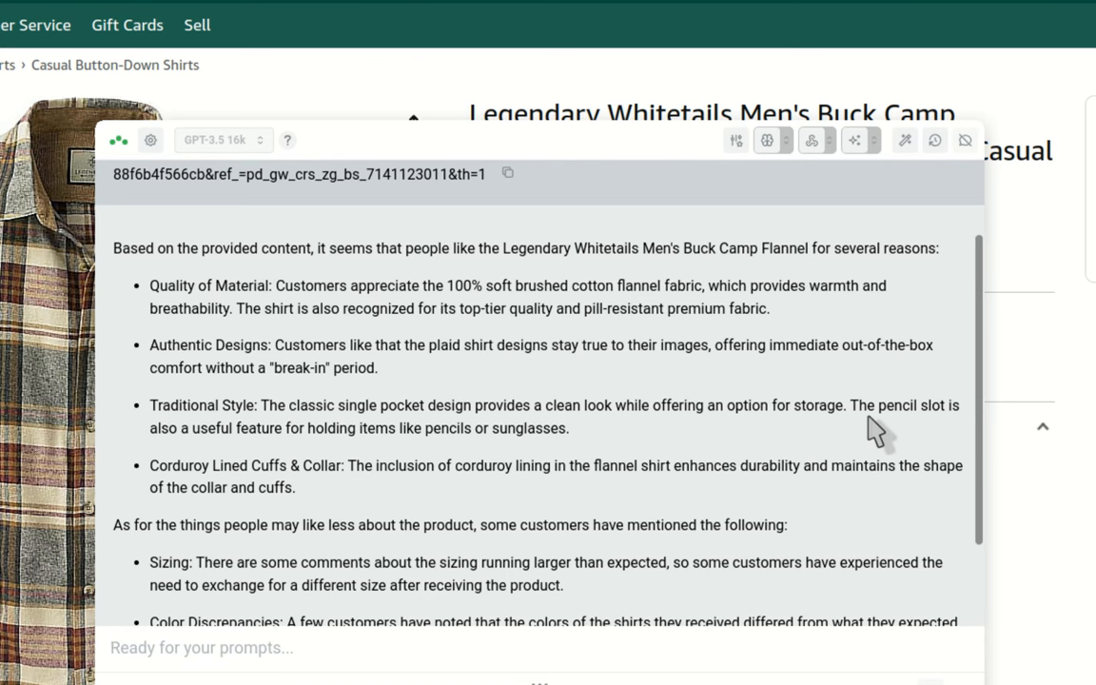
click(202, 647)
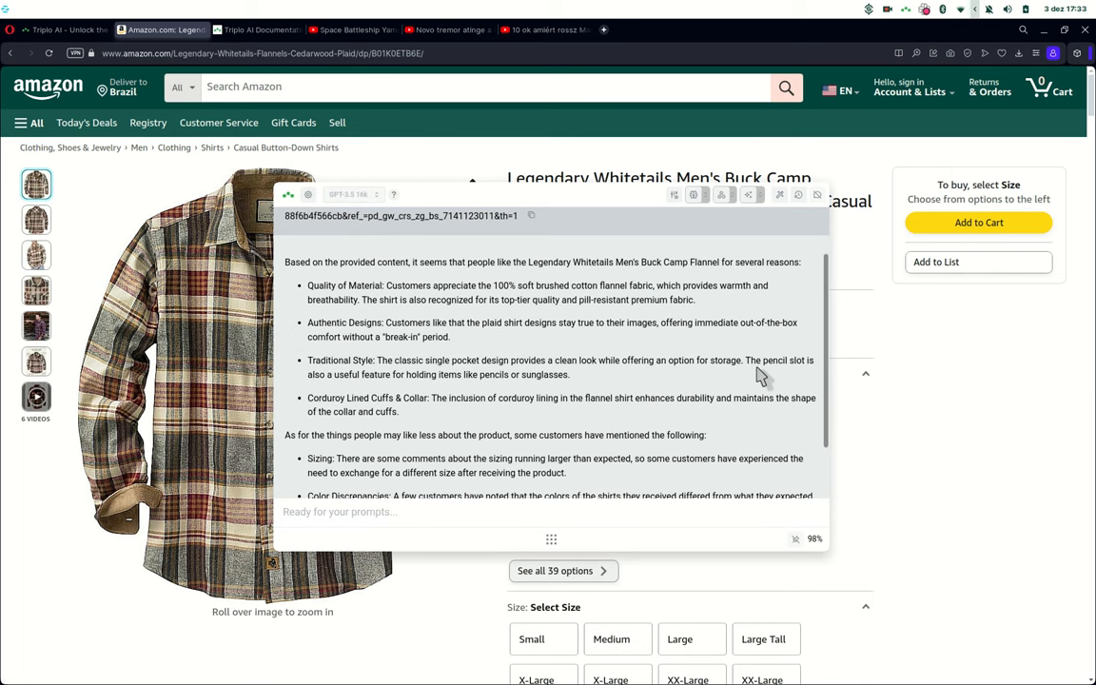
click(339, 512)
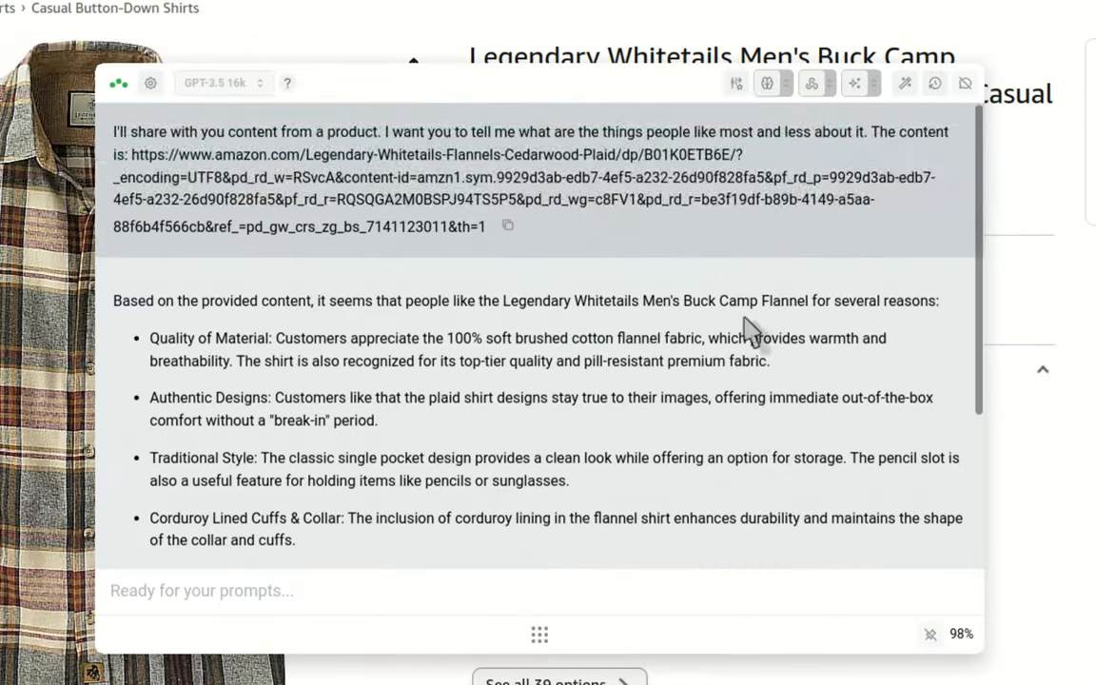
scroll(down, 3)
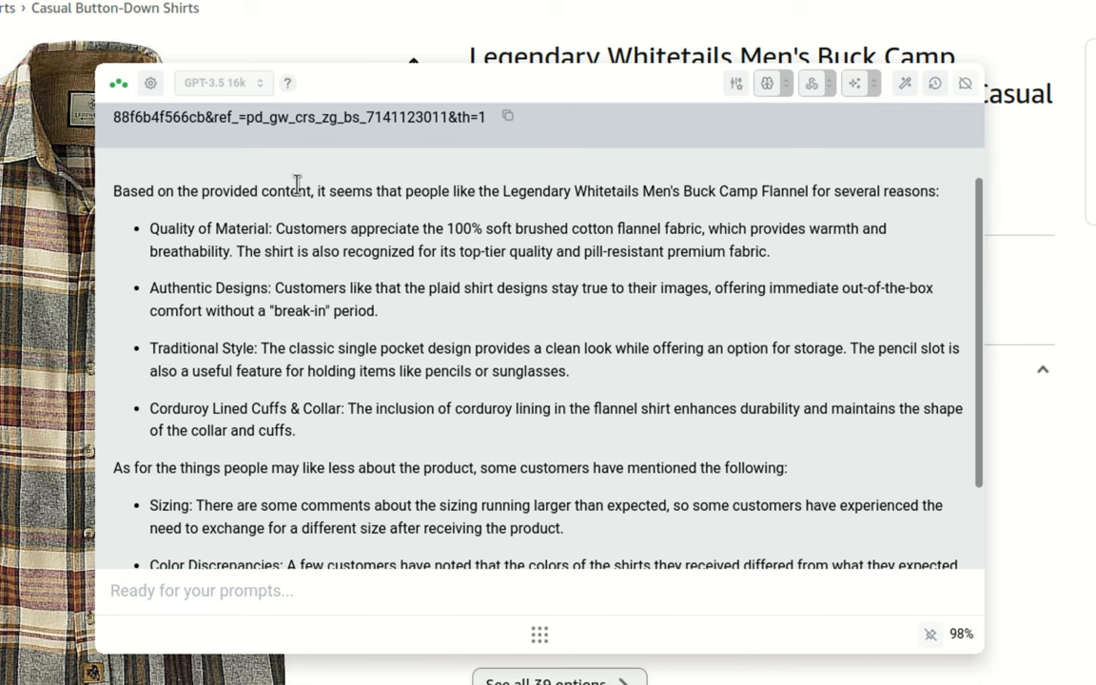
mouse_move(516, 194)
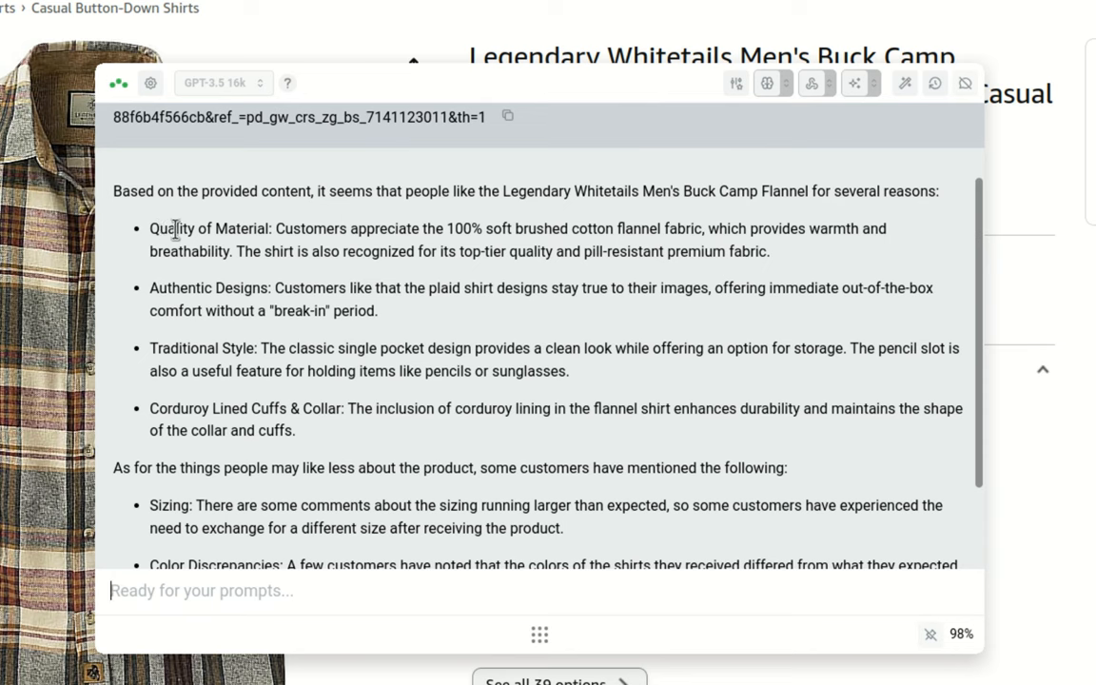
mouse_move(186, 348)
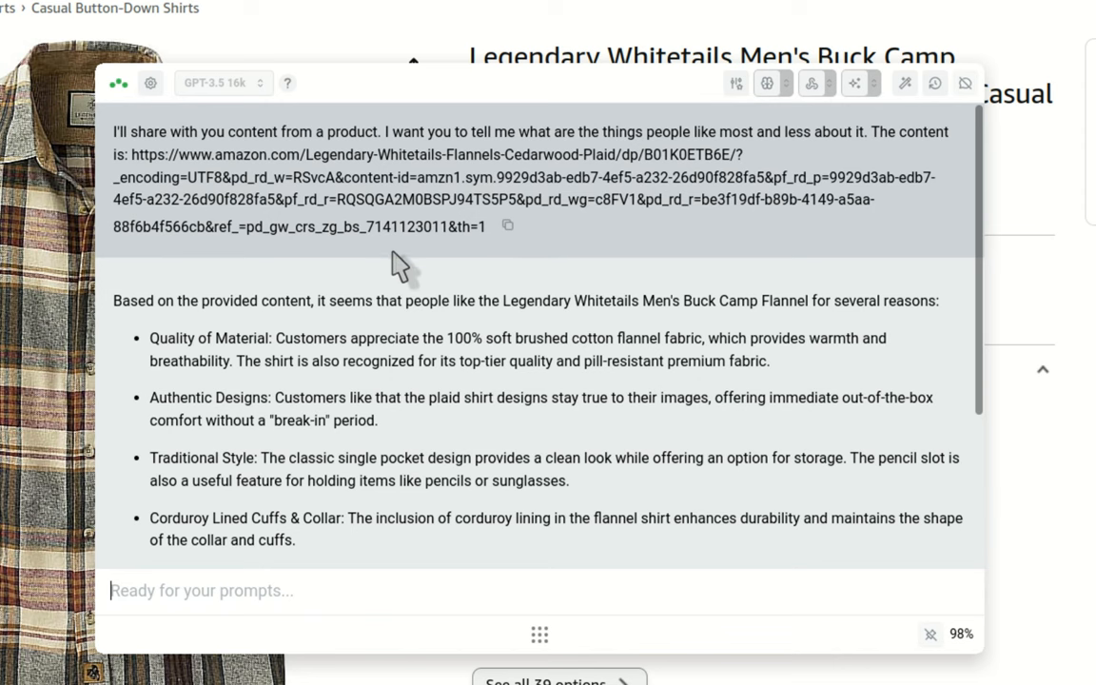
mouse_move(475, 257)
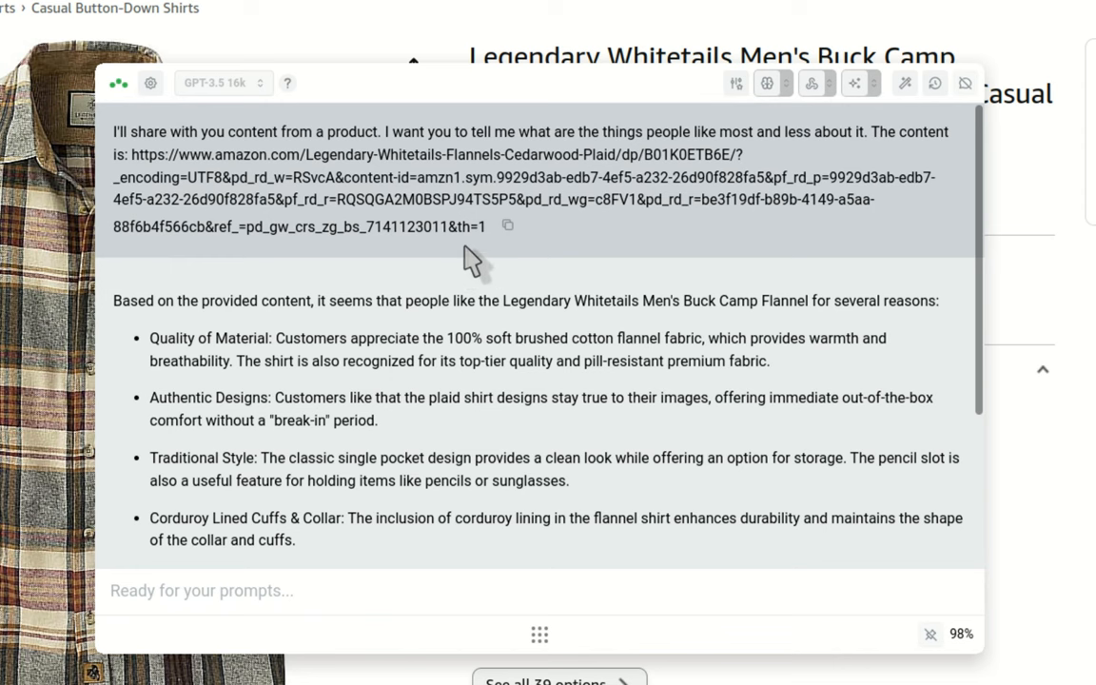
click(202, 591)
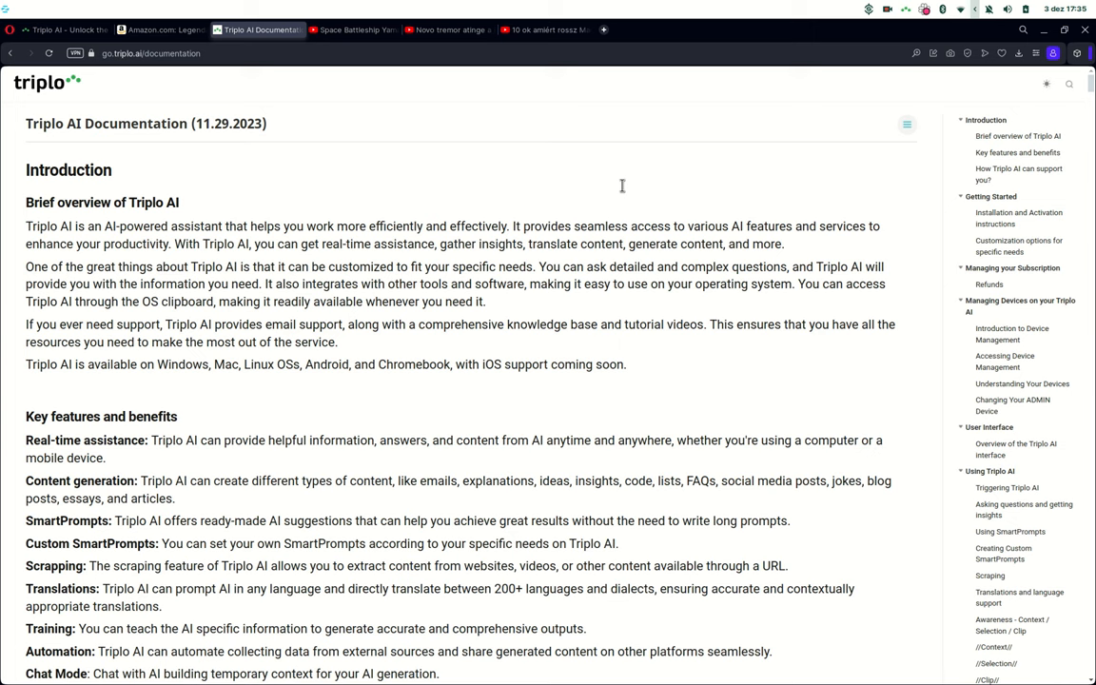
mouse_move(485, 149)
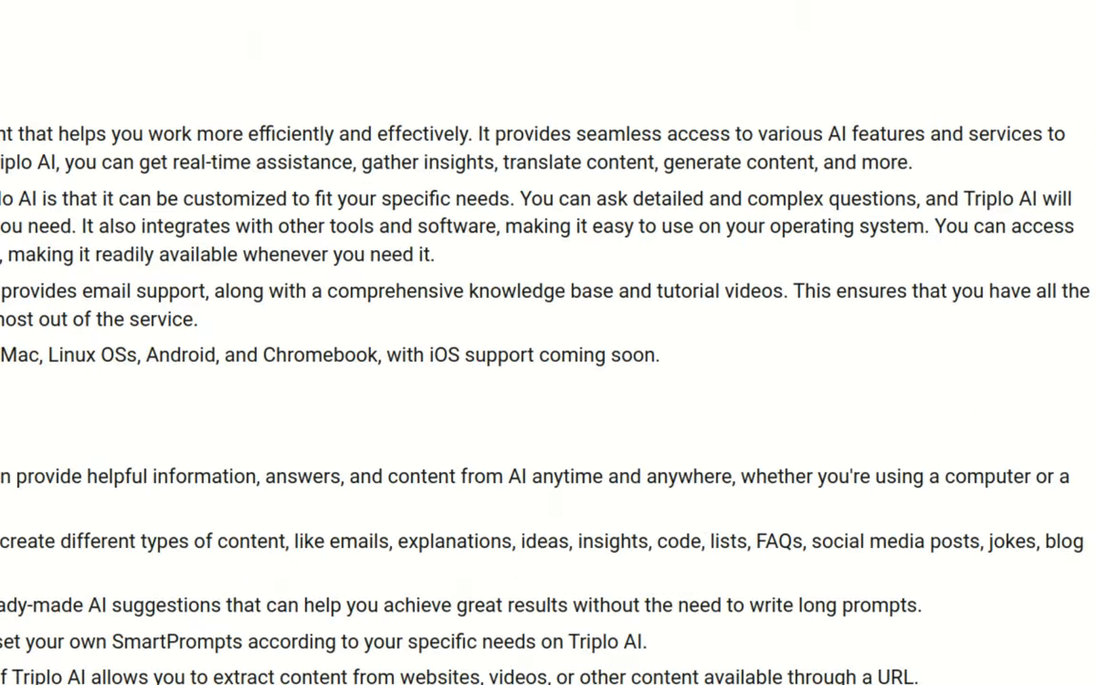
click(539, 168)
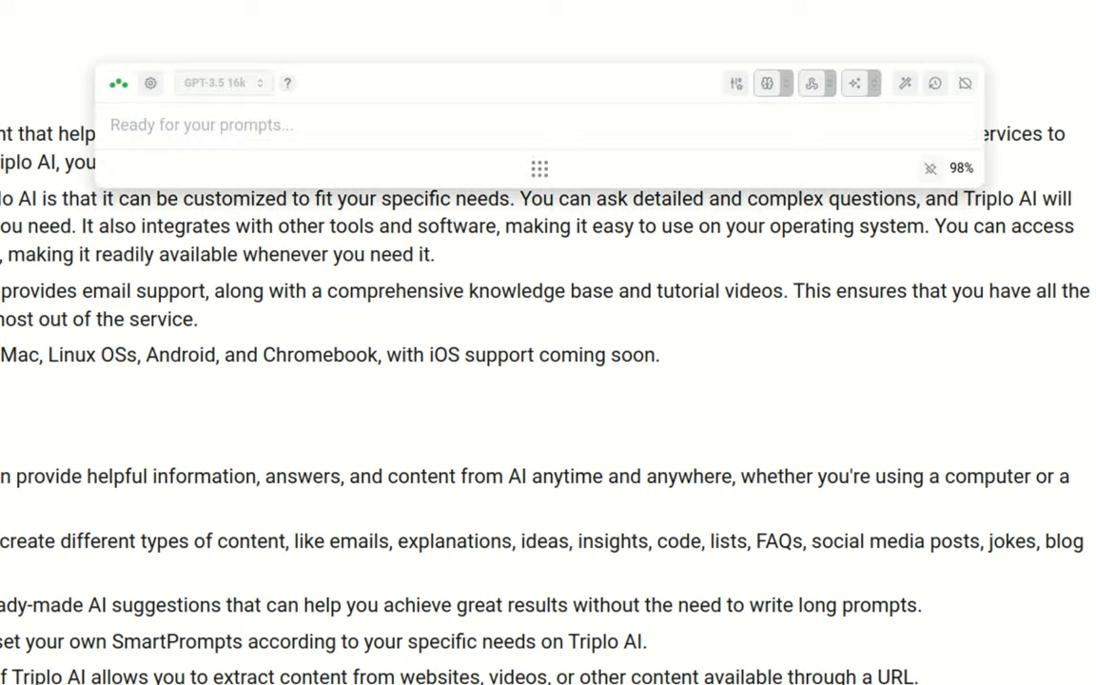
text(sc)
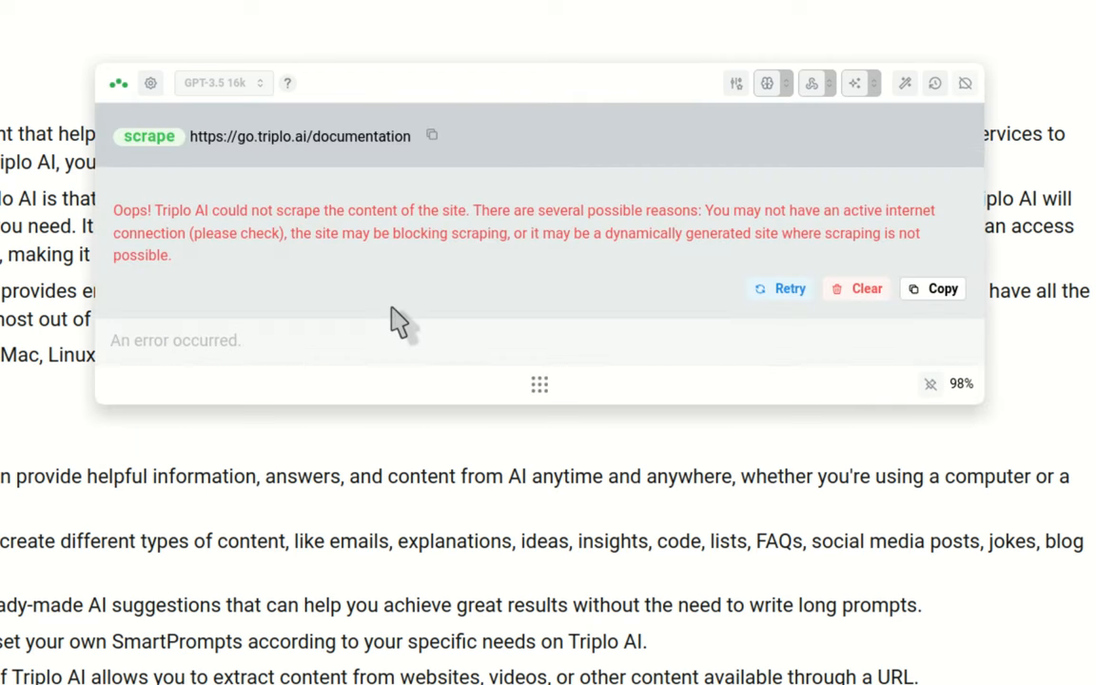
mouse_move(194, 270)
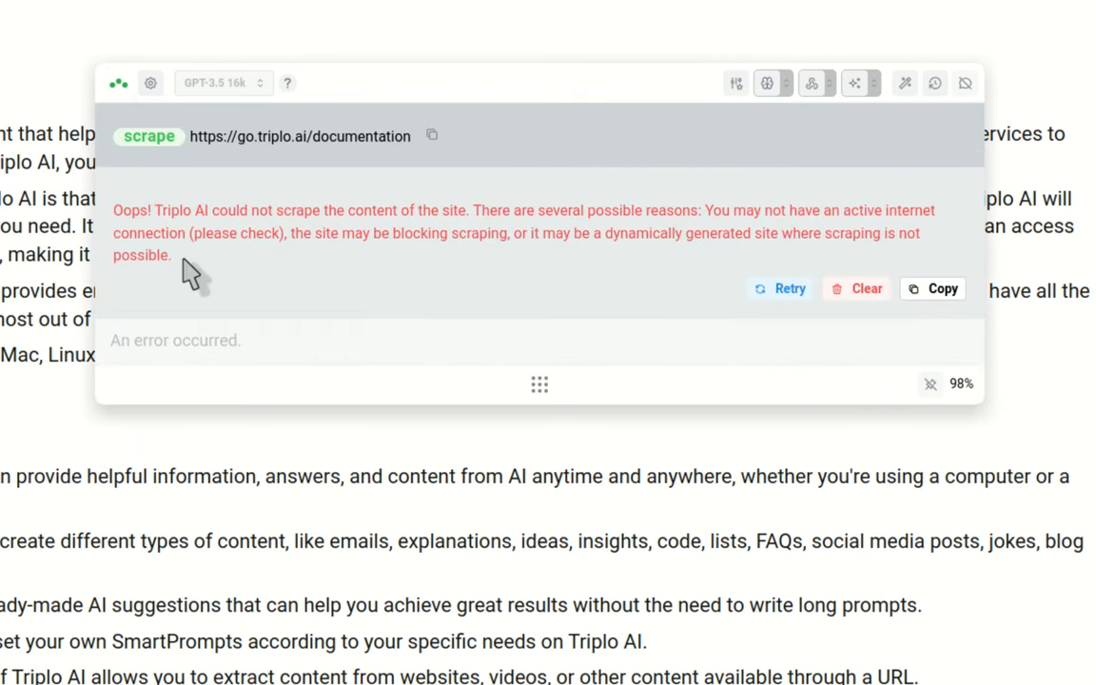
mouse_move(219, 314)
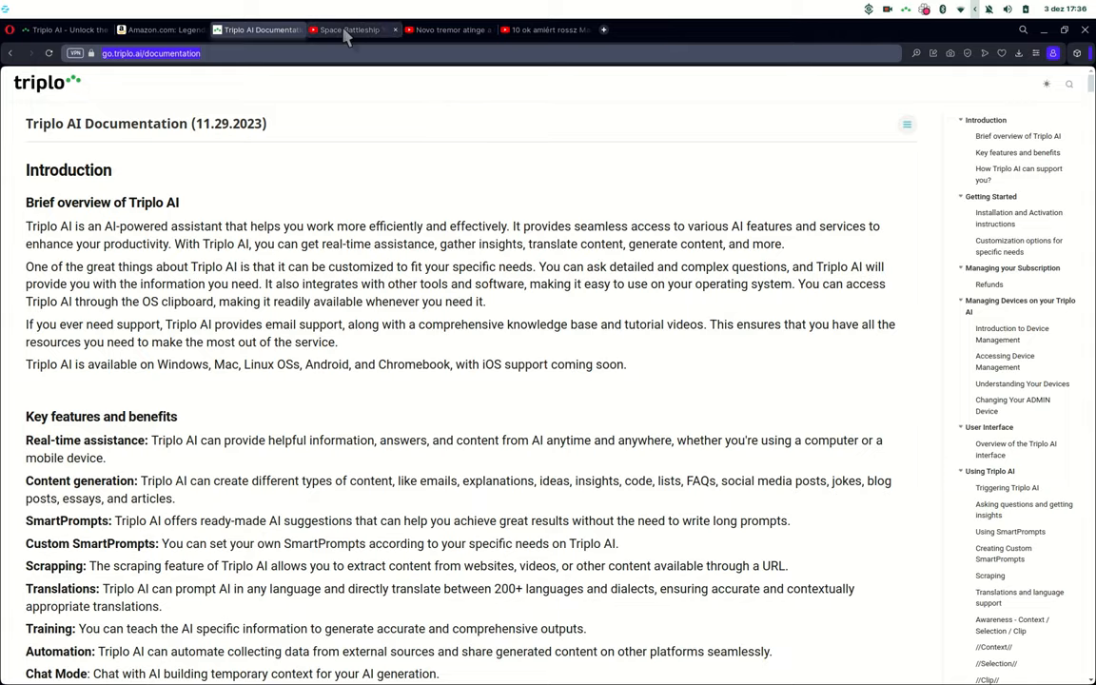
Switch to the Space Battleship Yamato video and scrape its subtitle transcript from the address-bar URL
click(352, 31)
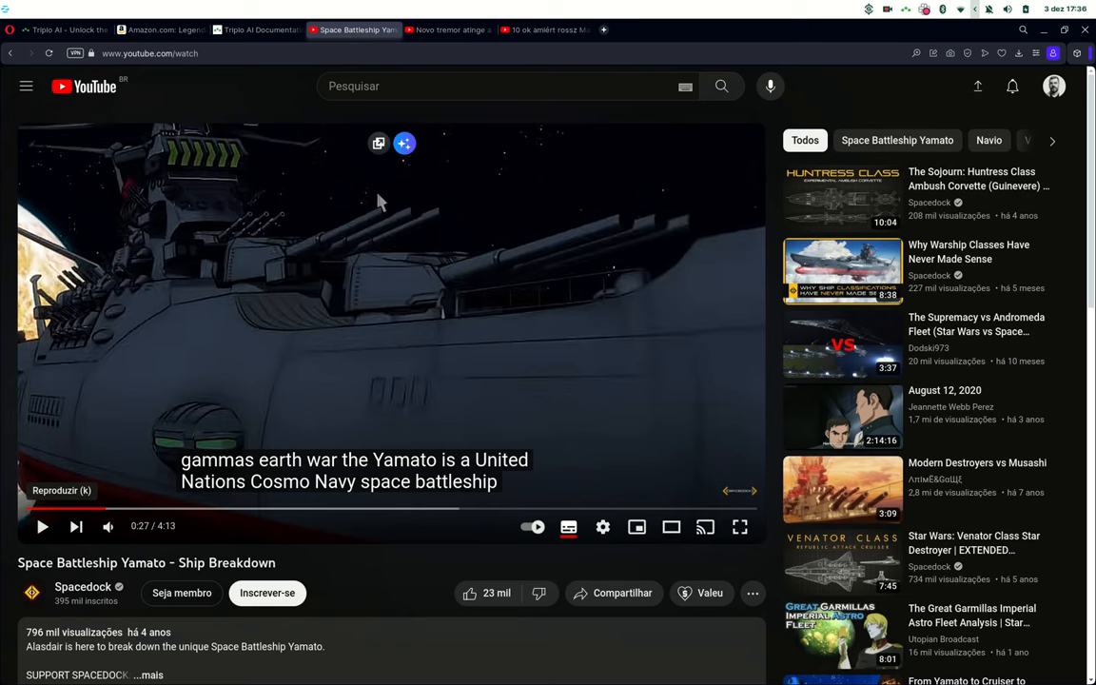
mouse_move(236, 99)
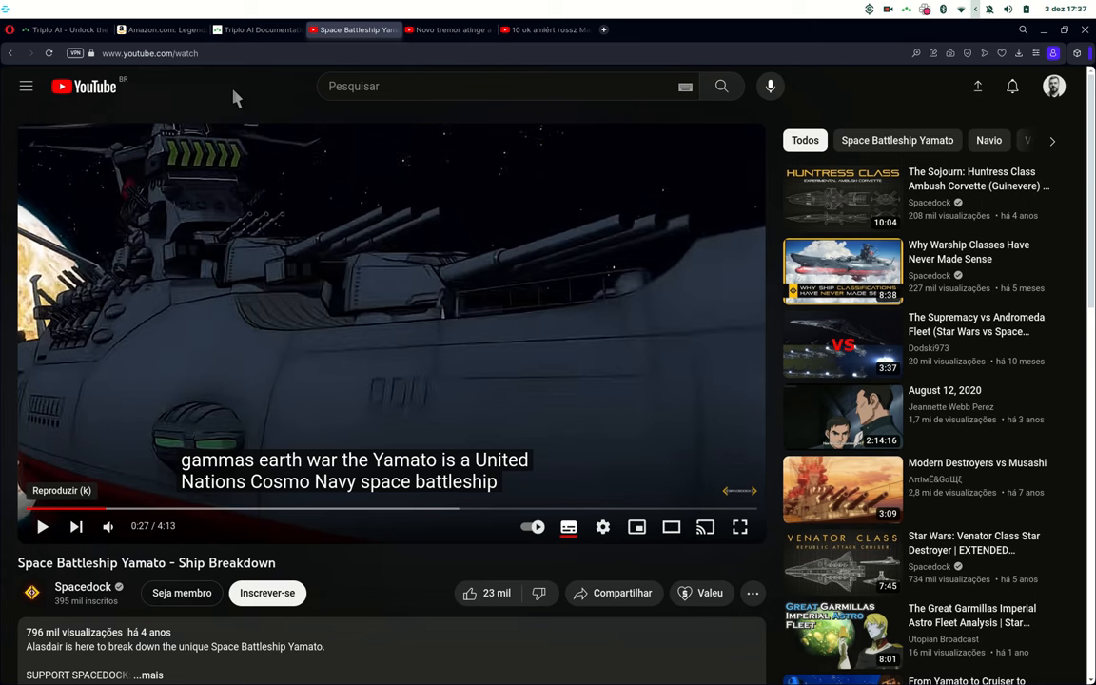
click(152, 54)
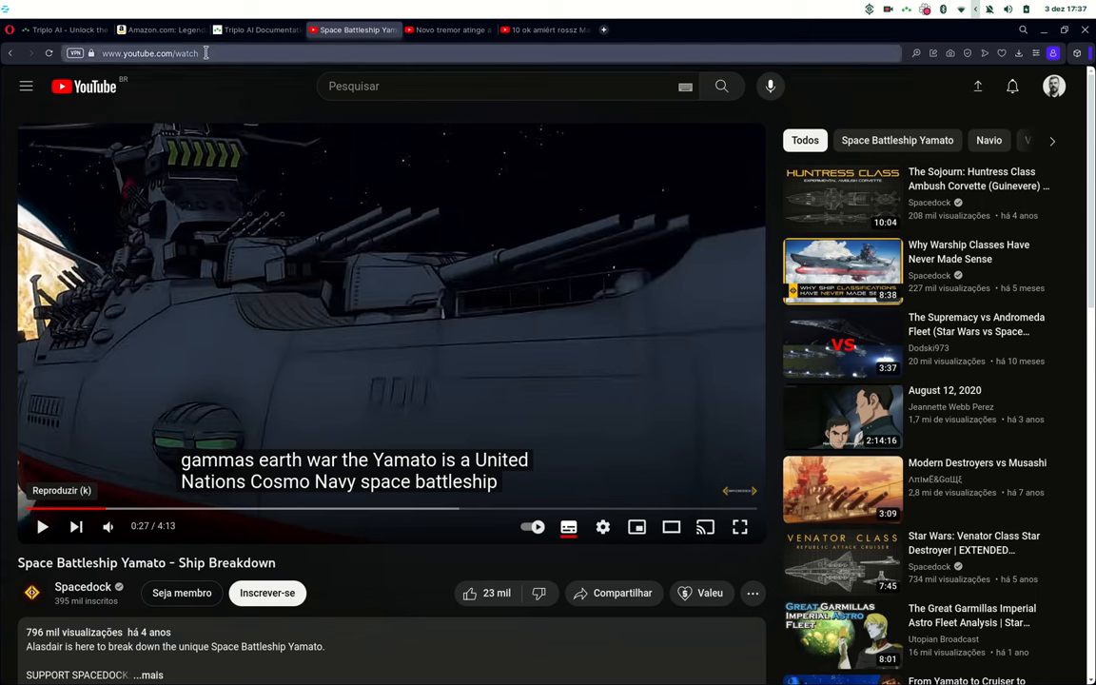
click(148, 53)
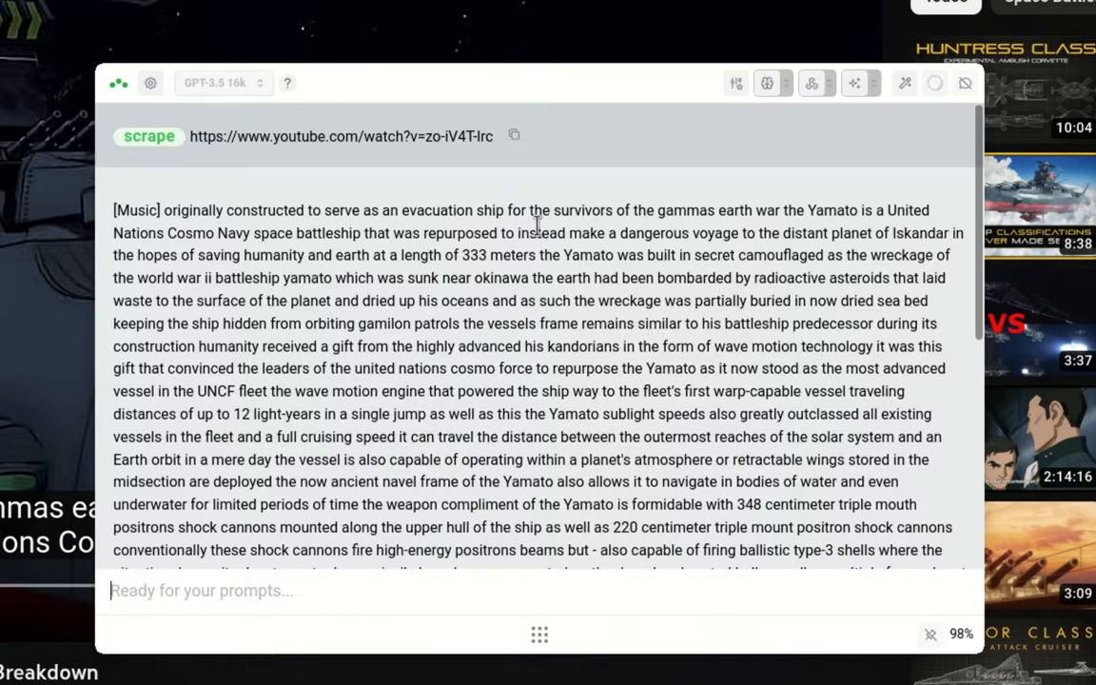
scroll(down, 3)
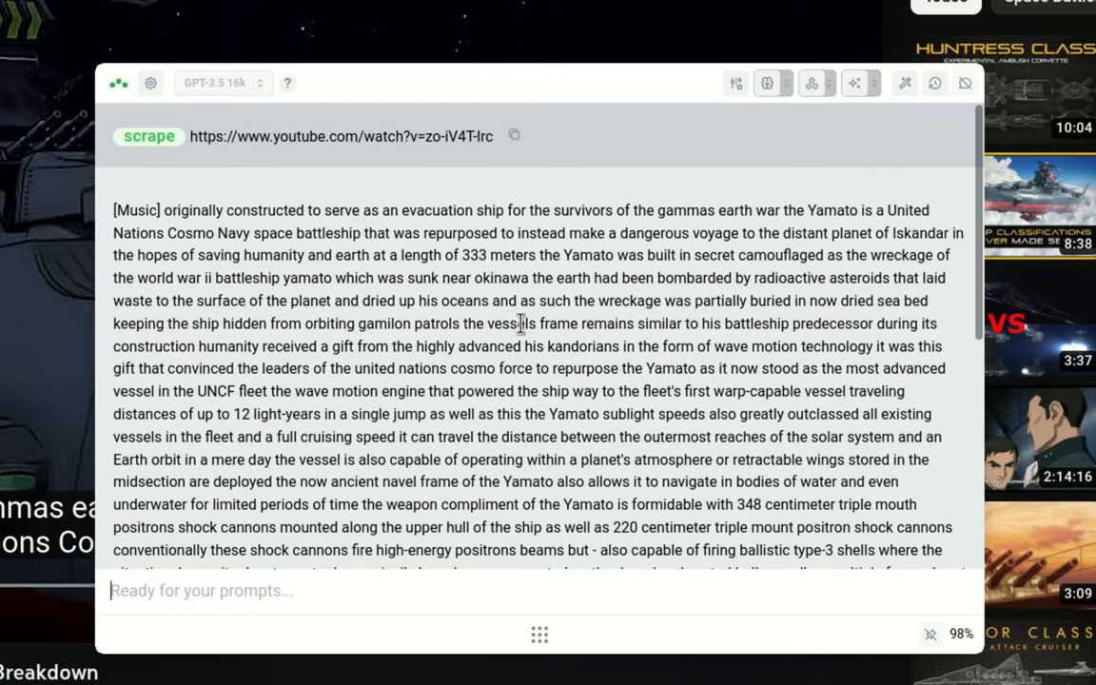
scroll(down, 3)
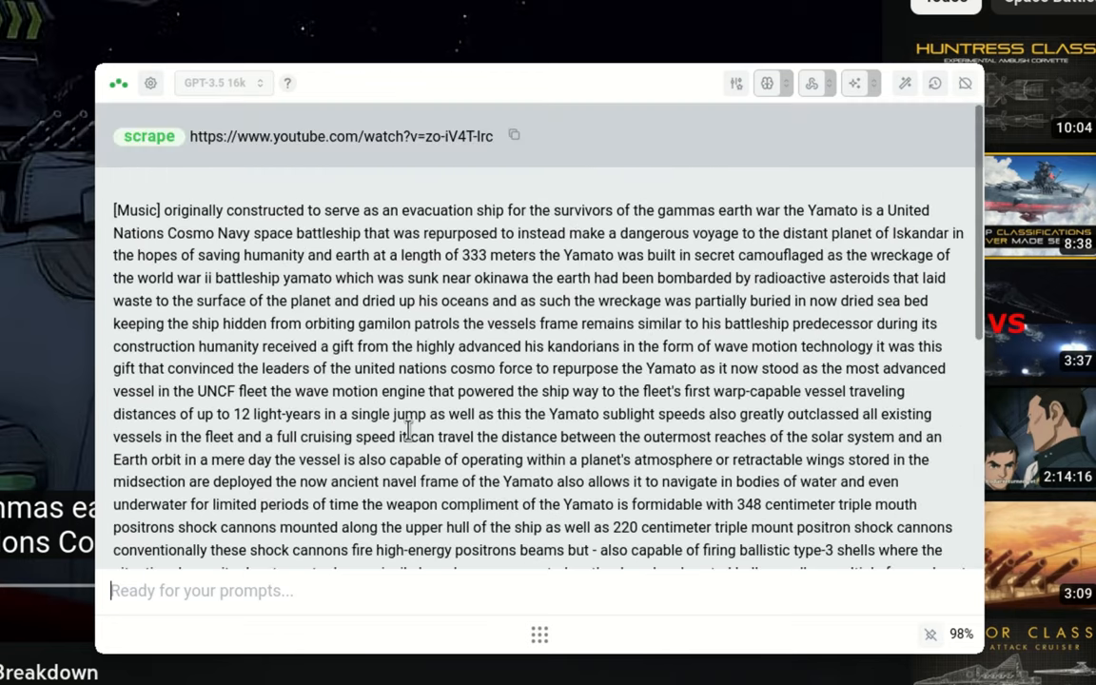
mouse_move(408, 225)
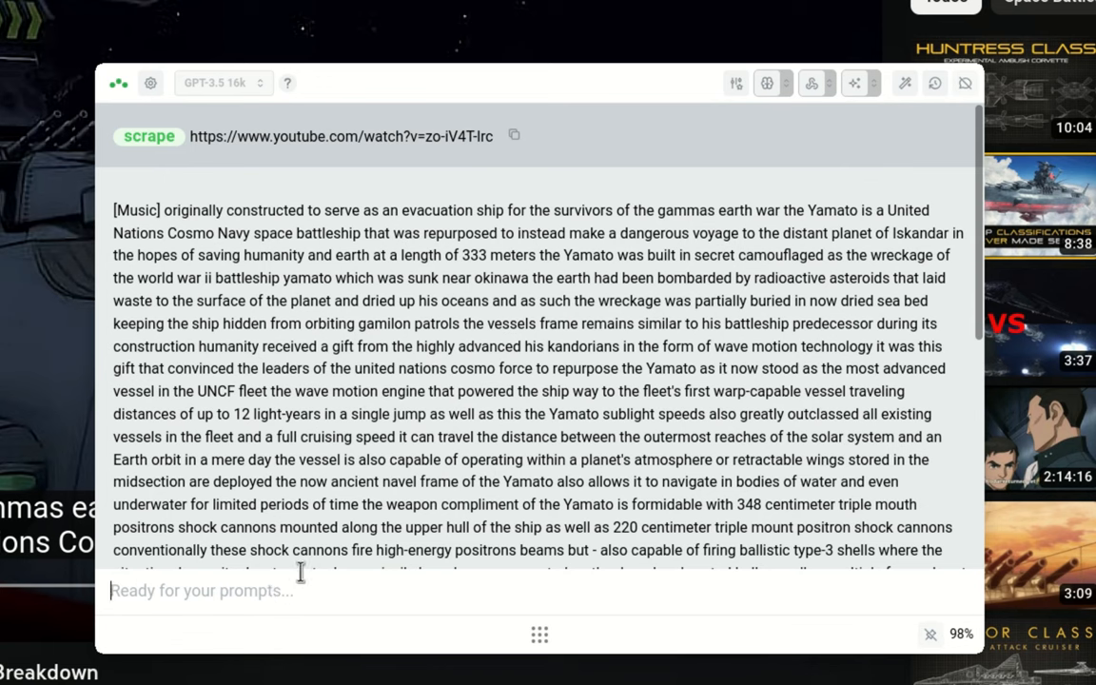
text(summarize https://www.youtube.com/watch?v=zo-iV4T-lrc)
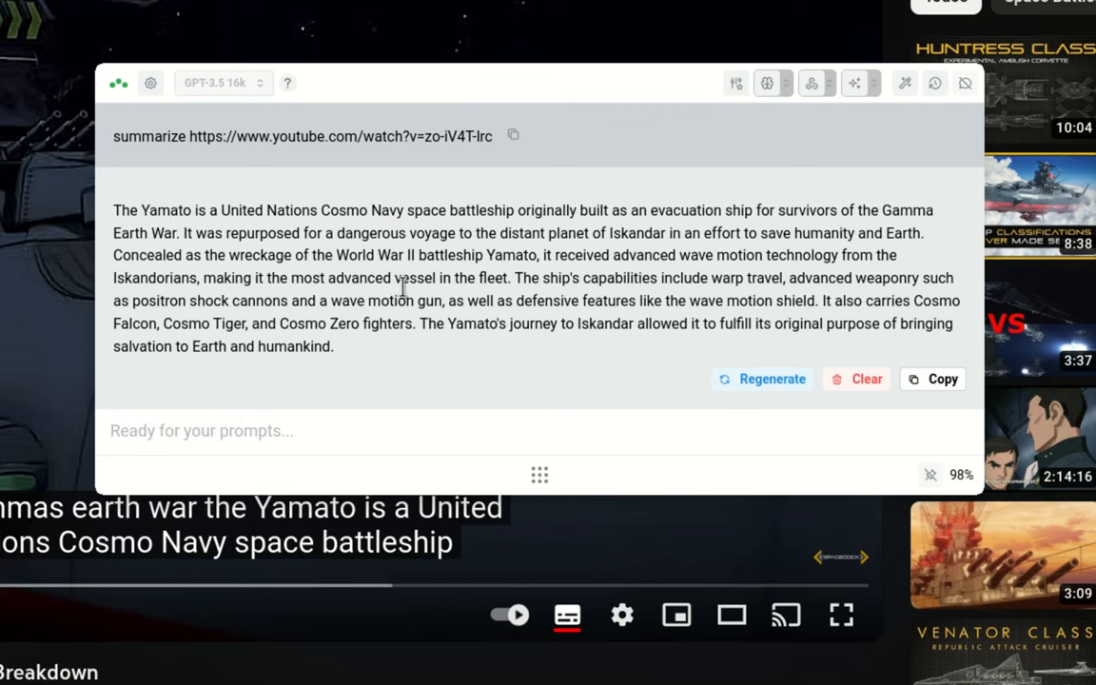
click(200, 430)
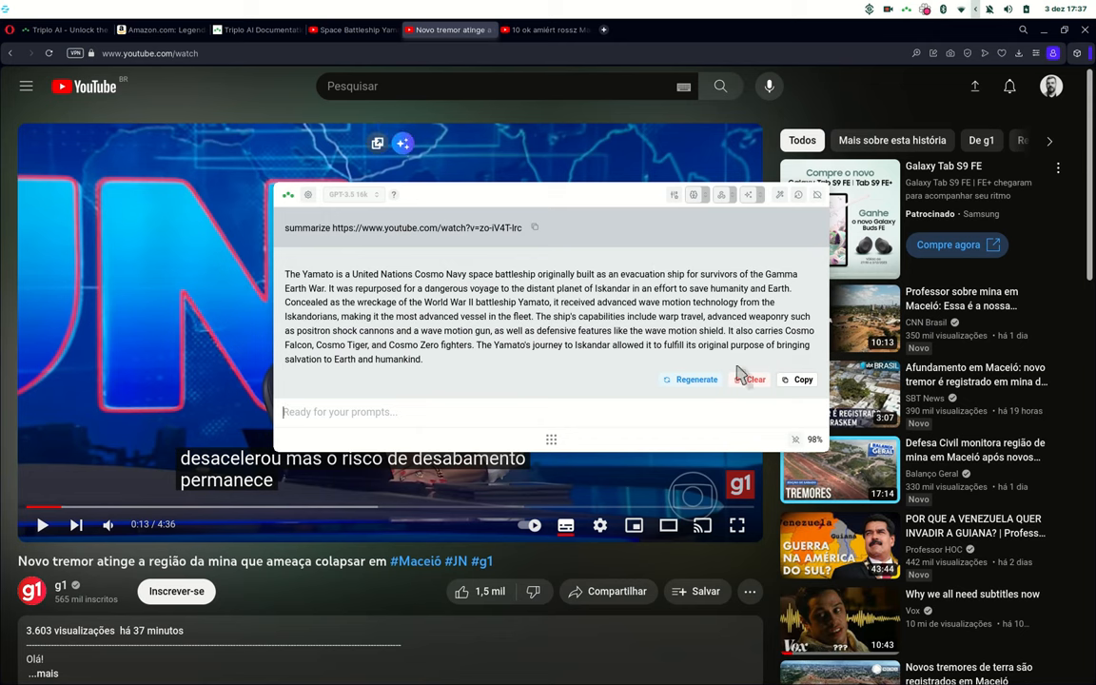
Clear the Yamato summary, attempt to scrape the Maceió video, and check YouTube's CC menu showing only Portuguese auto-generated captions
click(752, 379)
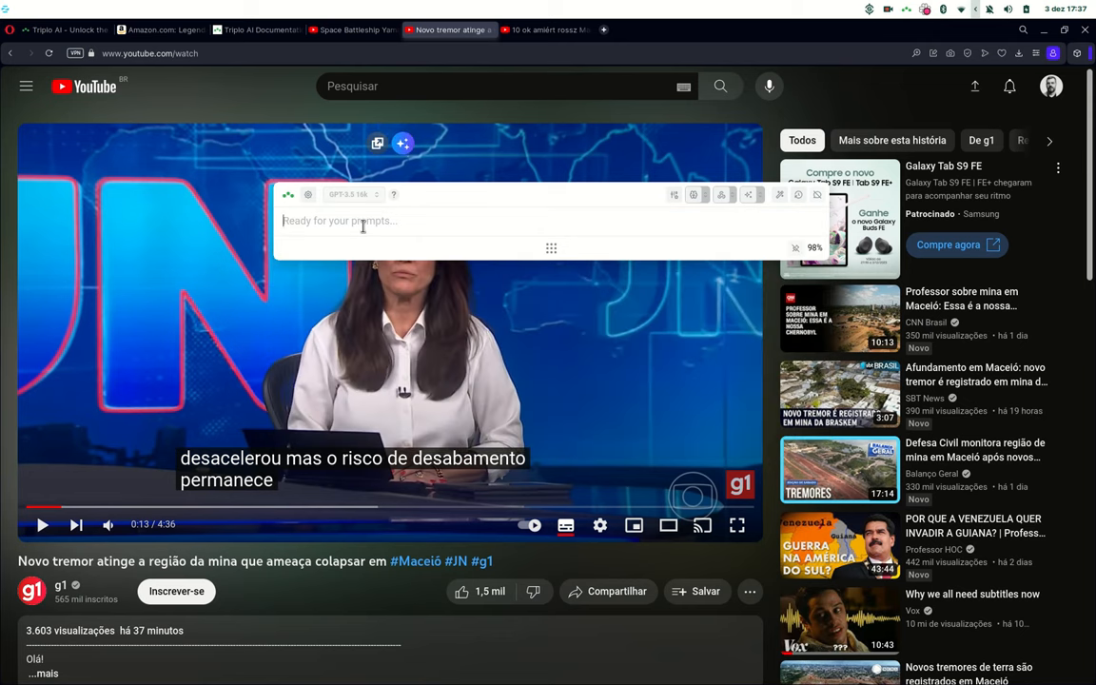
text(sum)
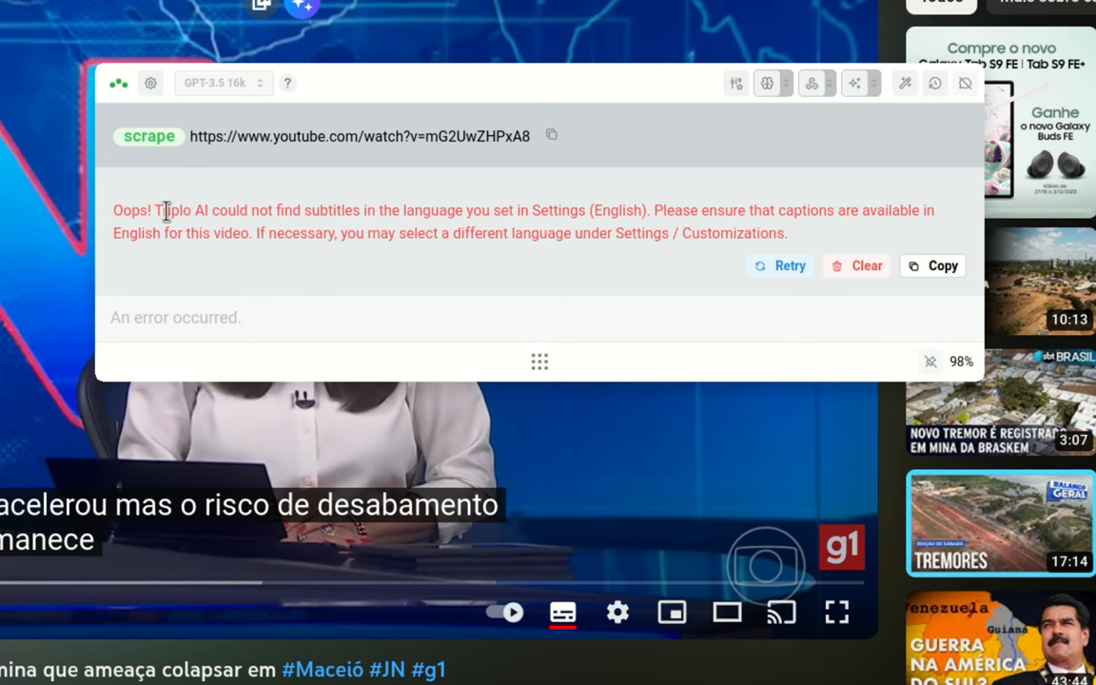
mouse_move(118, 491)
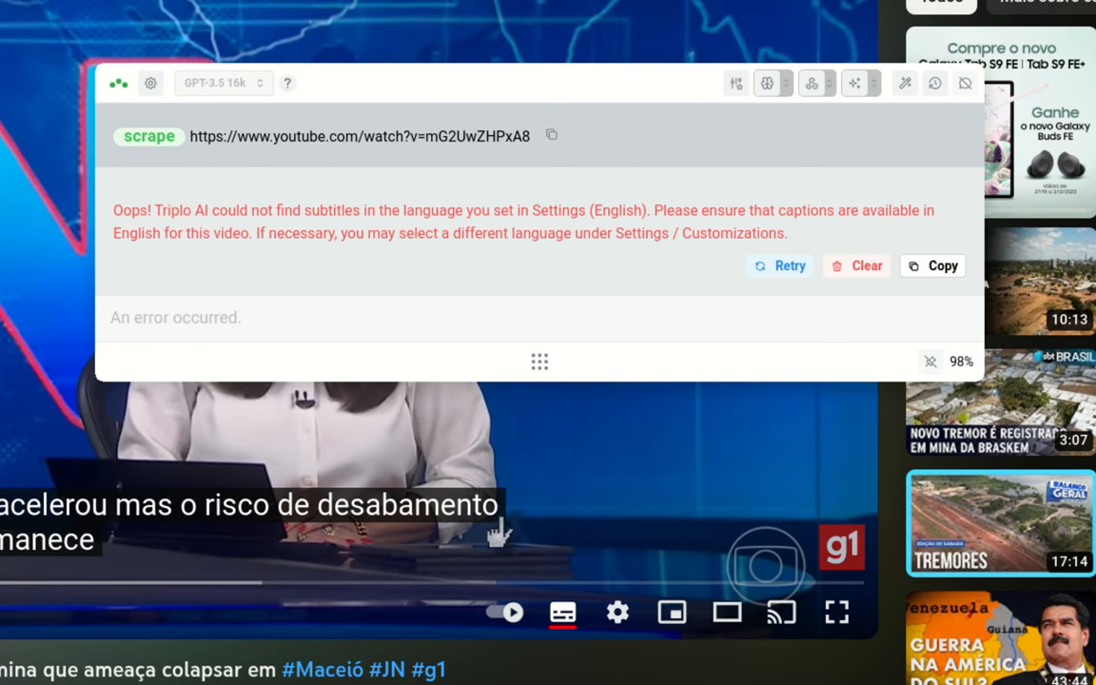
click(563, 613)
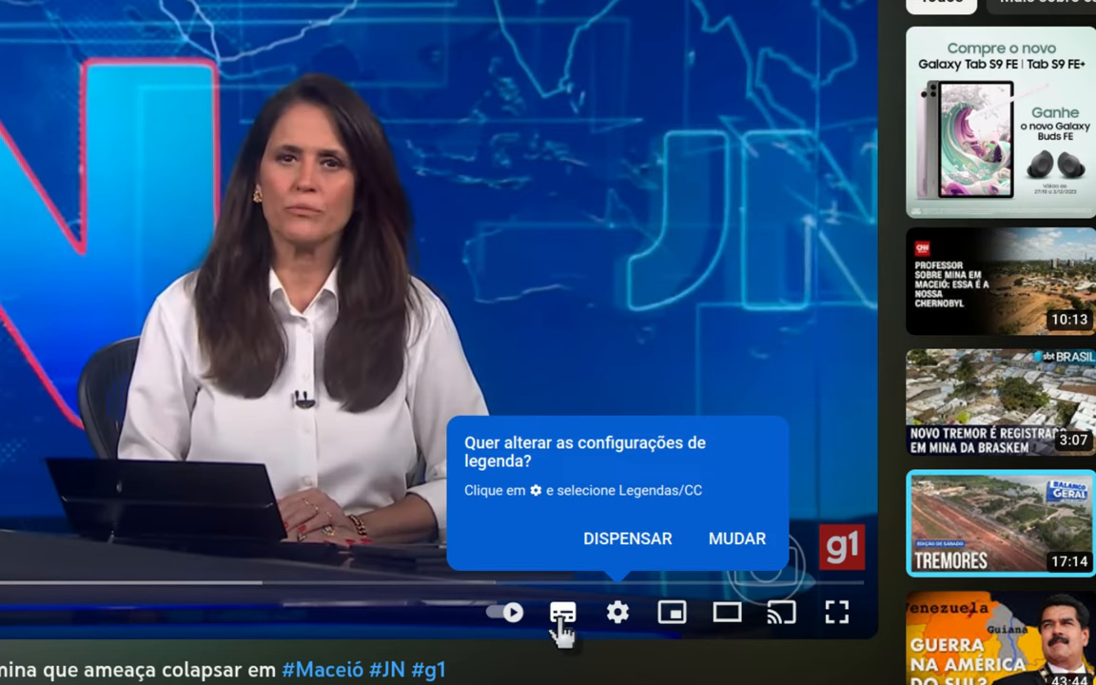
mouse_move(594, 651)
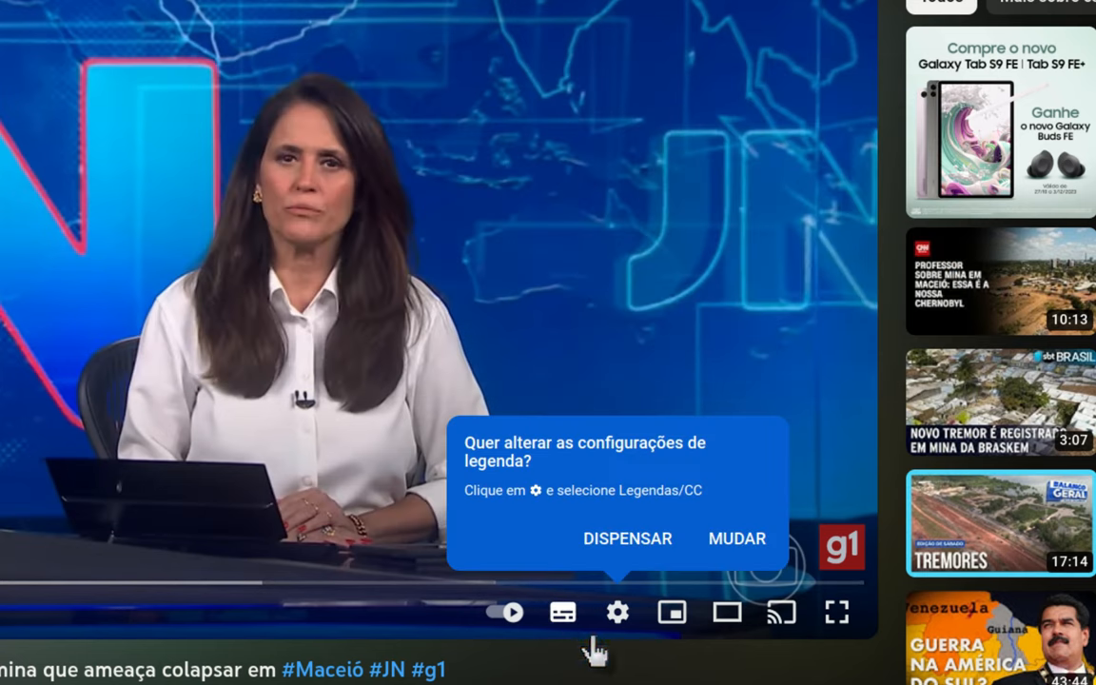
click(616, 612)
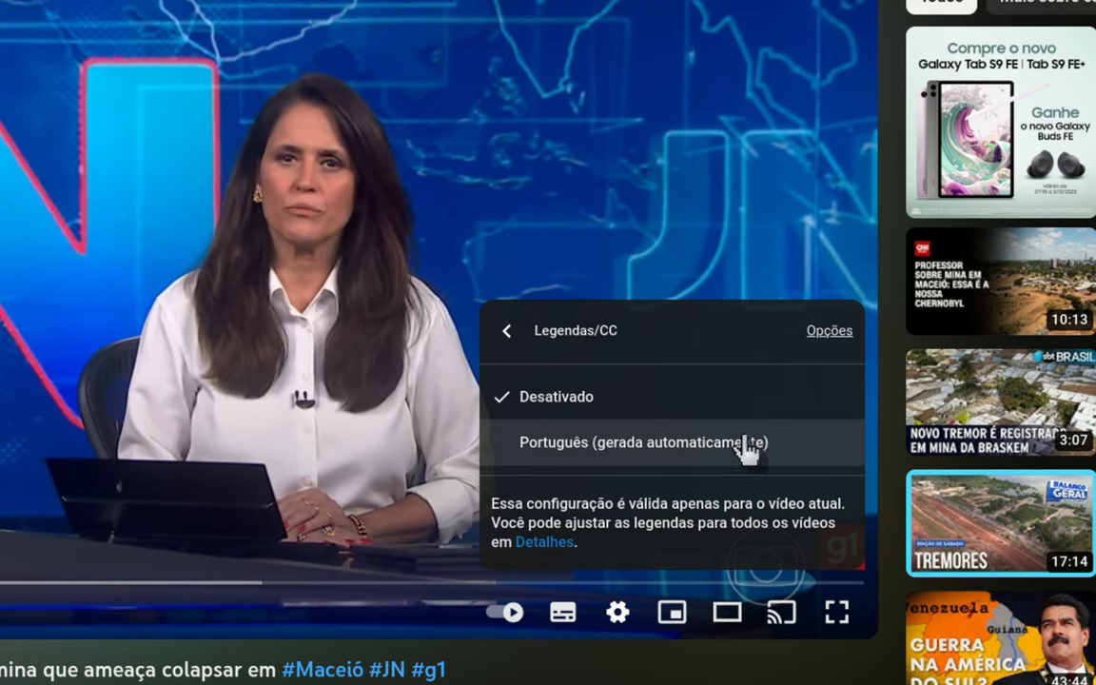
mouse_move(512, 455)
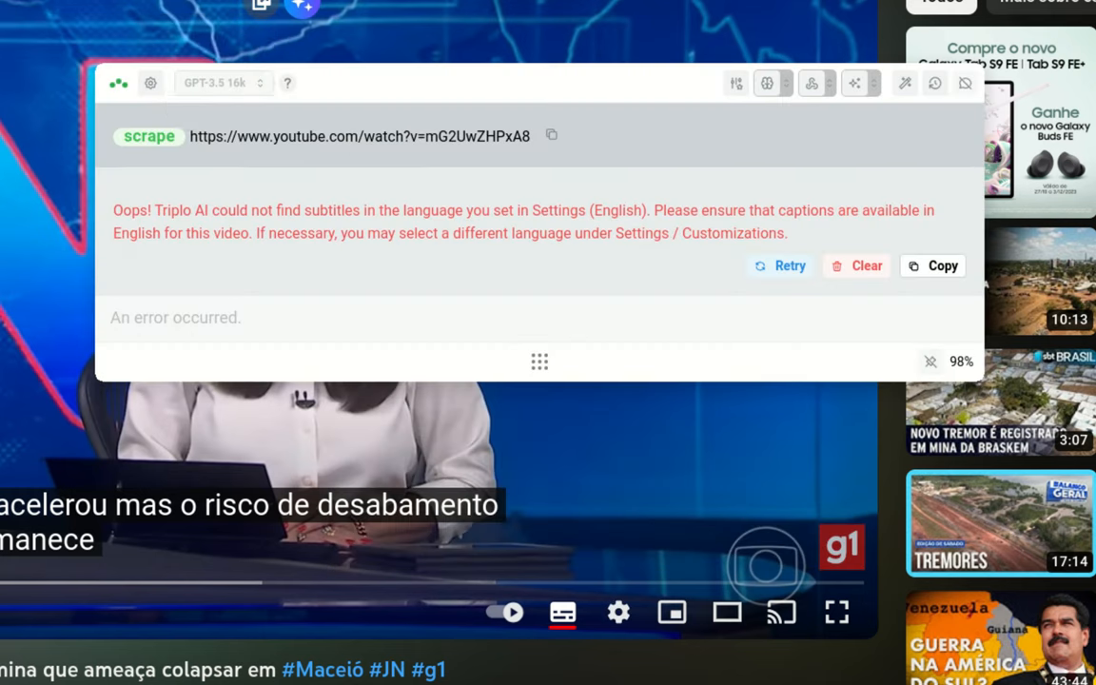
mouse_move(149, 84)
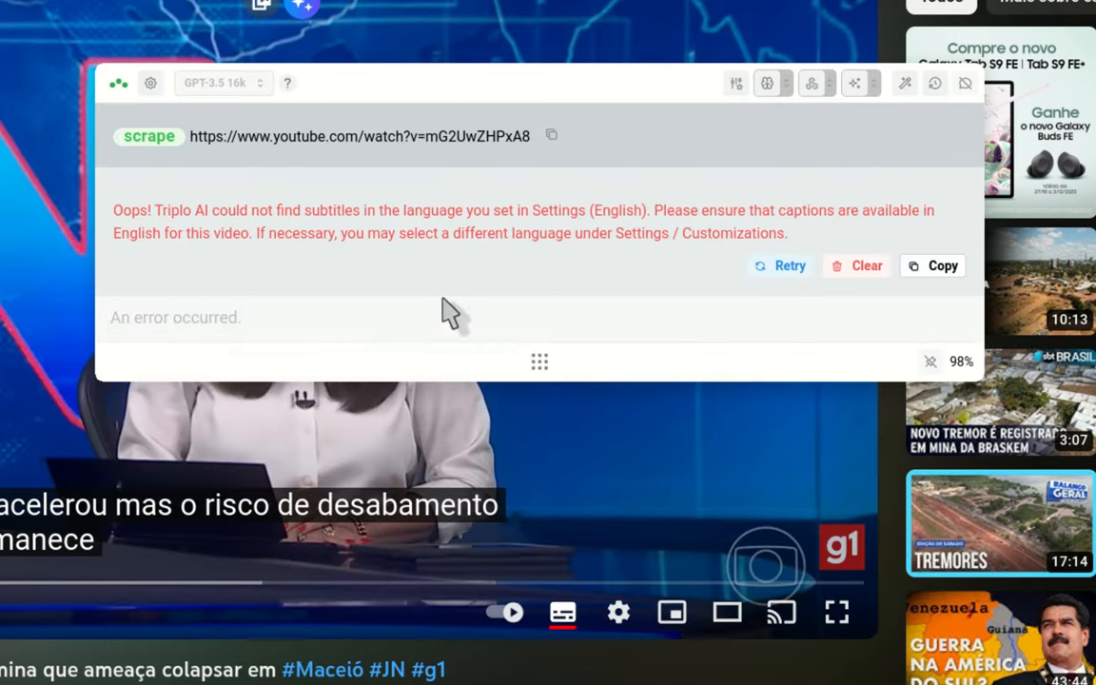
Prefix the Maceió video URL with 'summarize' and submit to get a short Portuguese summary
click(780, 266)
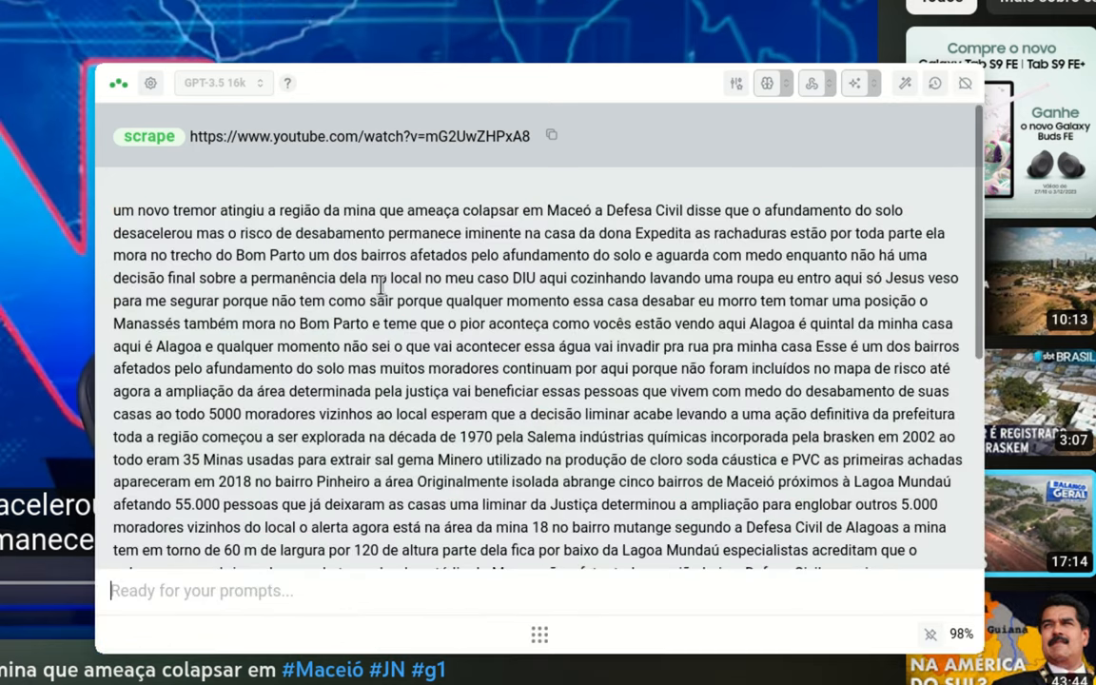
scroll(down, 3)
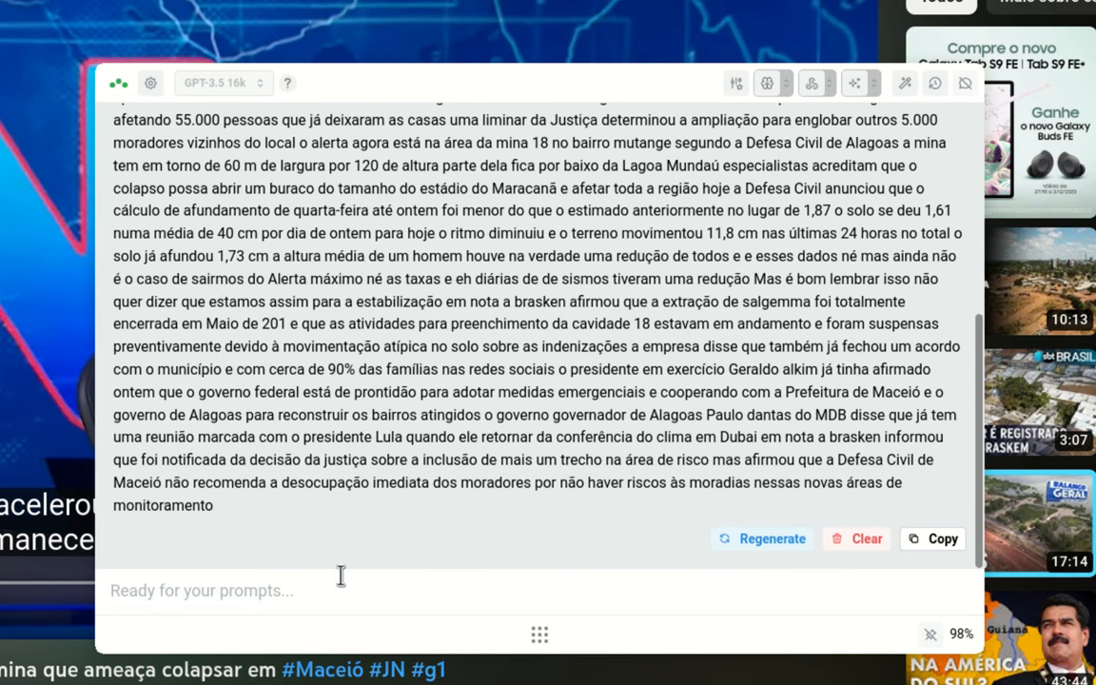
text(summarize)
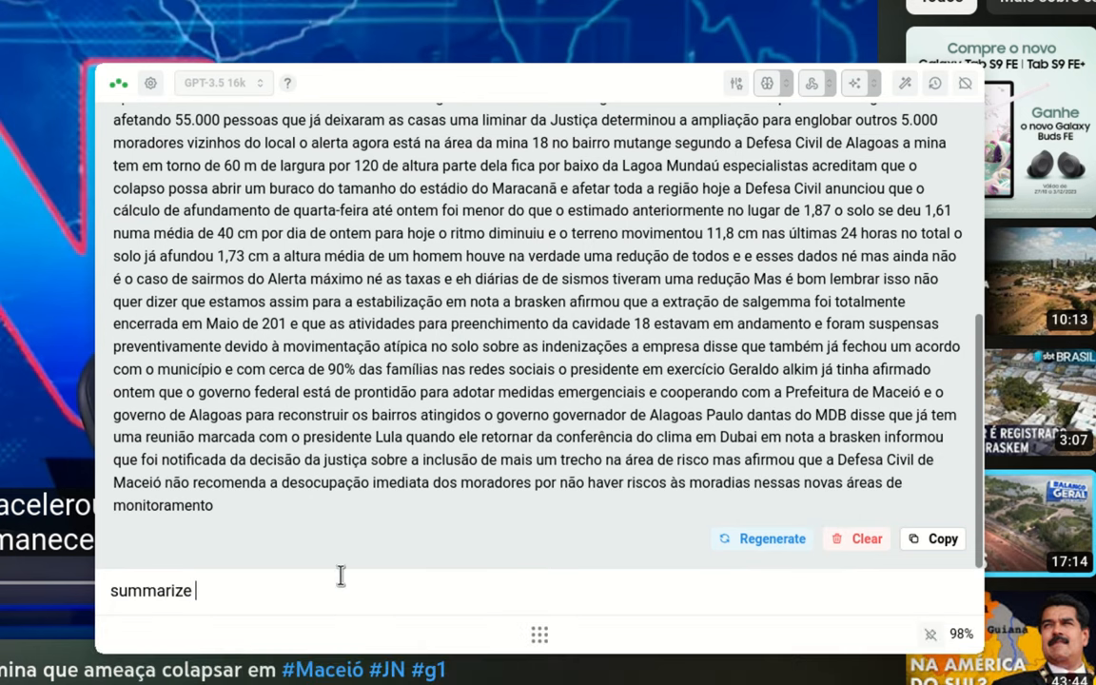
key(enter)
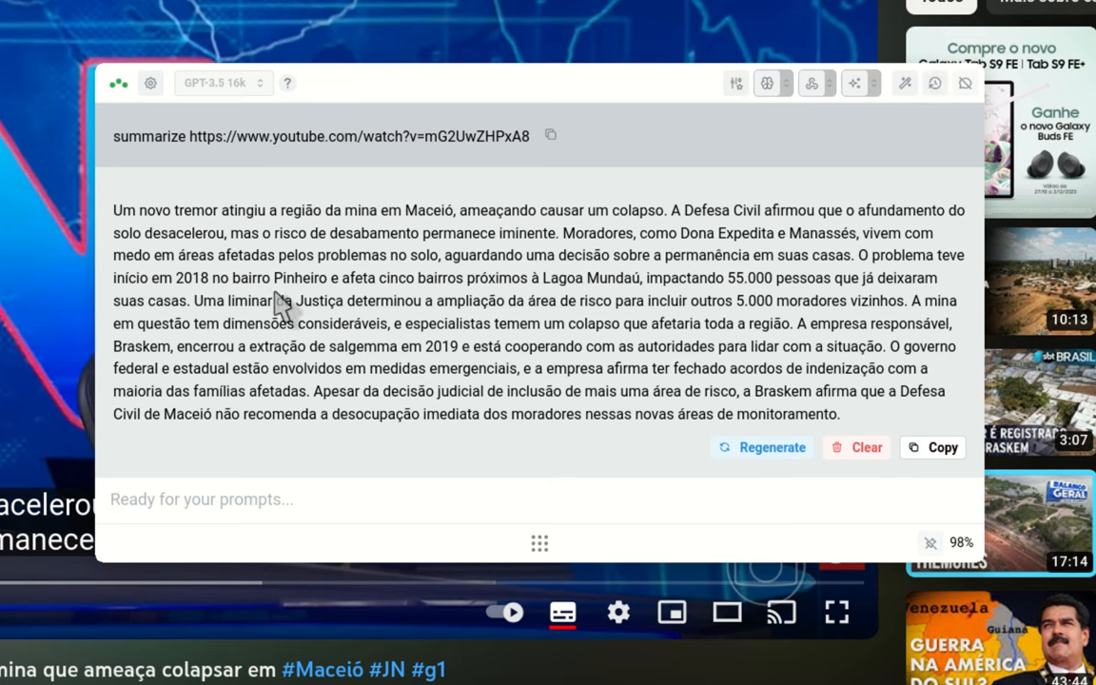
click(190, 499)
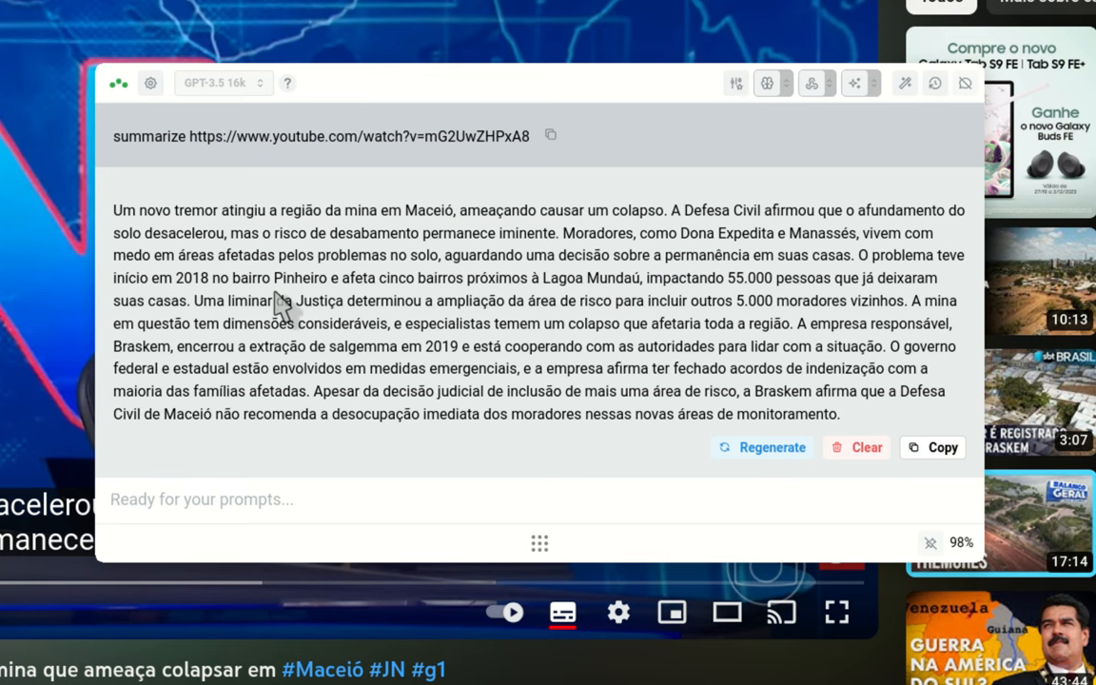
click(202, 499)
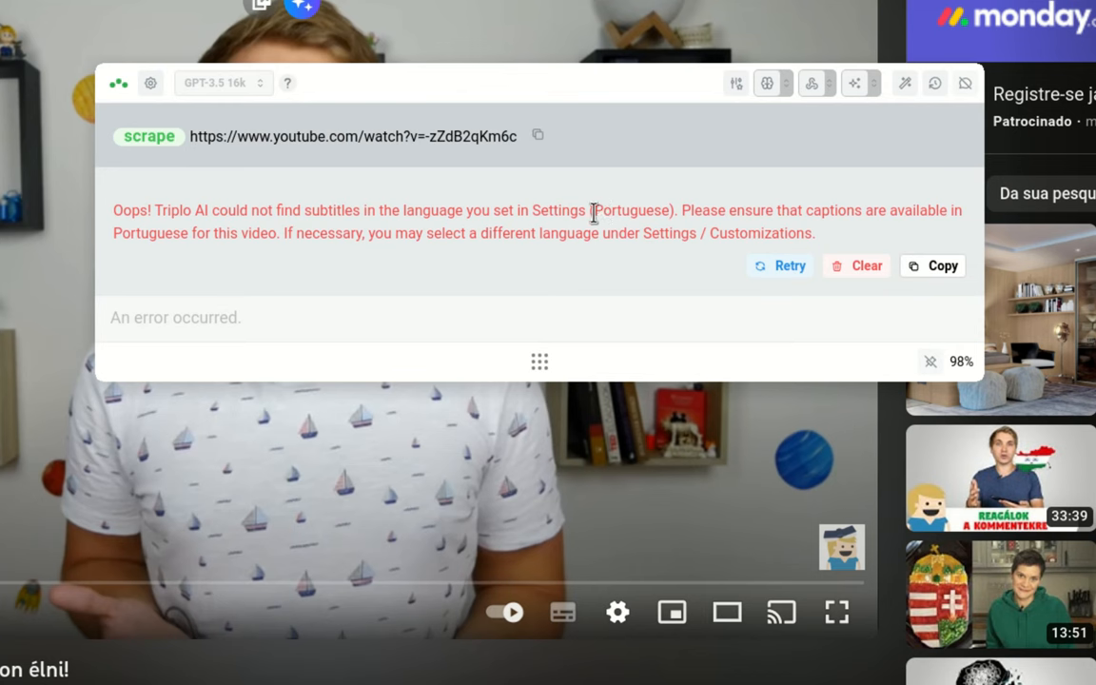
Highlight 'Portuguese' in the subtitles error and check the Hungarian video's caption settings
double_click(632, 209)
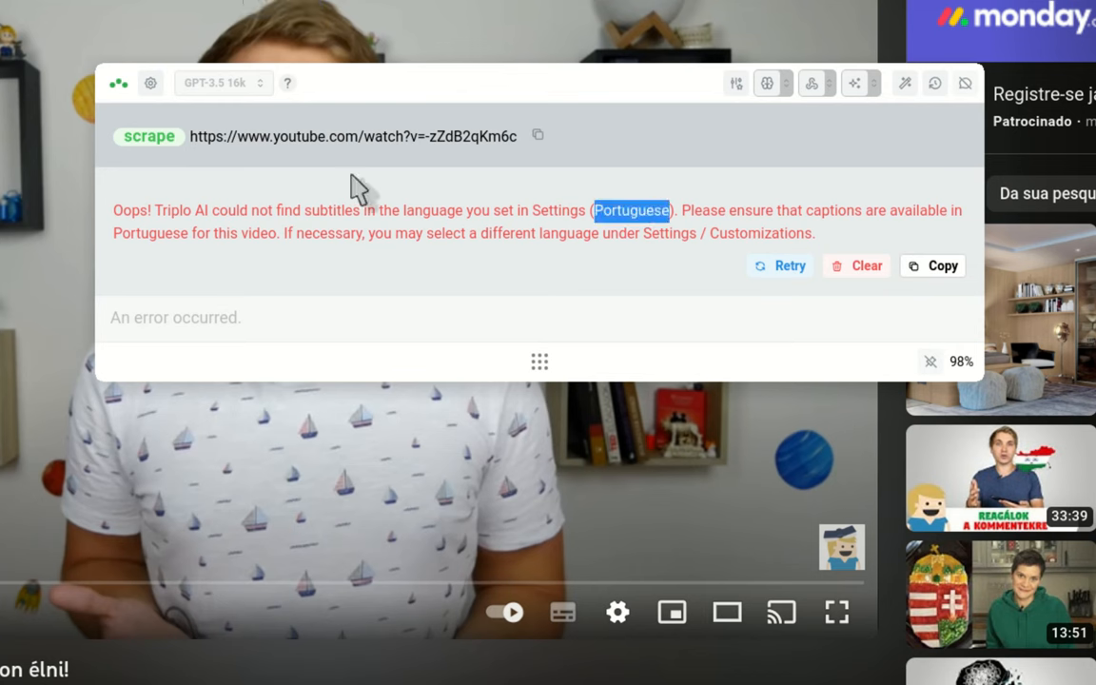
mouse_move(564, 613)
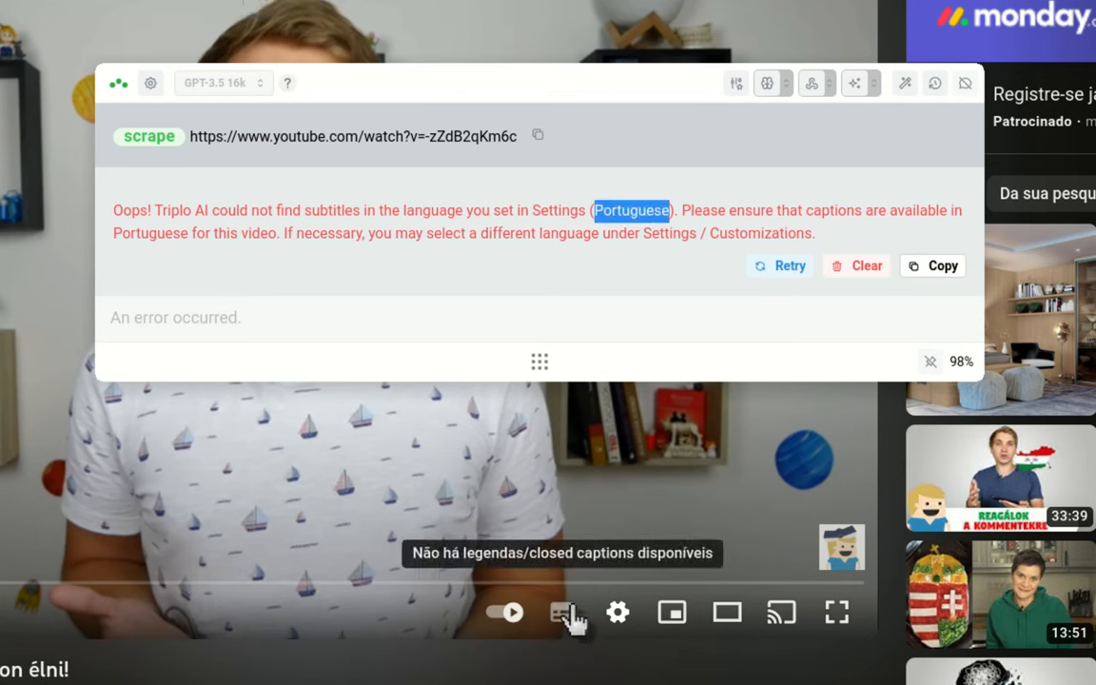
click(617, 613)
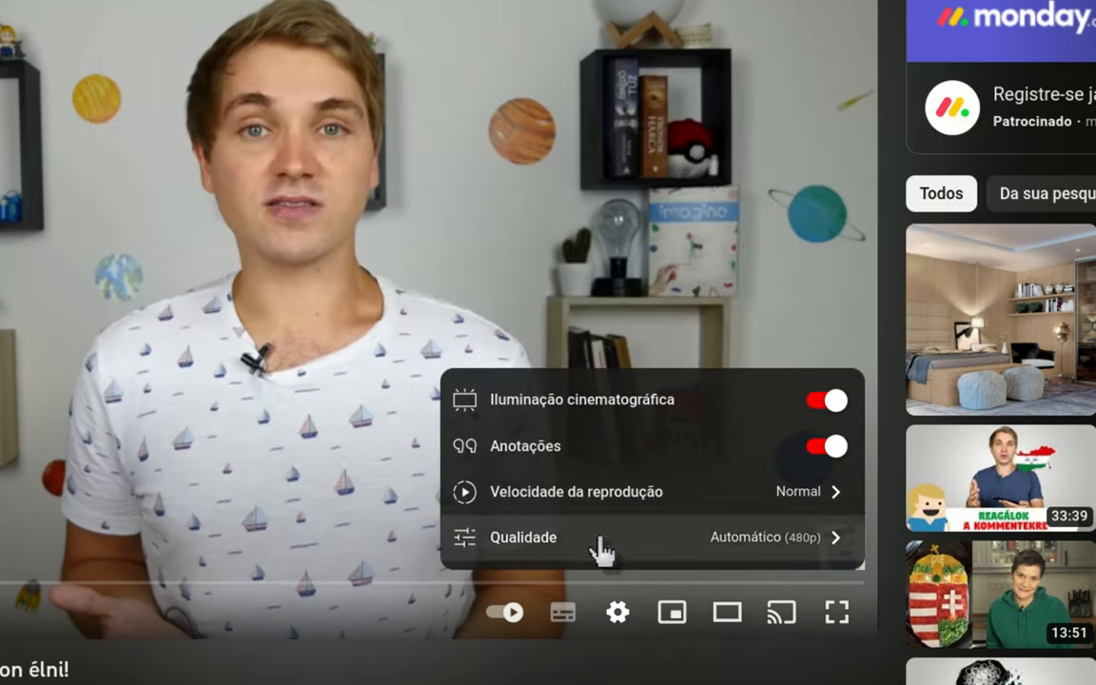
mouse_move(357, 581)
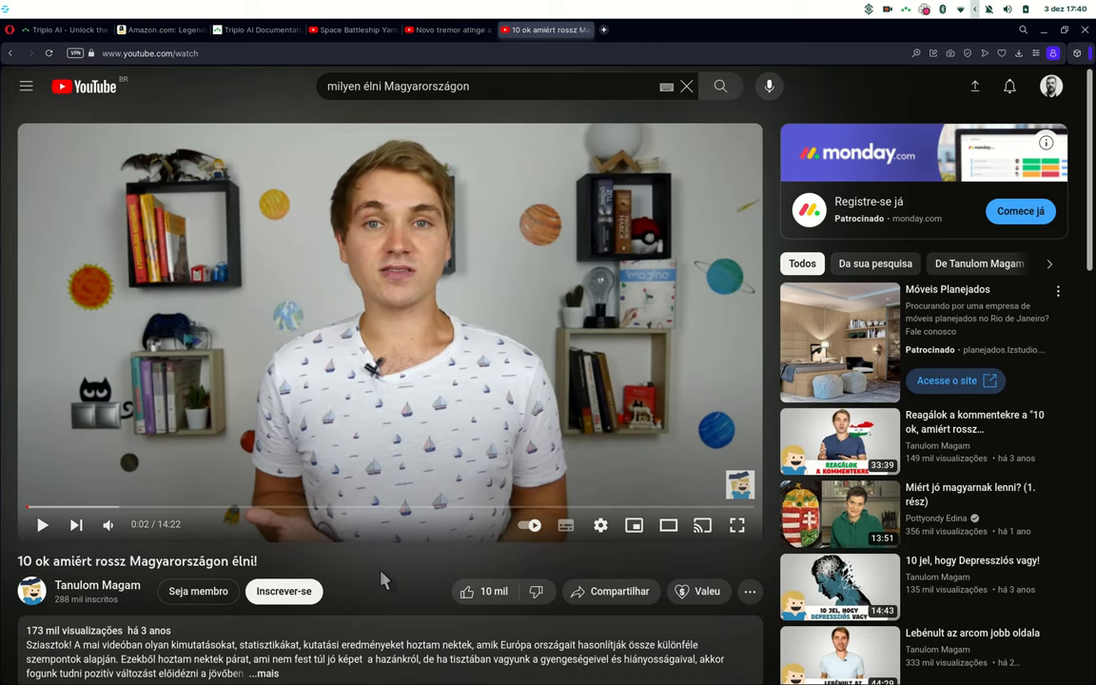
Switch to the Yamato video, clear the old error and start a 'scrape' command
click(354, 30)
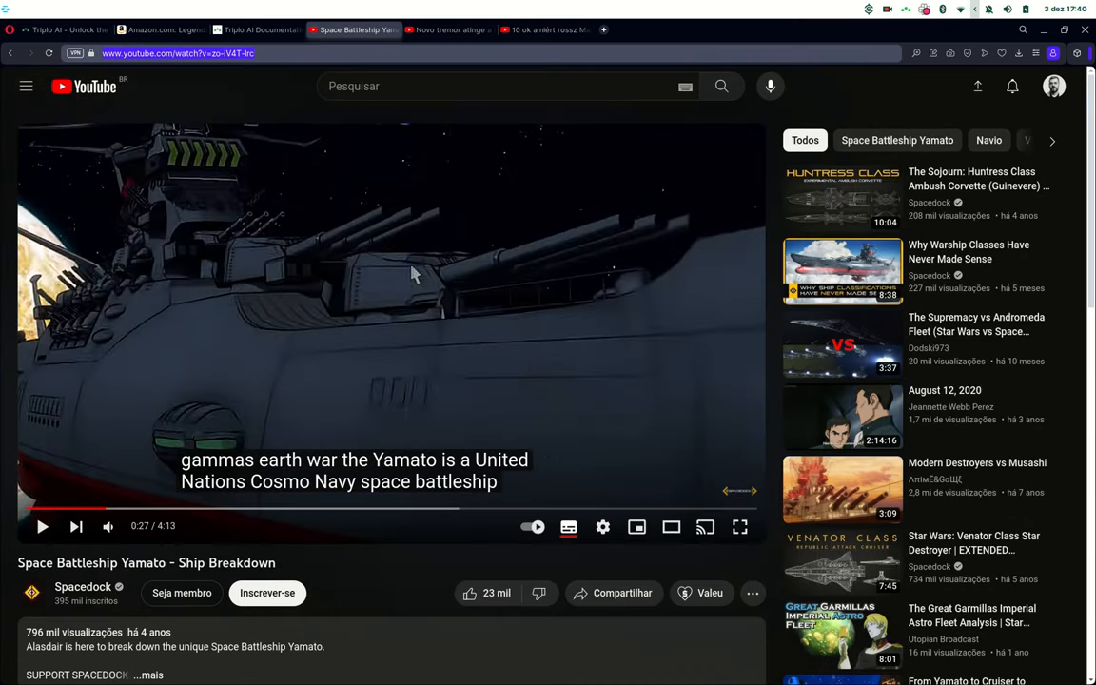
mouse_move(404, 578)
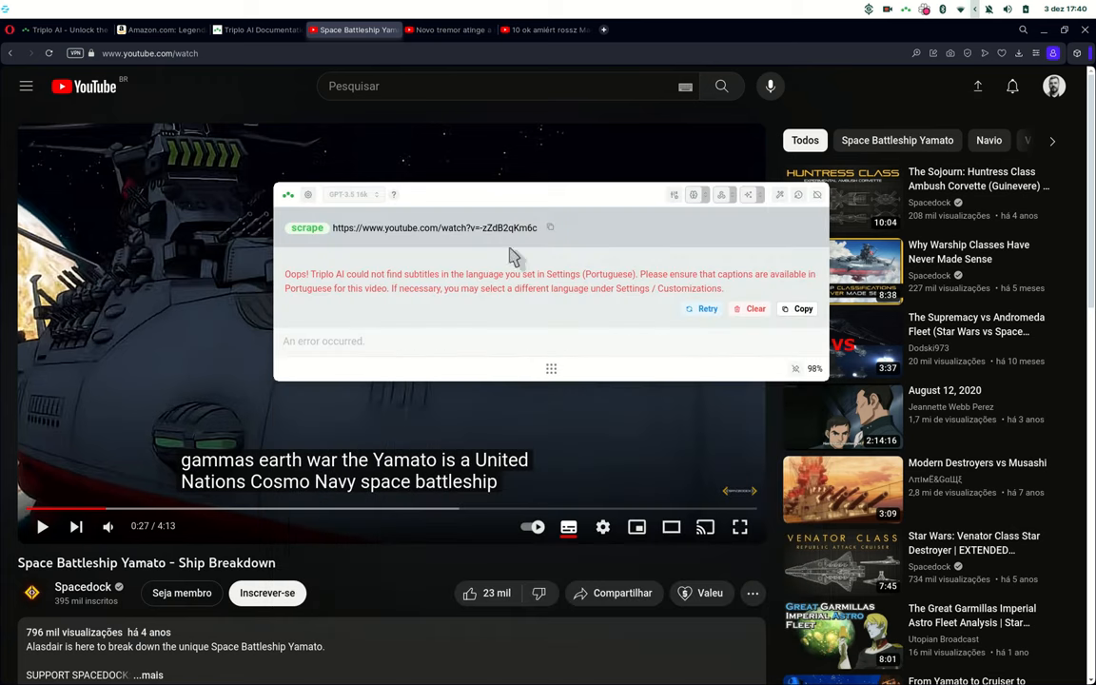
mouse_move(750, 309)
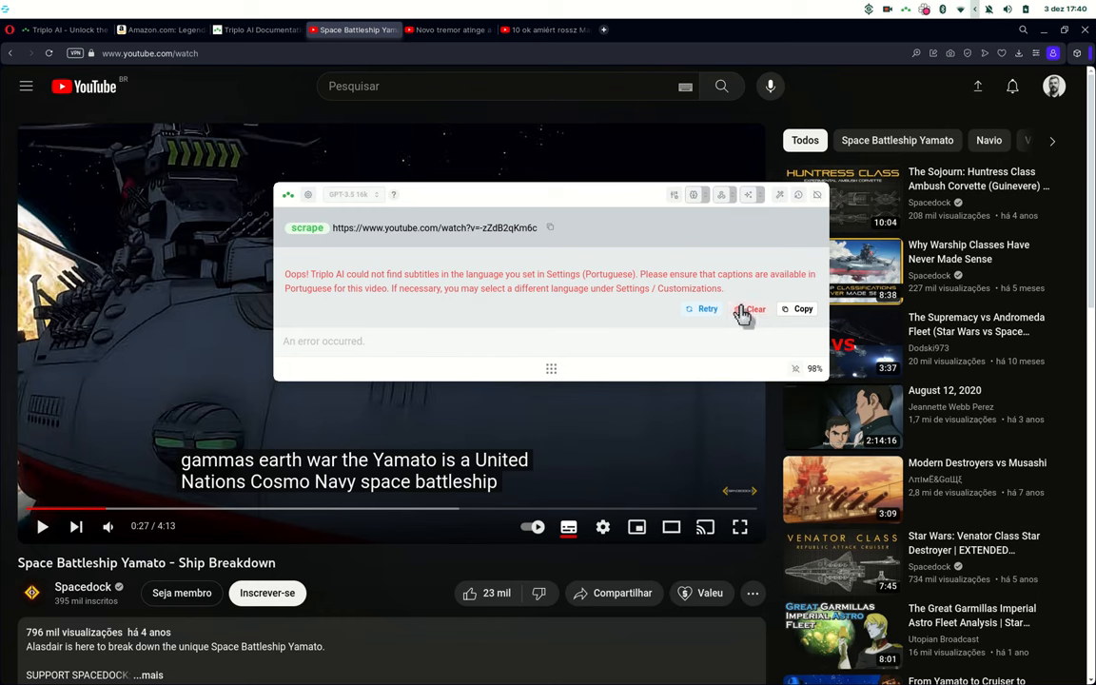
click(752, 308)
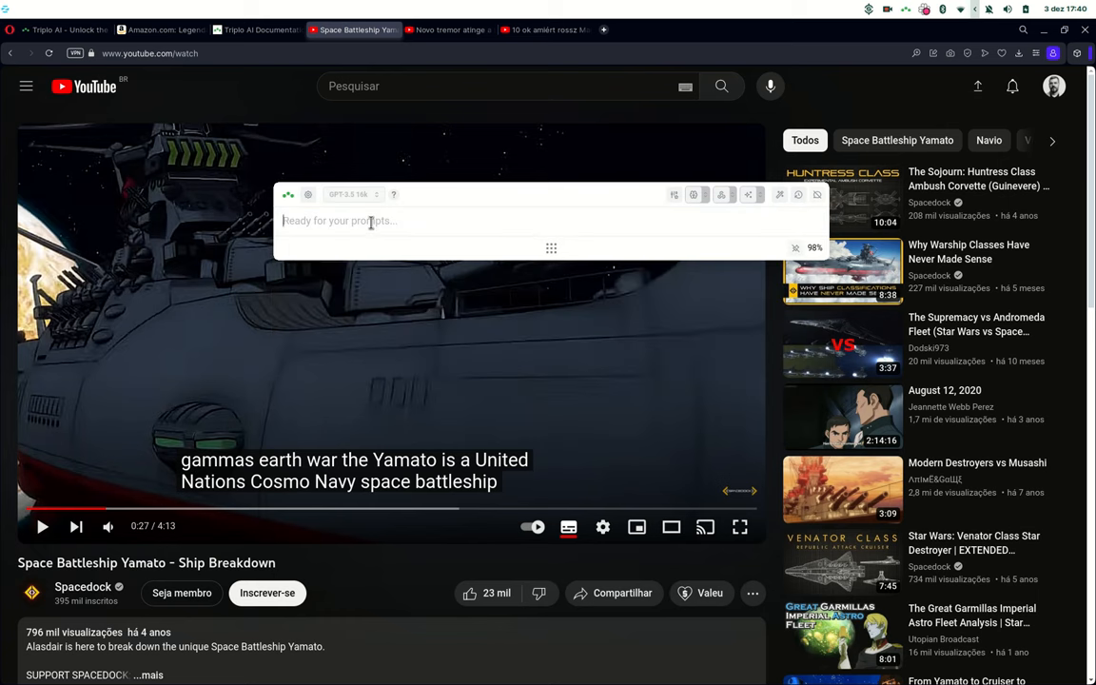
text(scr)
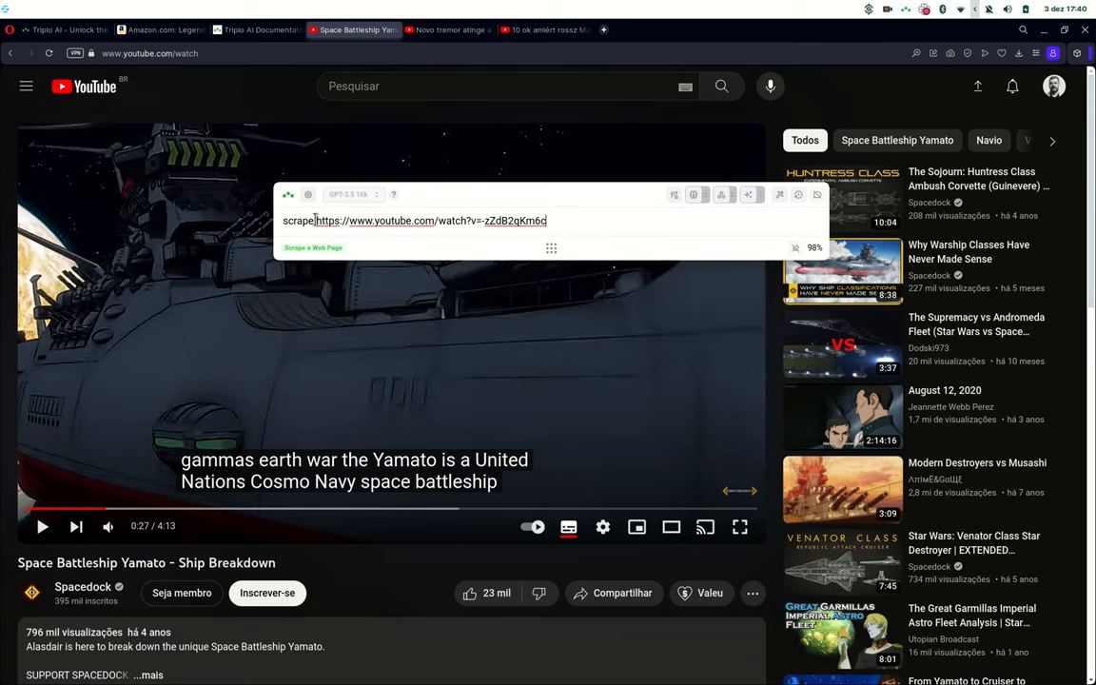
double_click(299, 221)
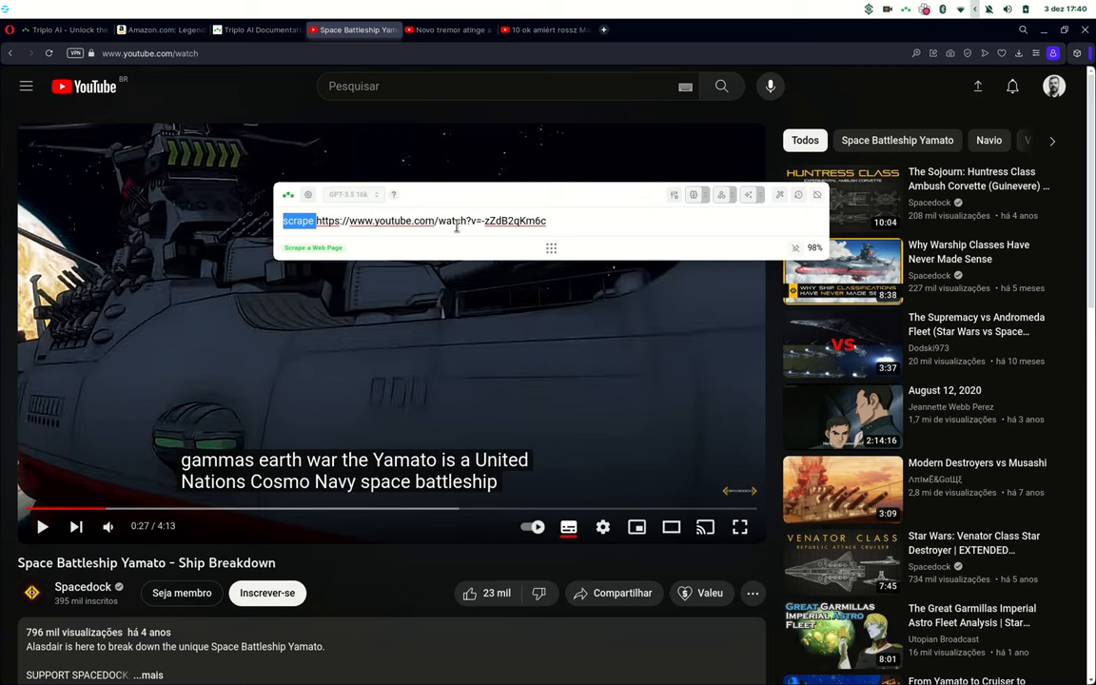
Replace 'scrape' with the free-text 'prompt the way you want ... -->' draft and dismiss the overlay
text(prompt)
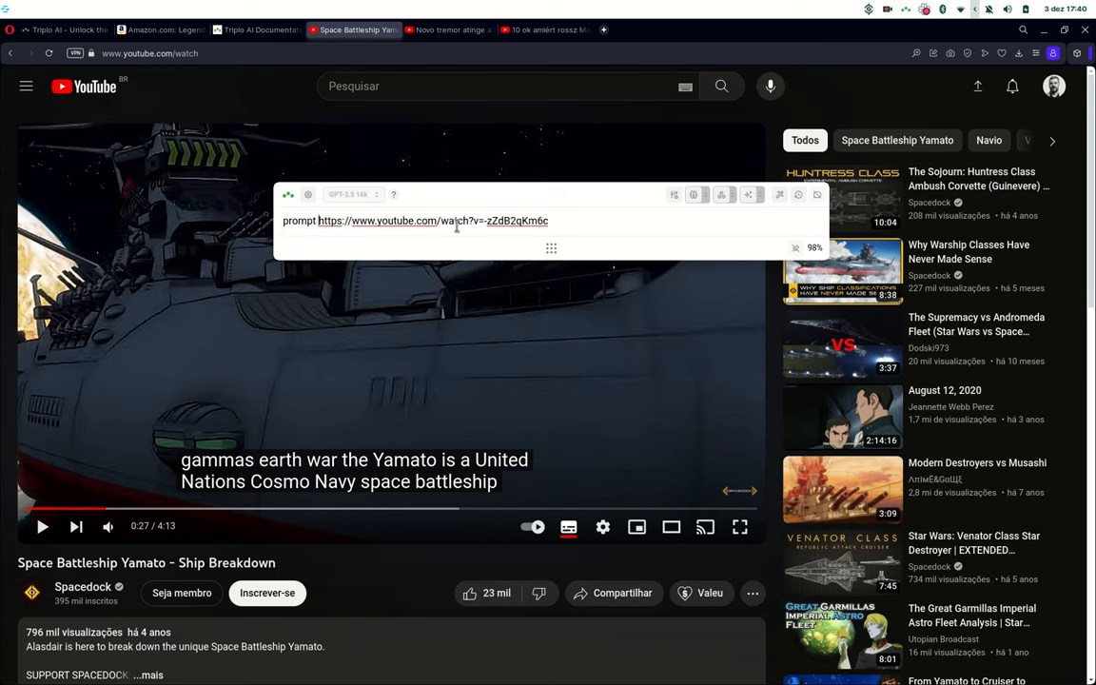
text(the way you want .... ->)
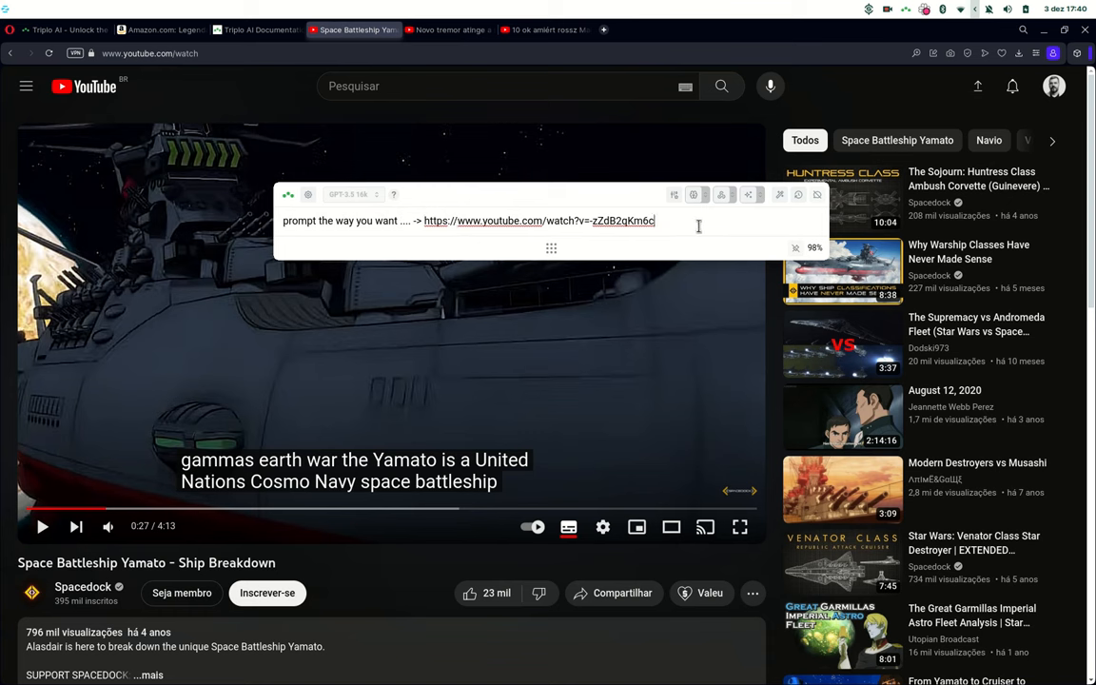
click(750, 194)
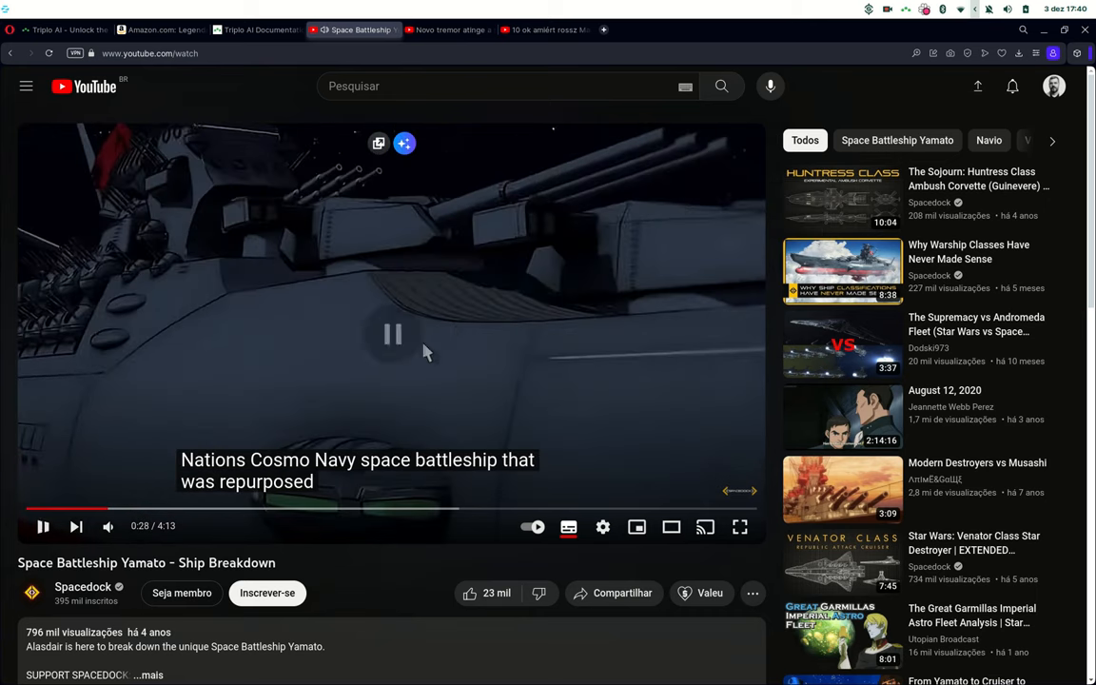
Pause the Space Battleship Yamato video at 0:28
click(392, 335)
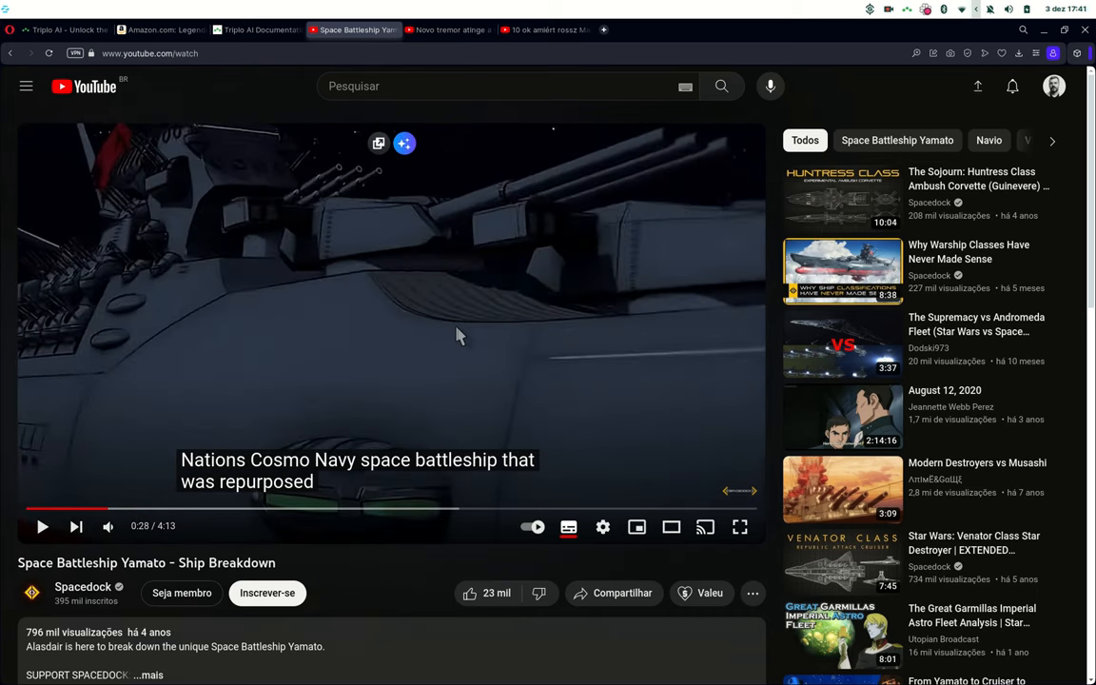
mouse_move(472, 369)
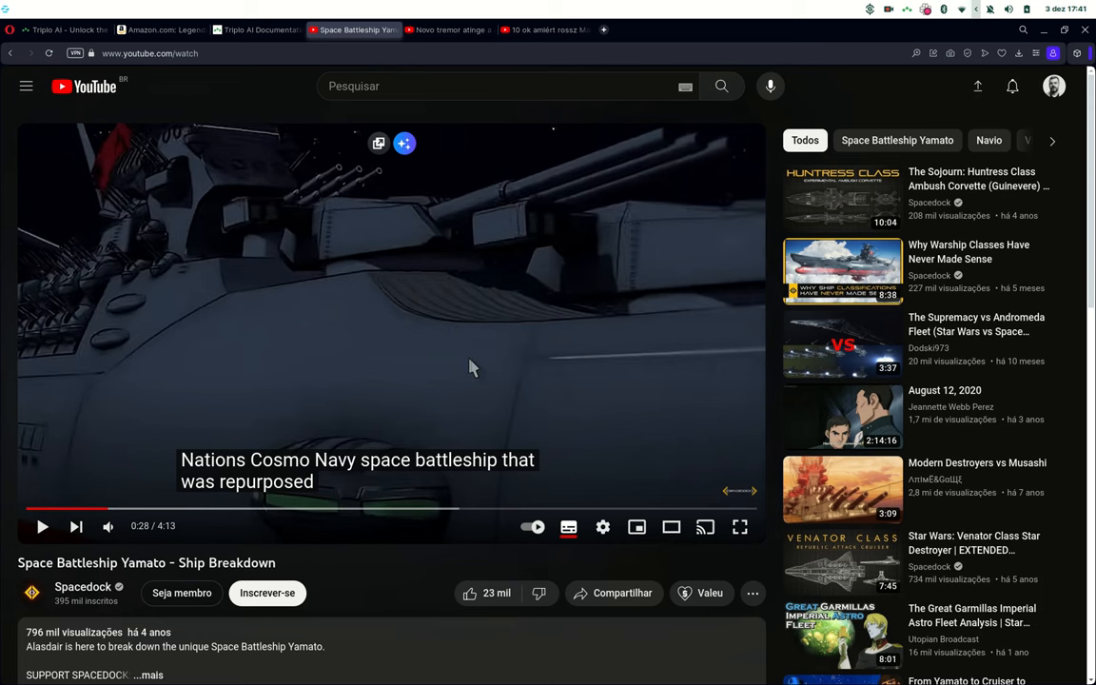
mouse_move(487, 392)
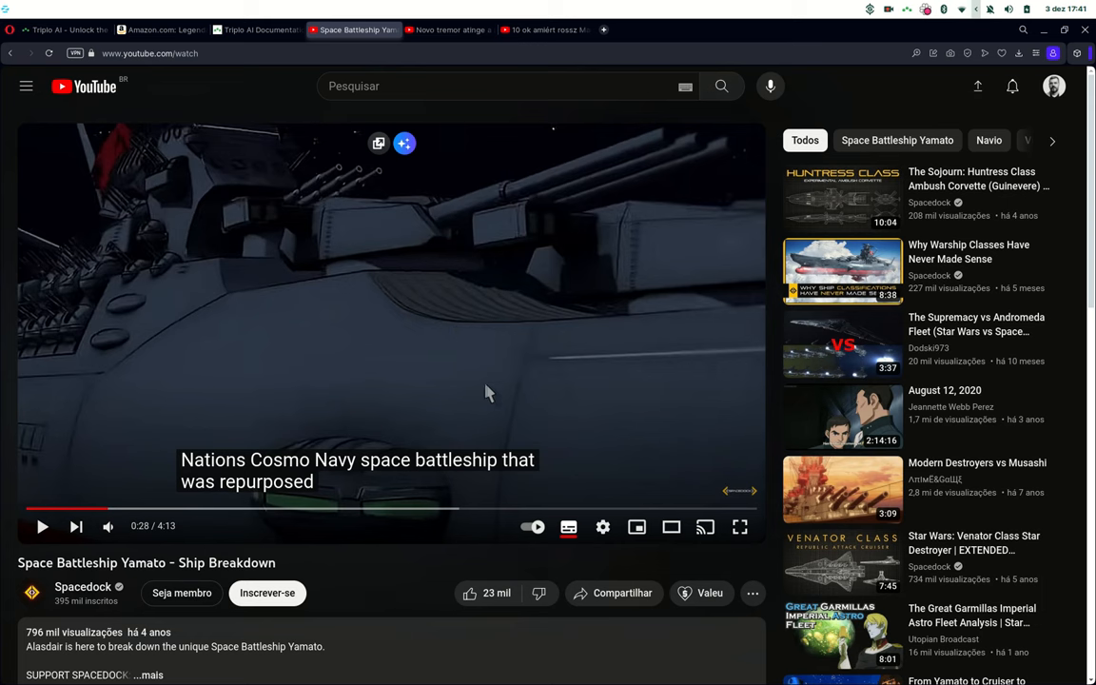
mouse_move(493, 413)
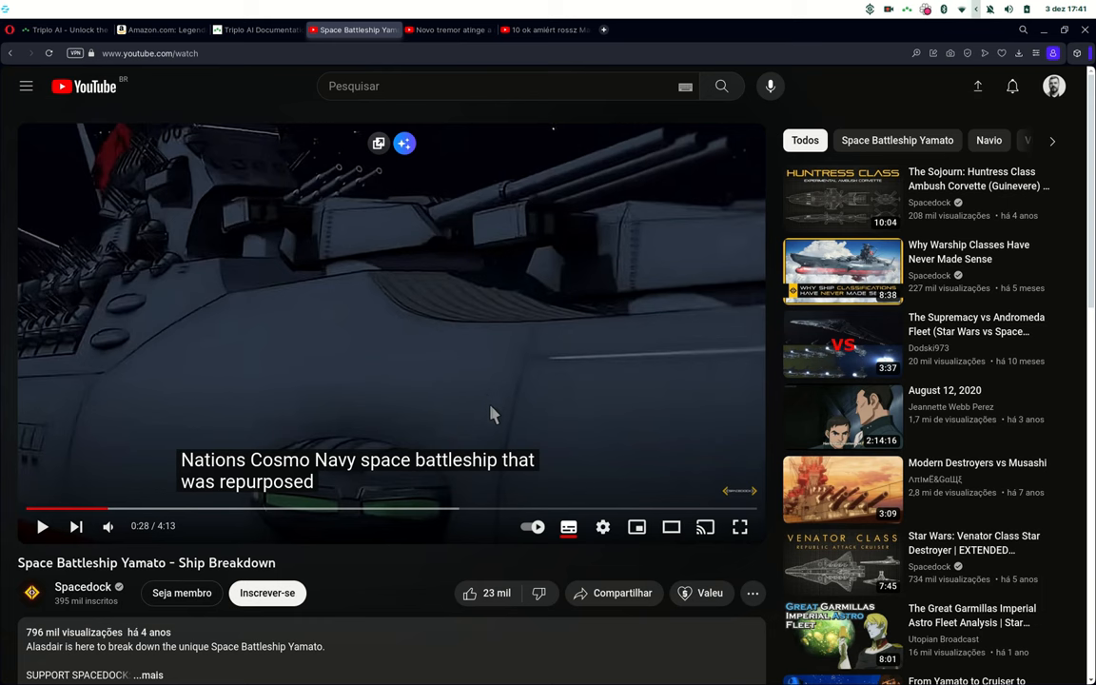
mouse_move(461, 445)
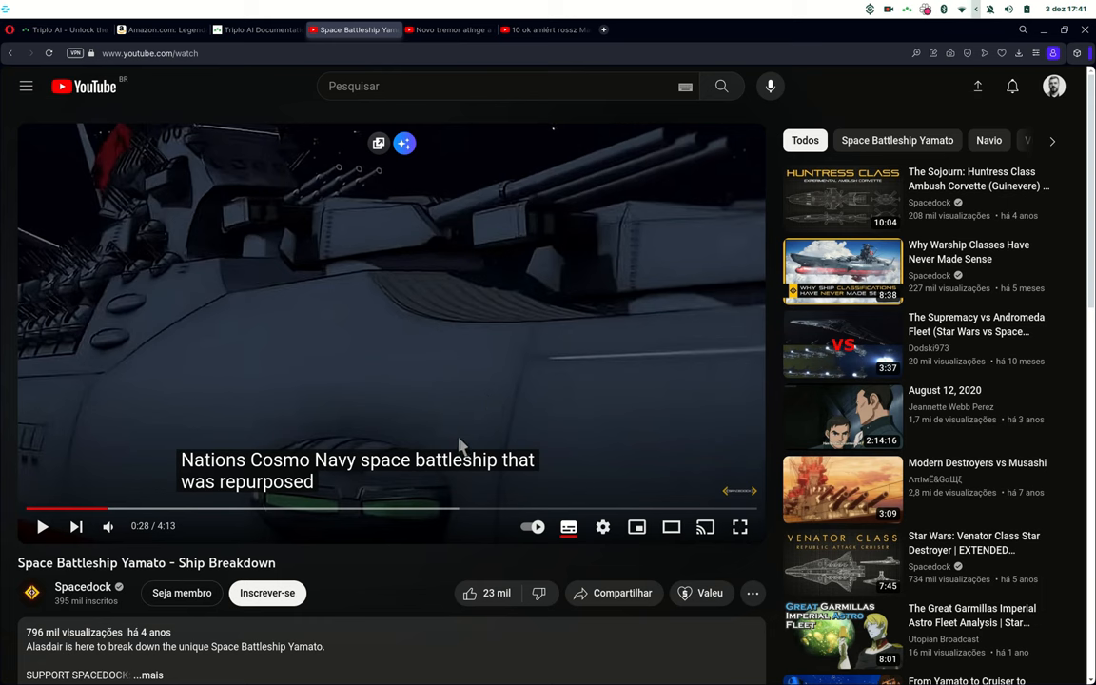